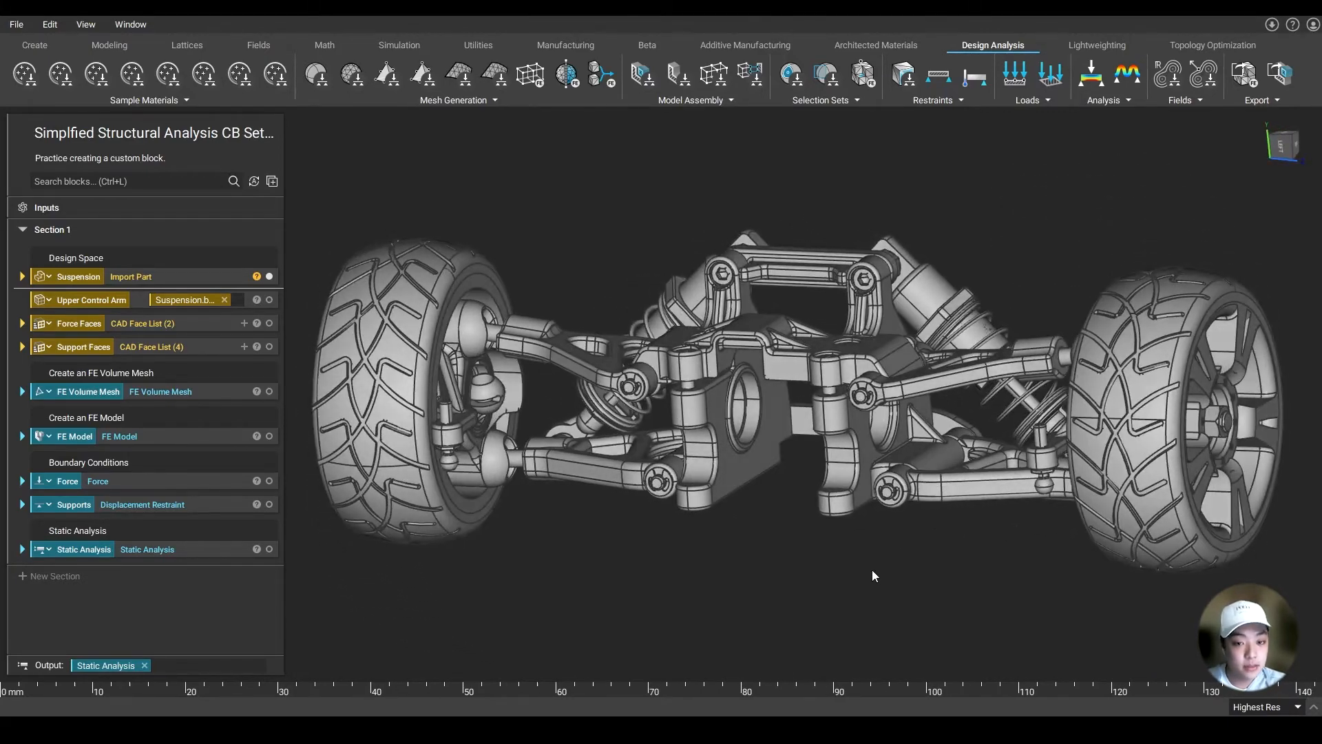
# - Create a CAD body variable for the upper control arm selected from the suspension assembly
pyautogui.moveTo(873, 575); pyautogui.dragTo(987, 497)
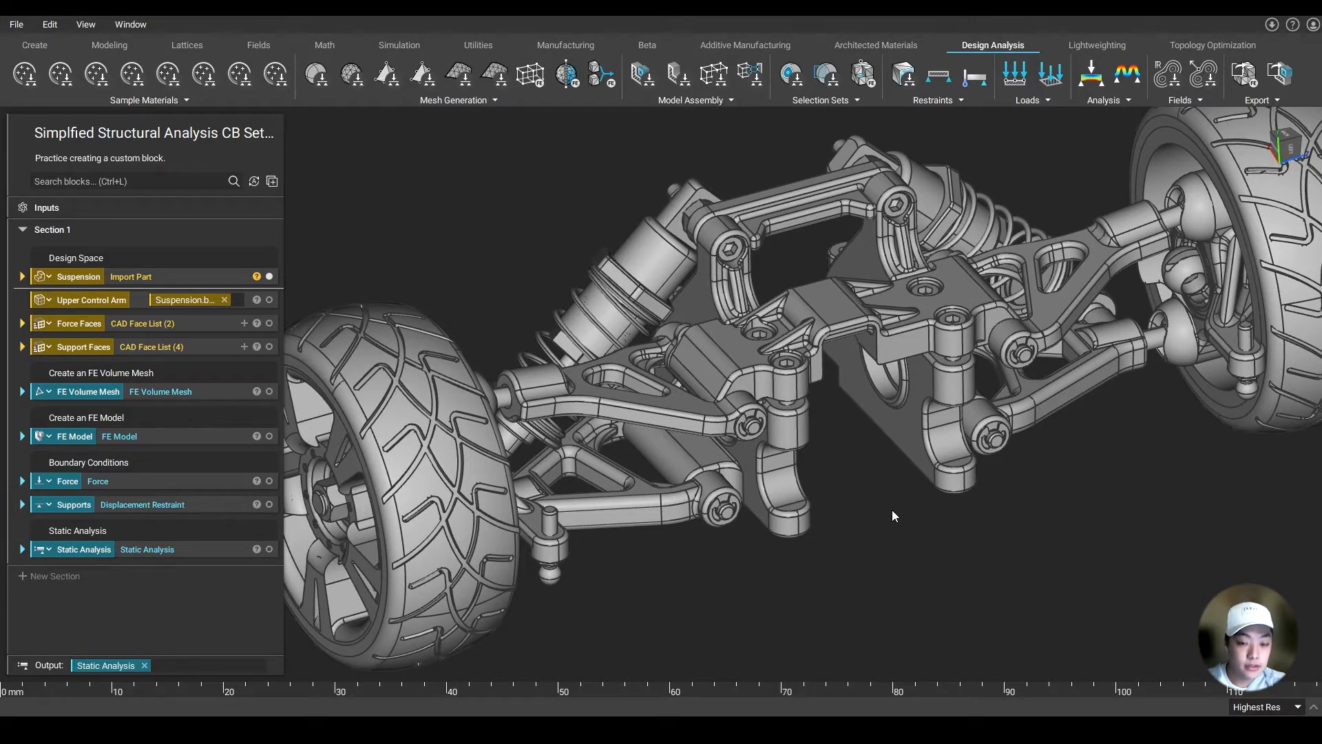
pyautogui.click(91, 300)
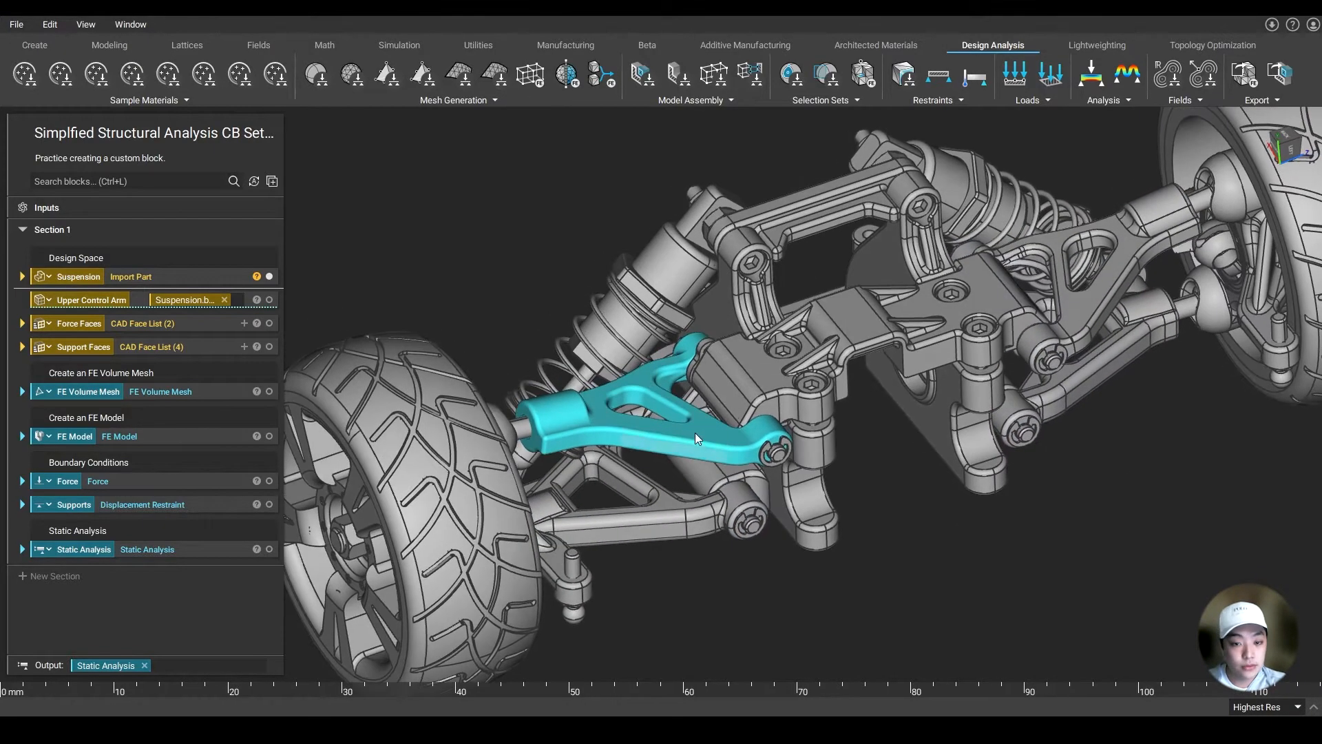
pyautogui.rightClick(697, 438)
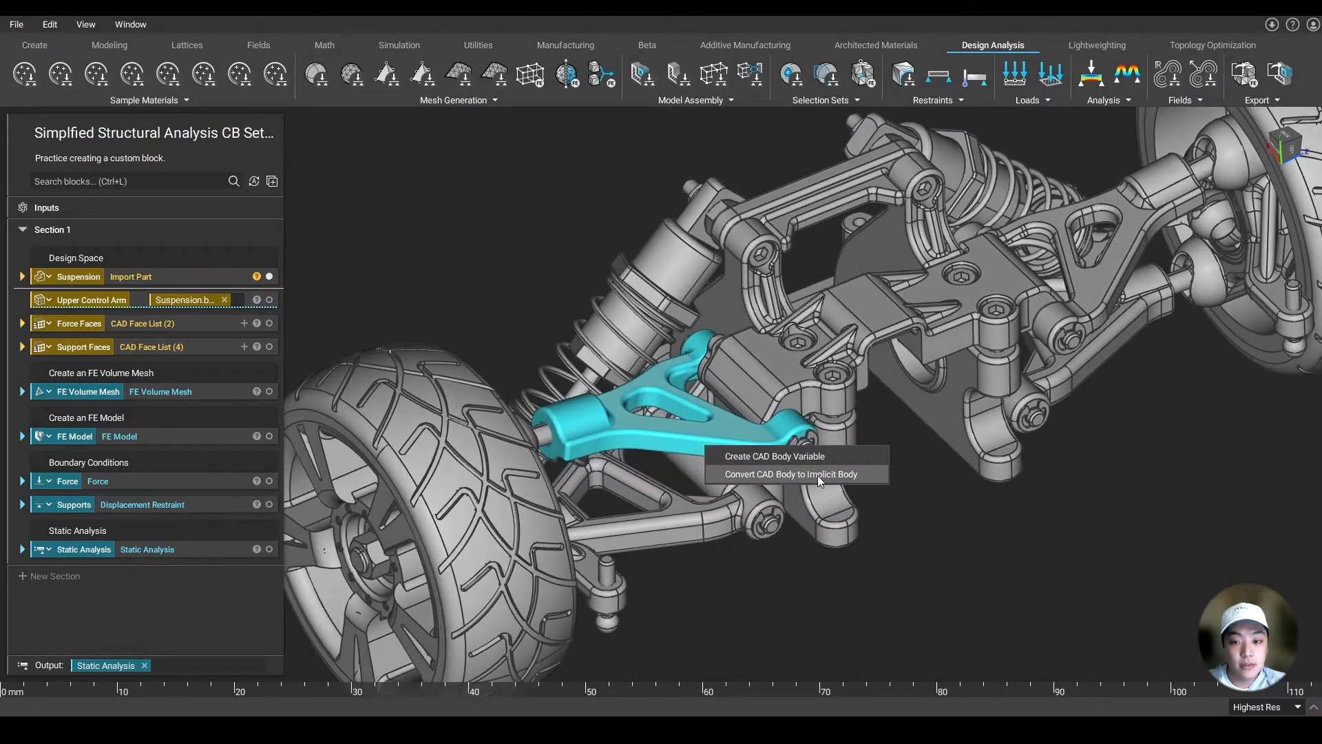
pyautogui.click(798, 474)
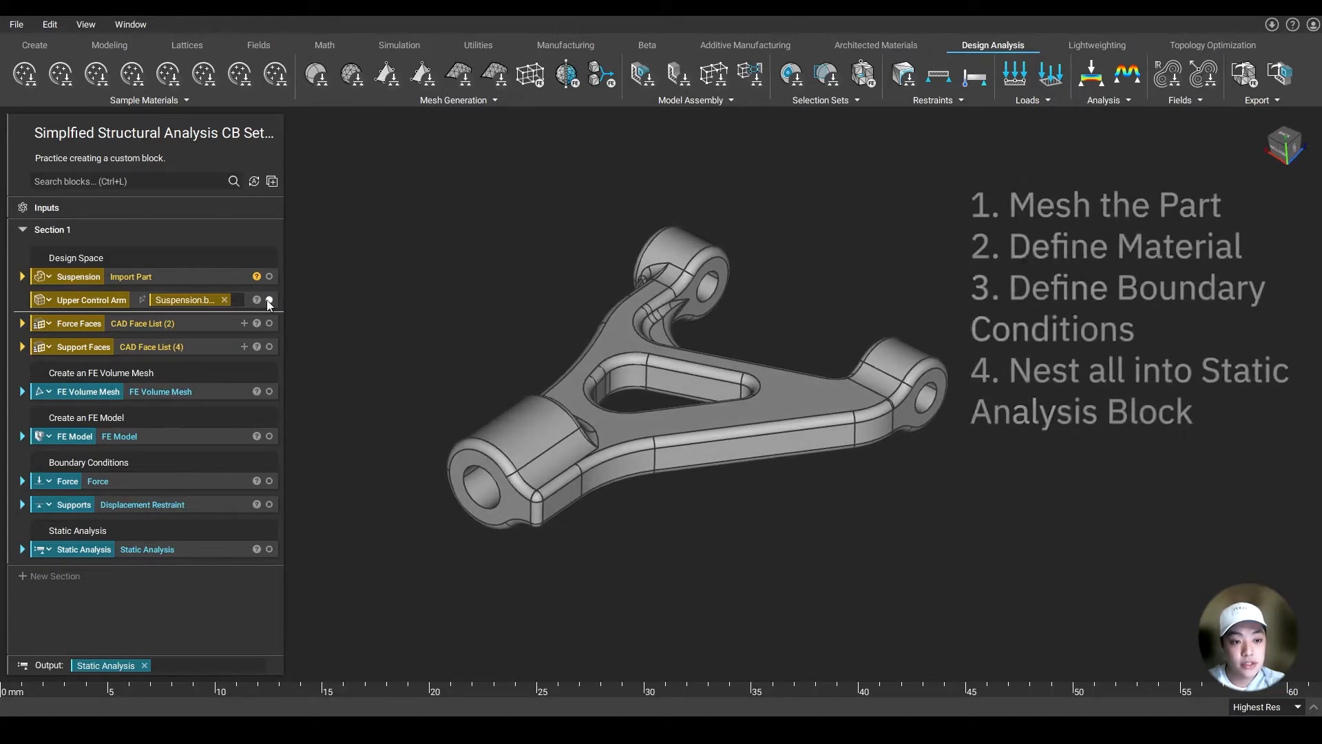
# - Display the arm's FE volume mesh and inspect its tetrahedral elements in a section cut
pyautogui.click(268, 300)
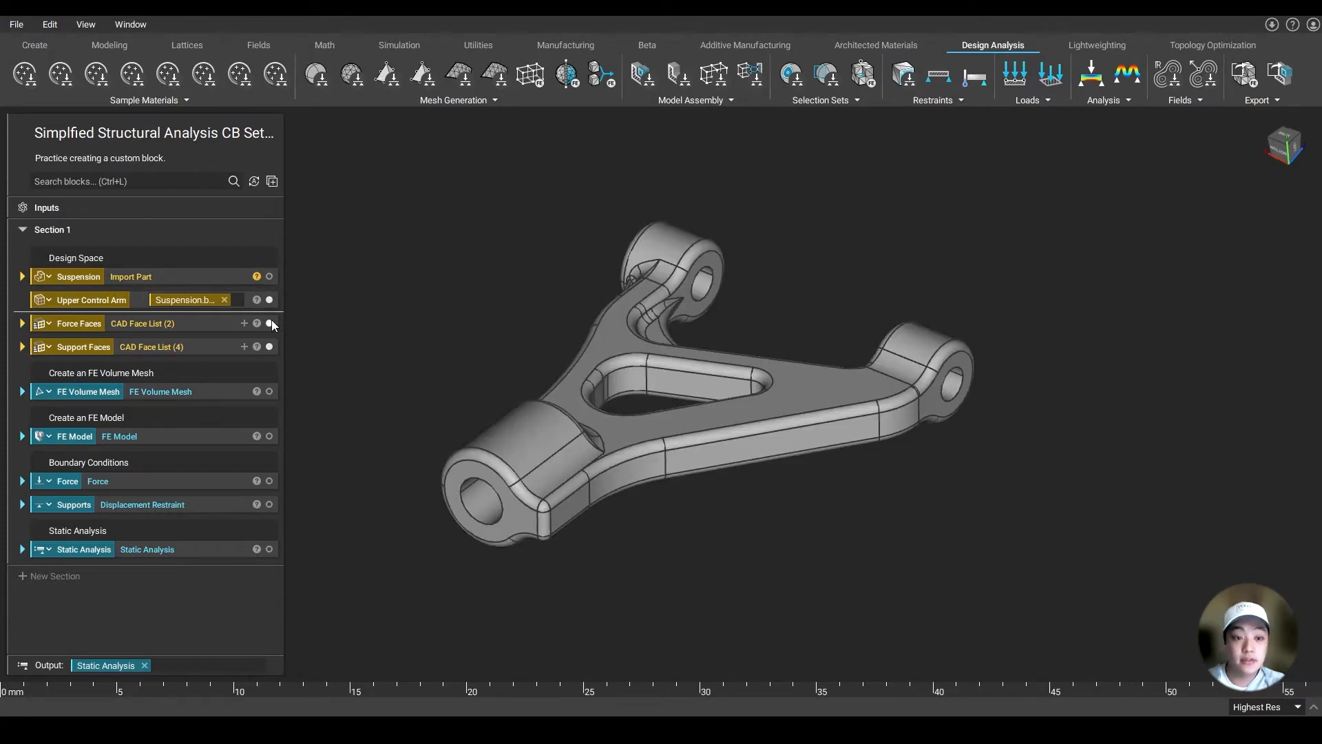
pyautogui.moveTo(269, 322)
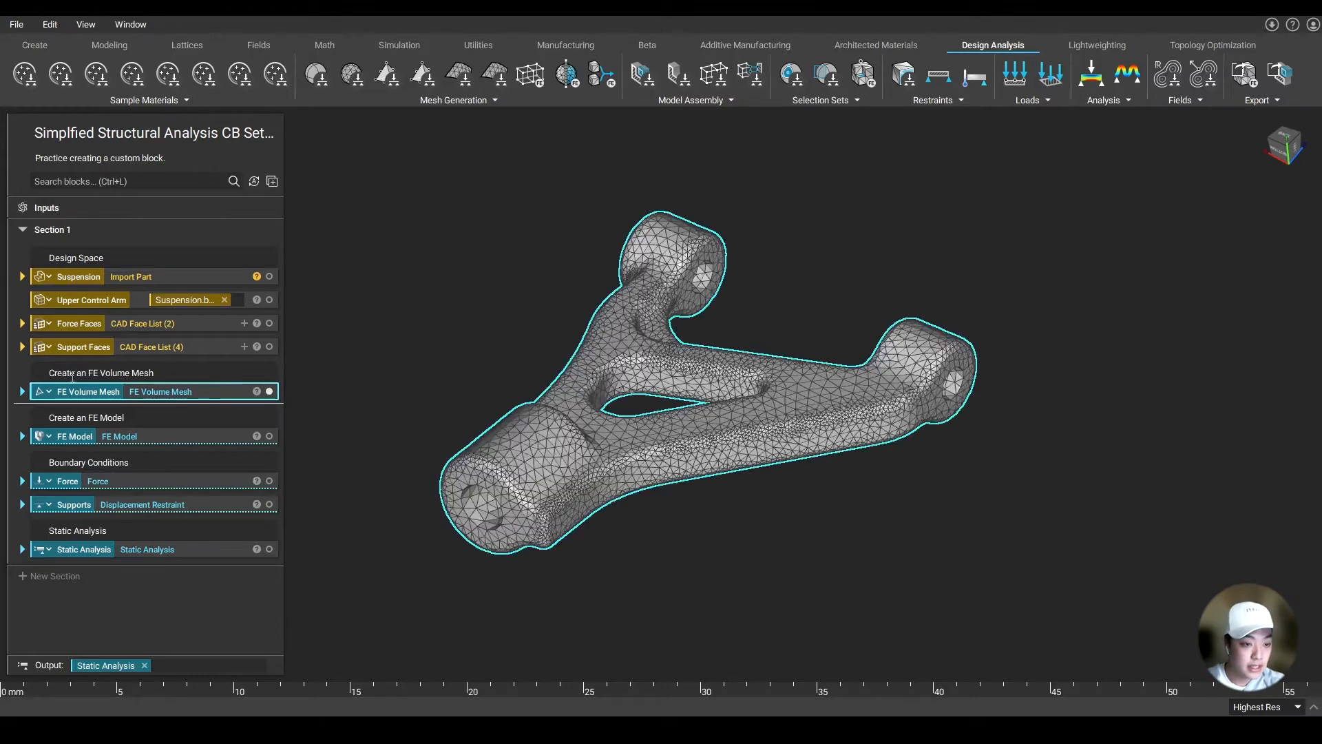
pyautogui.click(20, 392)
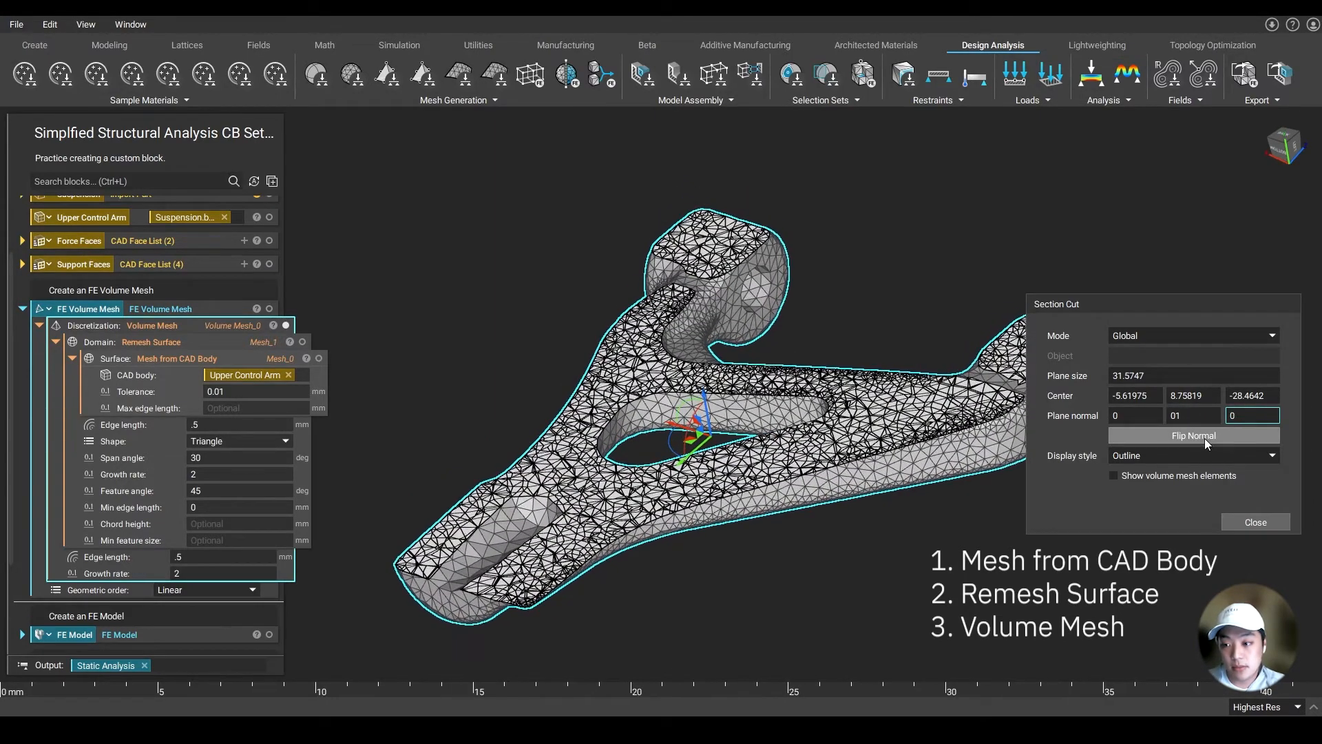
pyautogui.click(1113, 475)
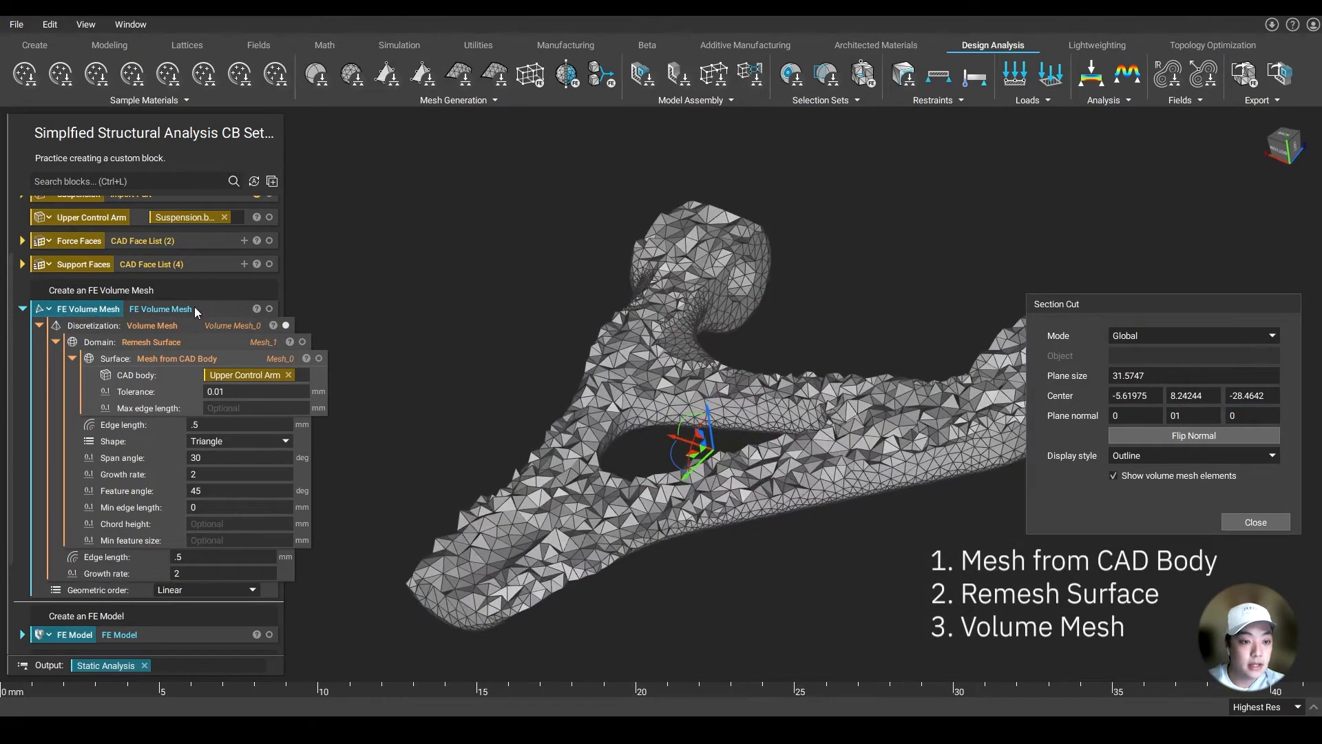
pyautogui.click(77, 308)
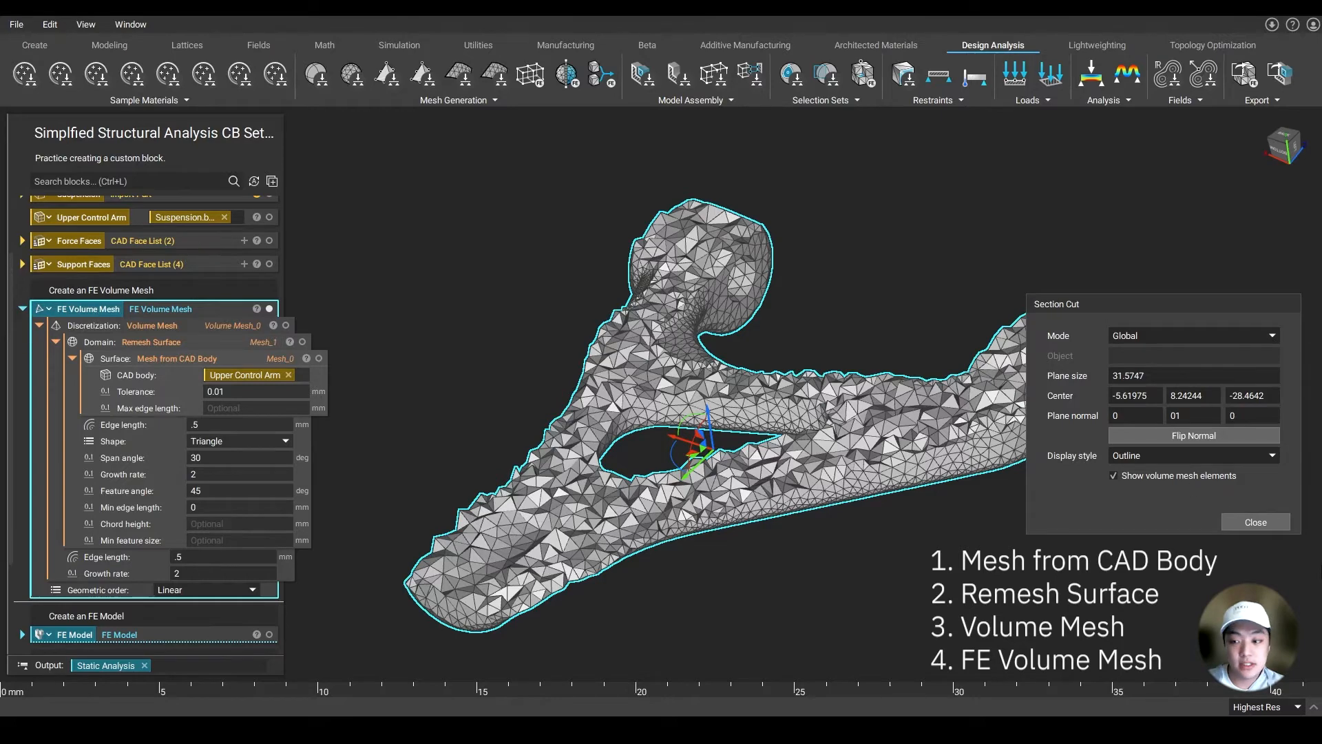
pyautogui.click(1256, 520)
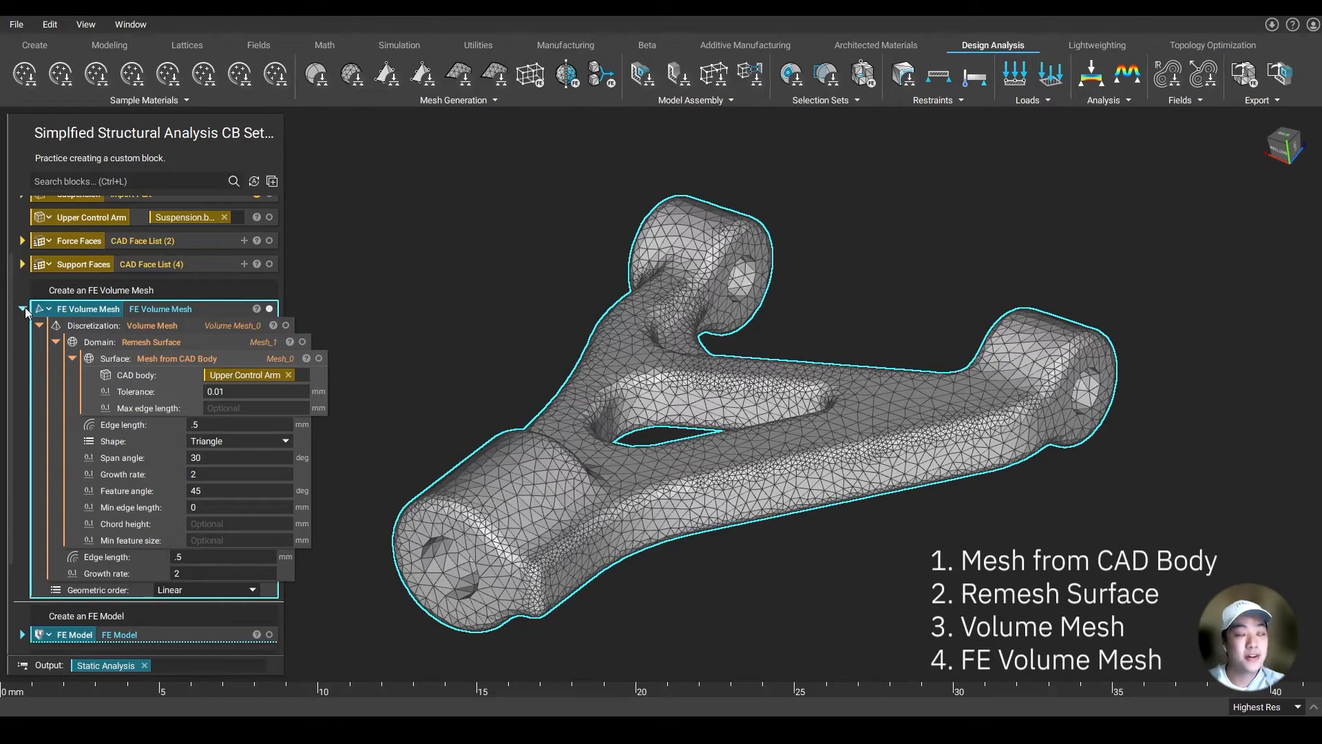
pyautogui.click(21, 309)
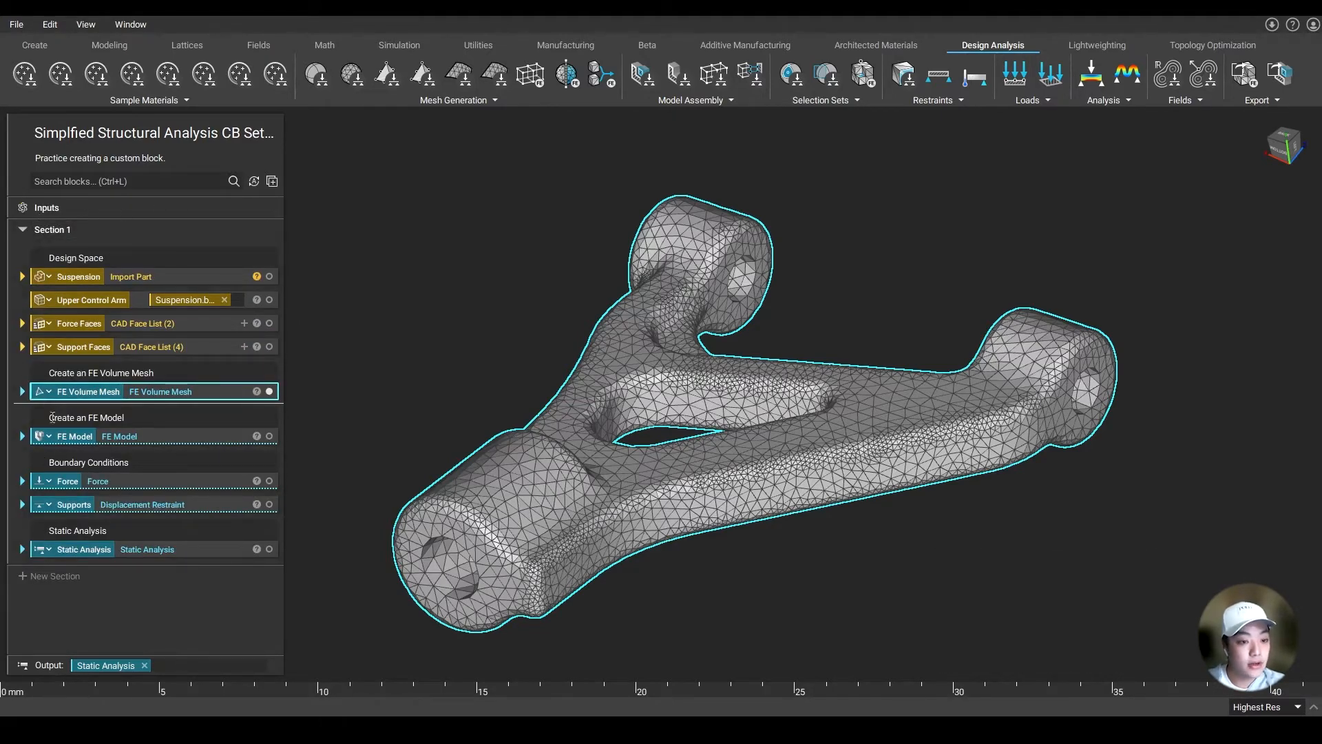
pyautogui.click(22, 435)
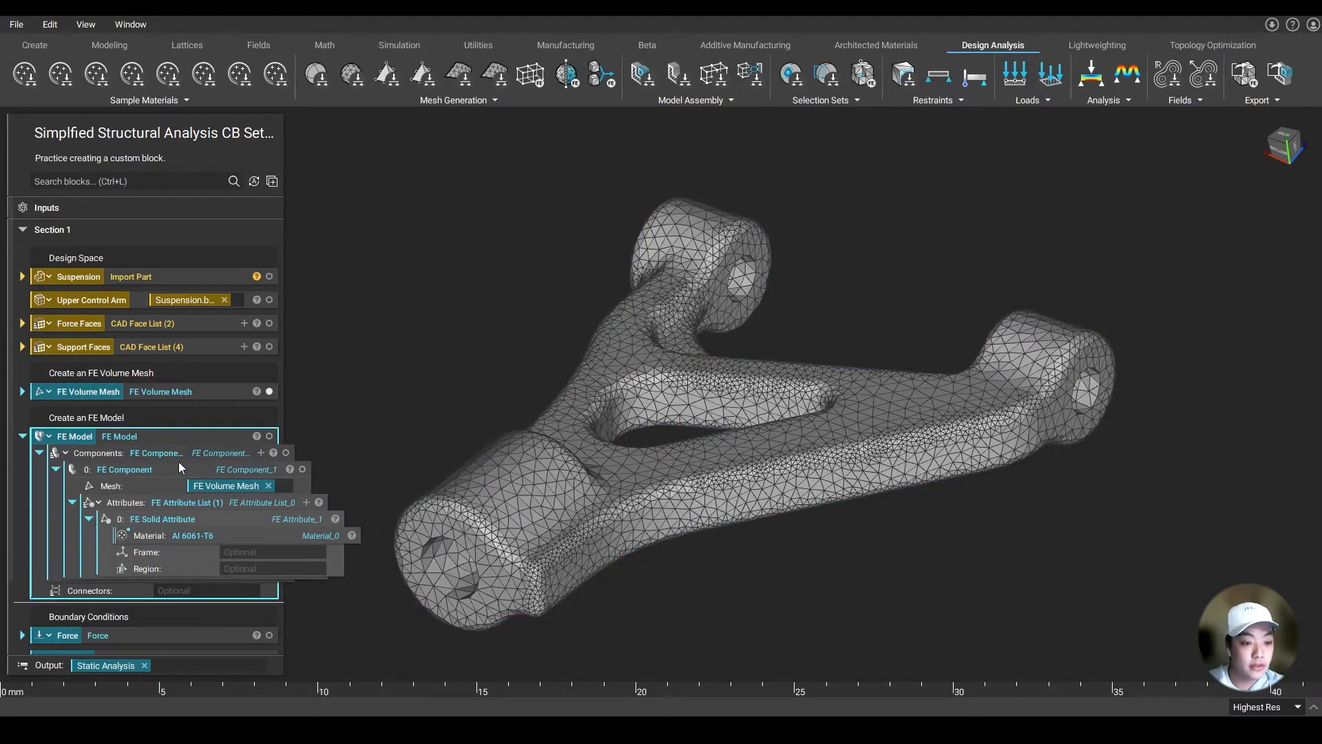
pyautogui.moveTo(140, 484)
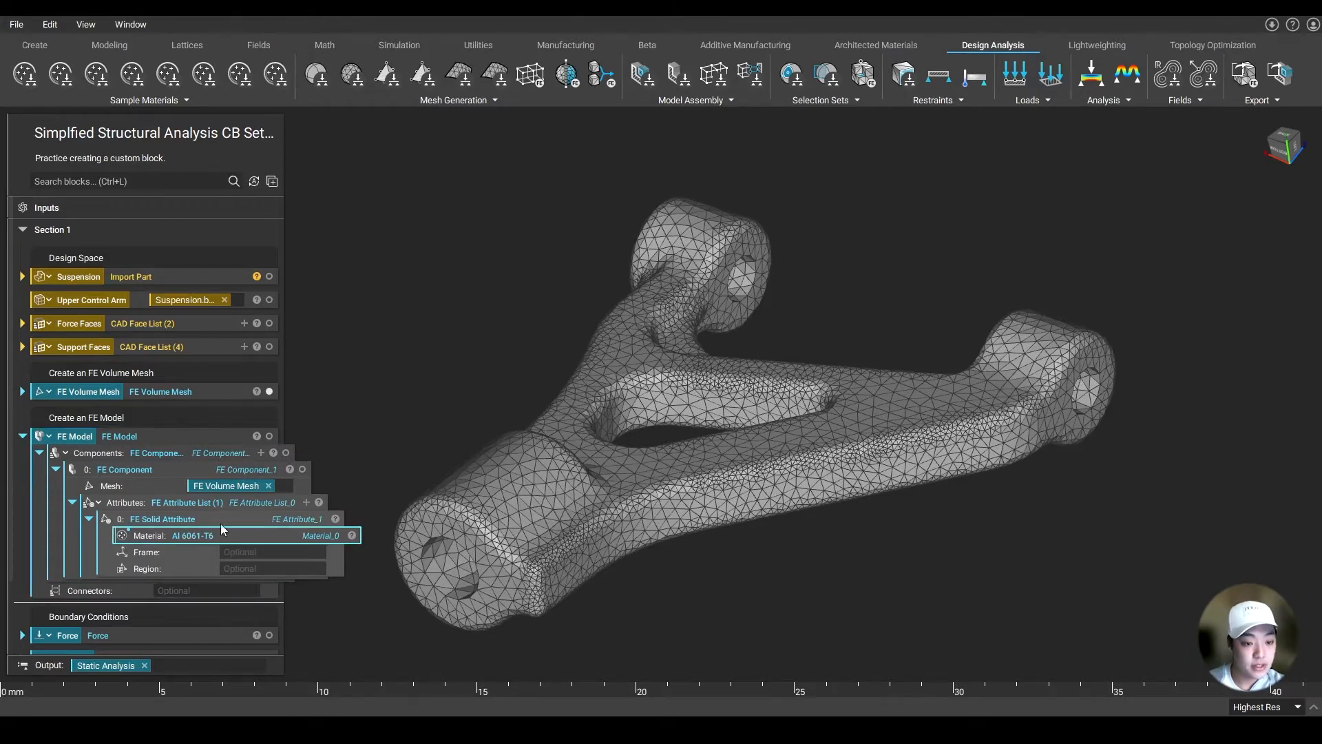
pyautogui.moveTo(273, 534)
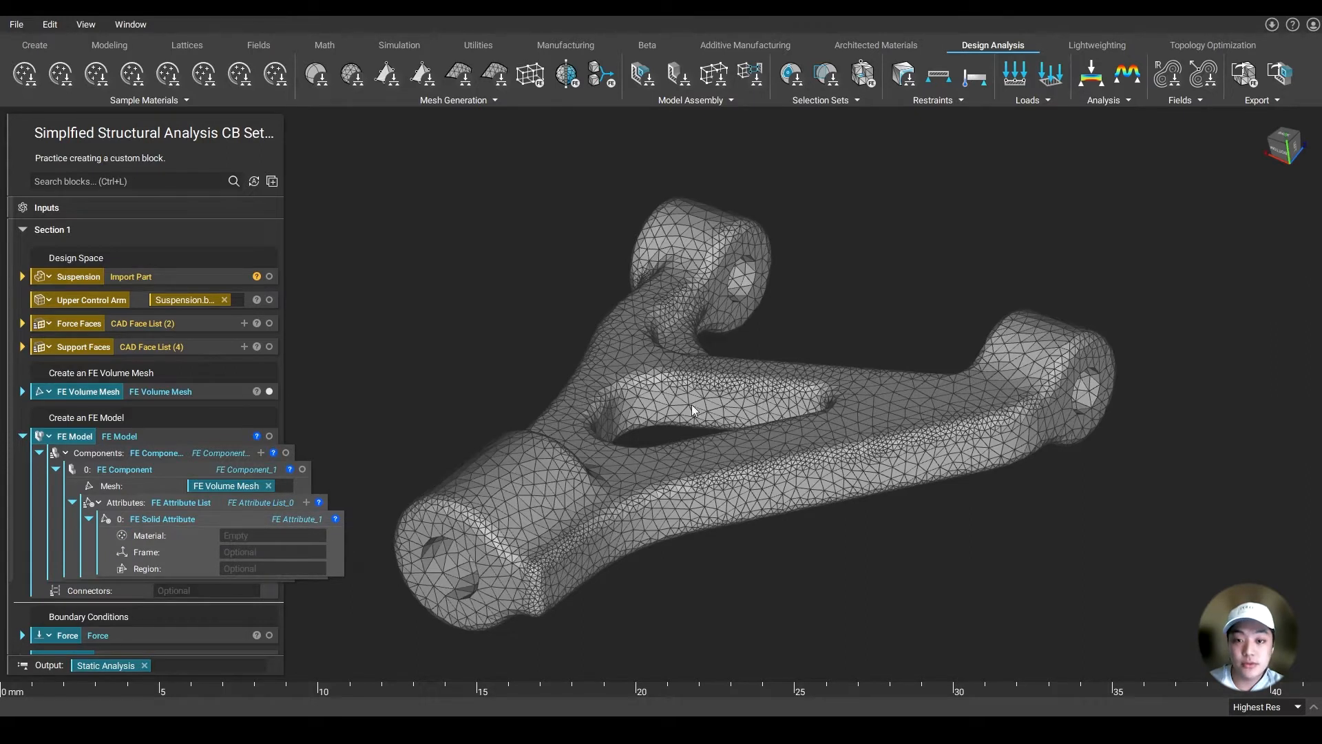
pyautogui.click(271, 534)
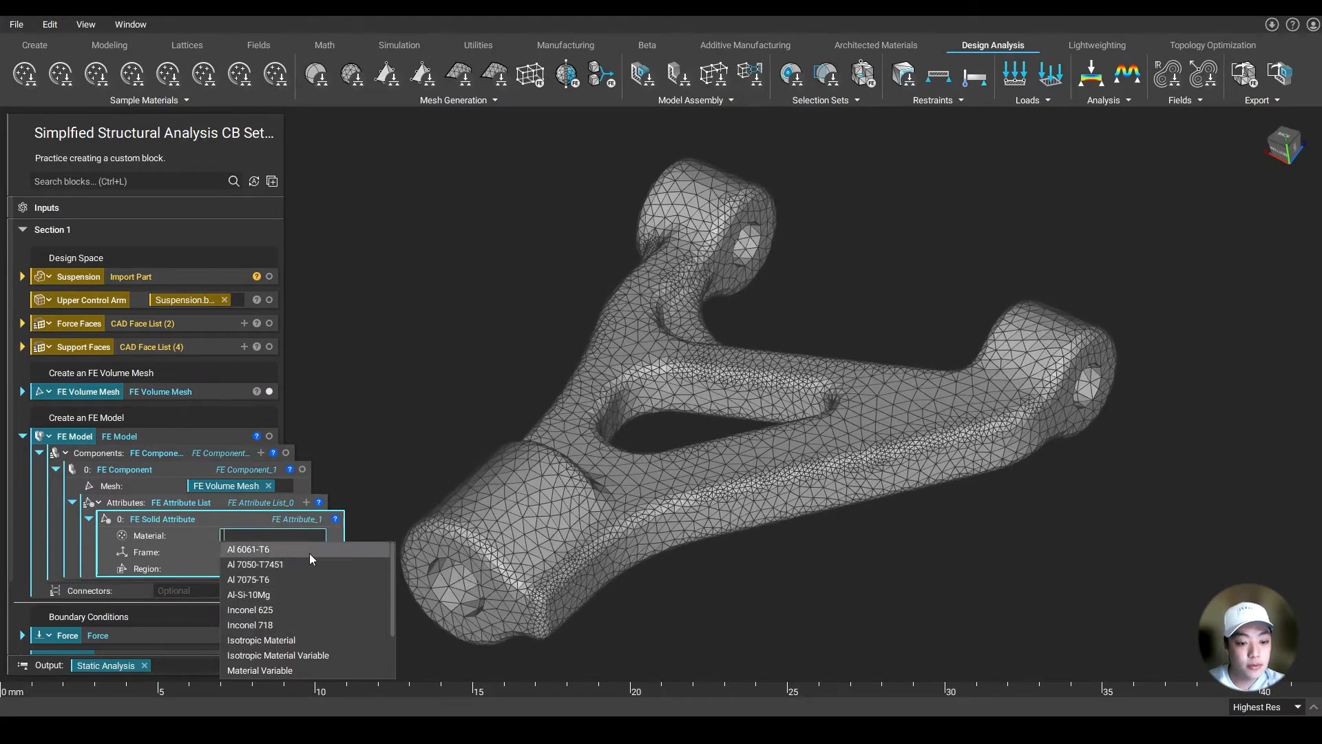
pyautogui.scroll(-3)
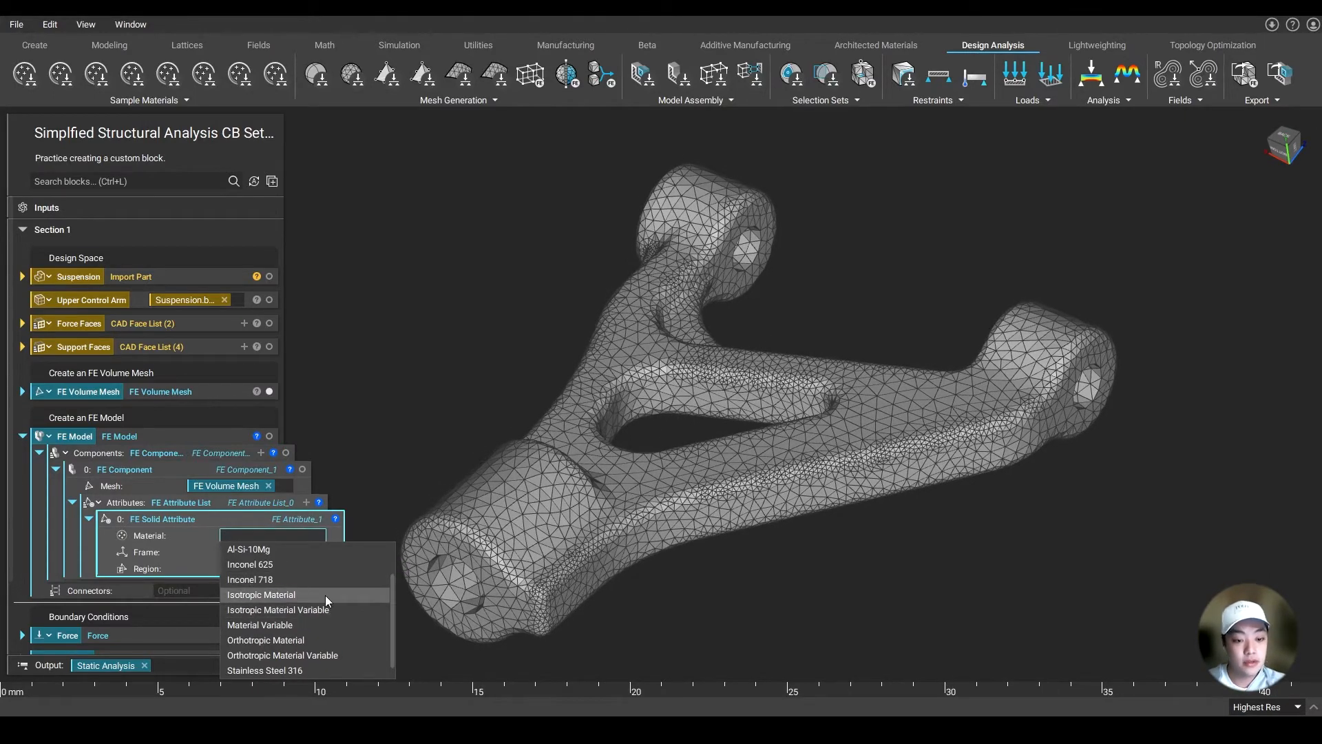
pyautogui.click(262, 595)
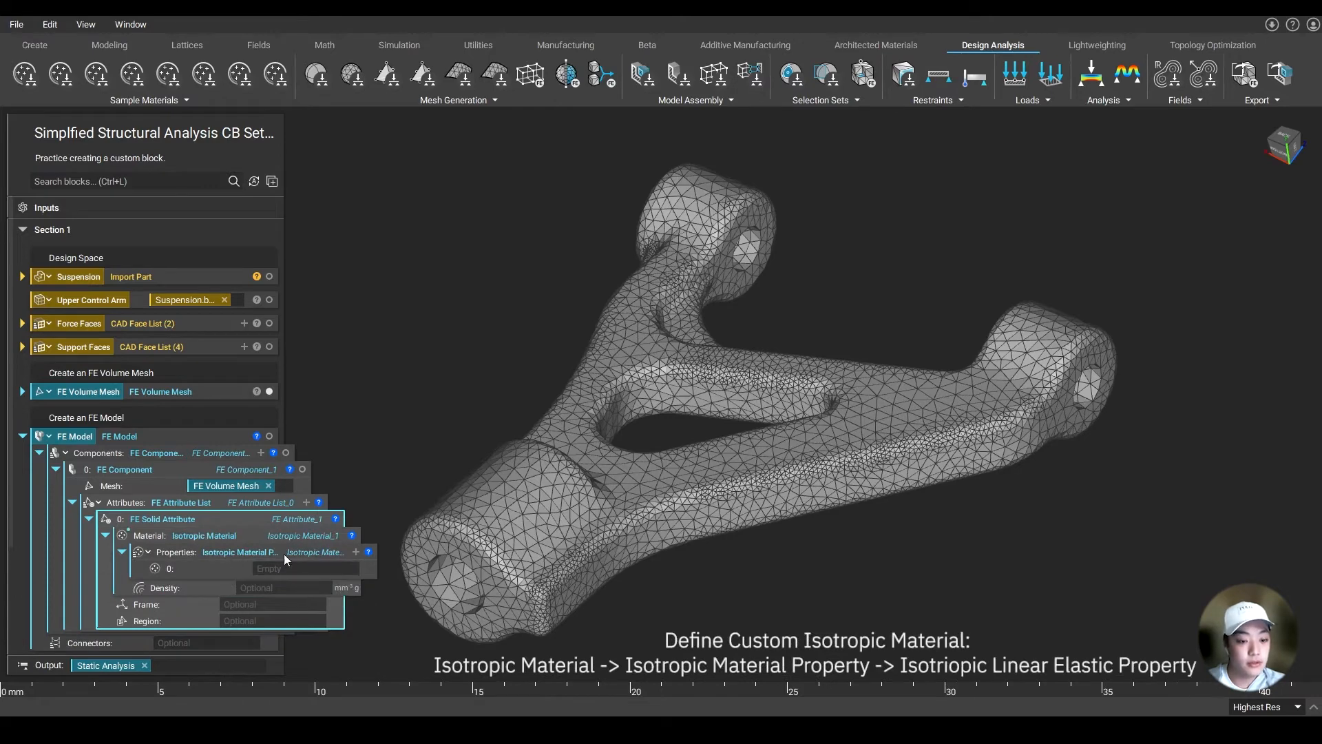
pyautogui.click(303, 567)
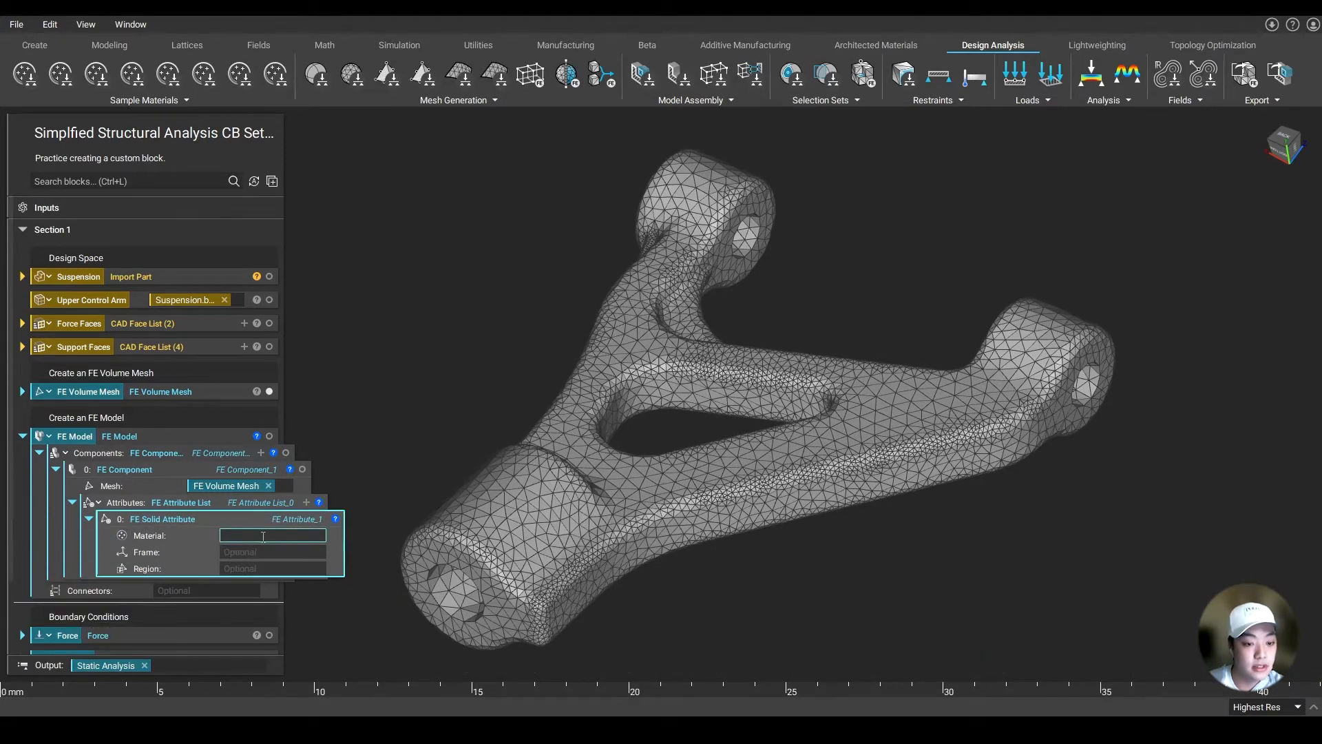
pyautogui.write('Al 6061-T6')
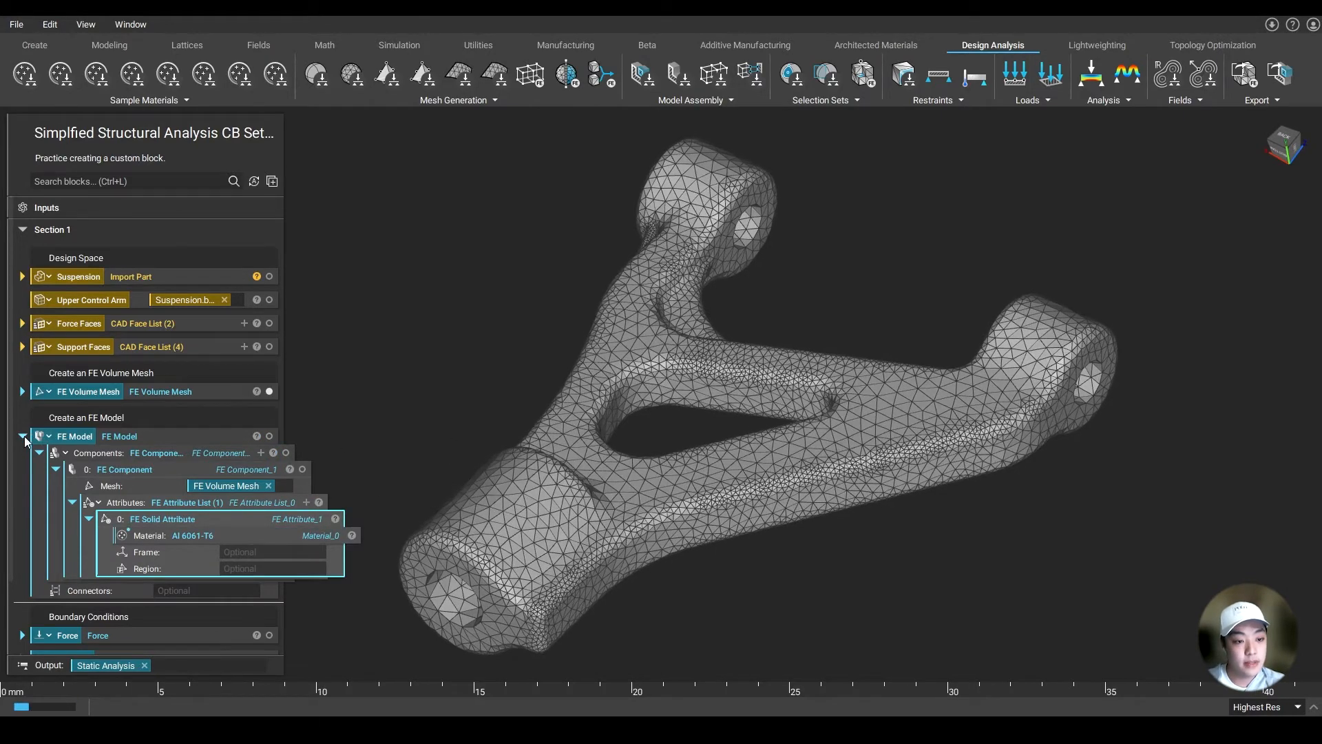
pyautogui.click(20, 436)
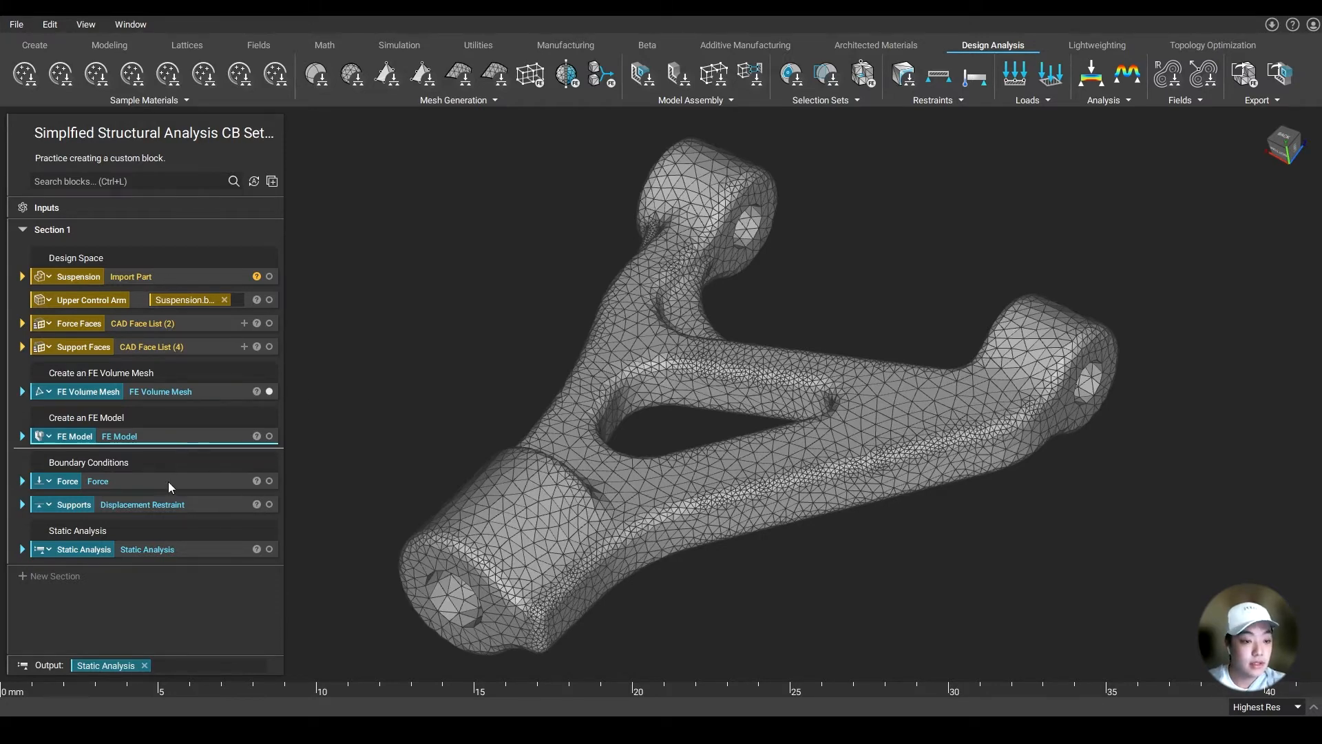
# - Show the force load and support restraints on the arm and review their face-boundary settings
pyautogui.click(97, 481)
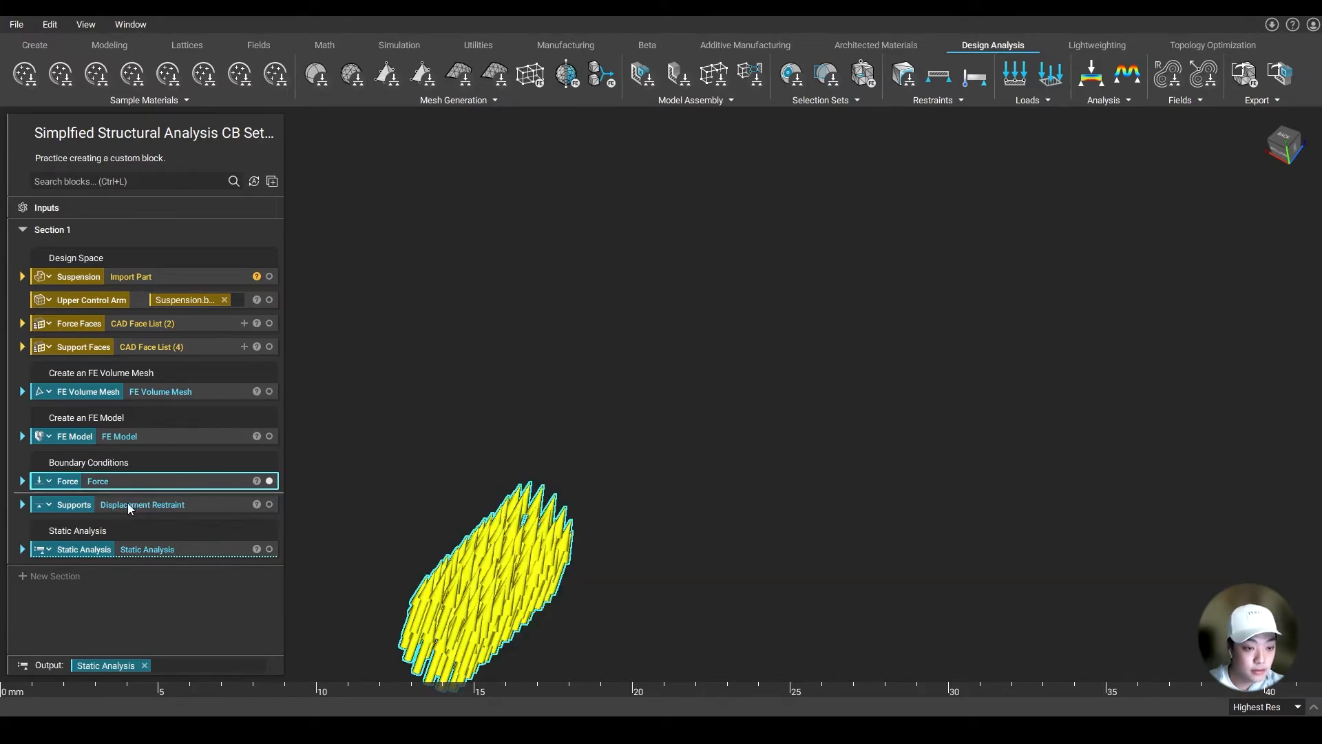
pyautogui.moveTo(269, 300)
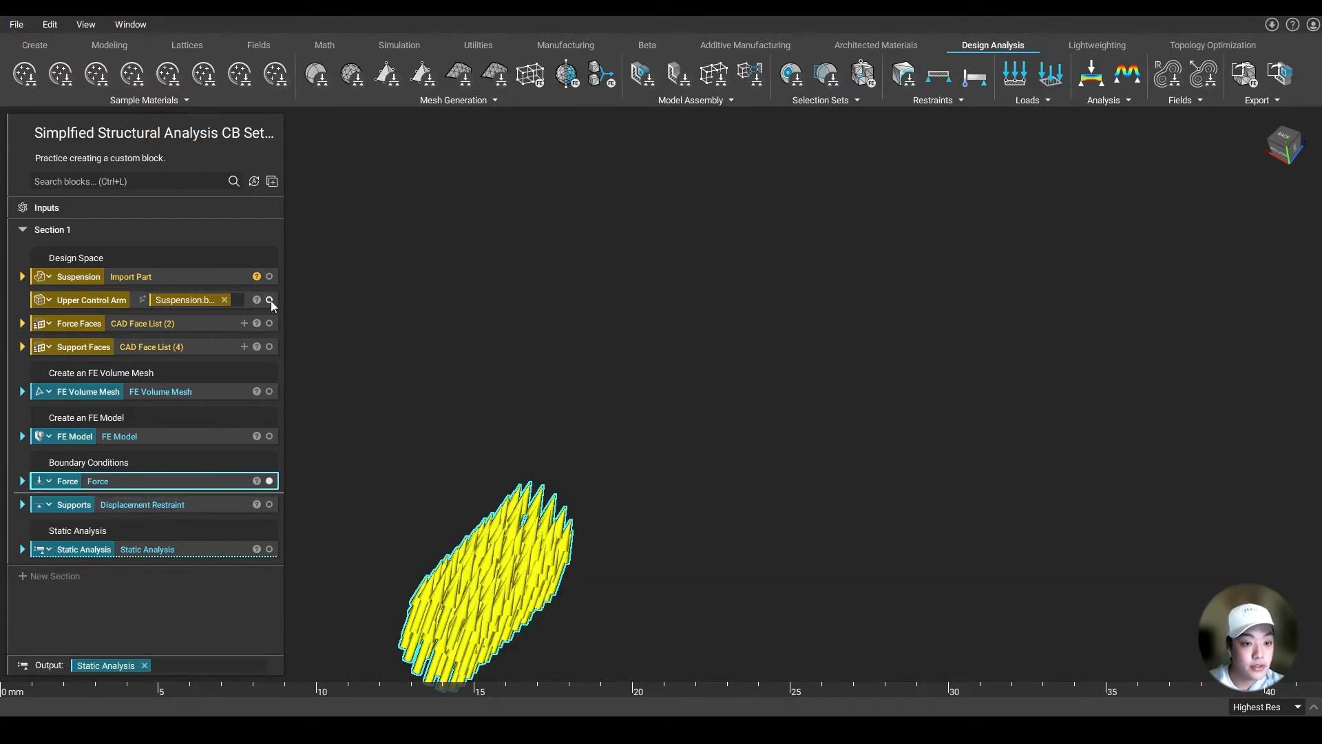
pyautogui.click(268, 300)
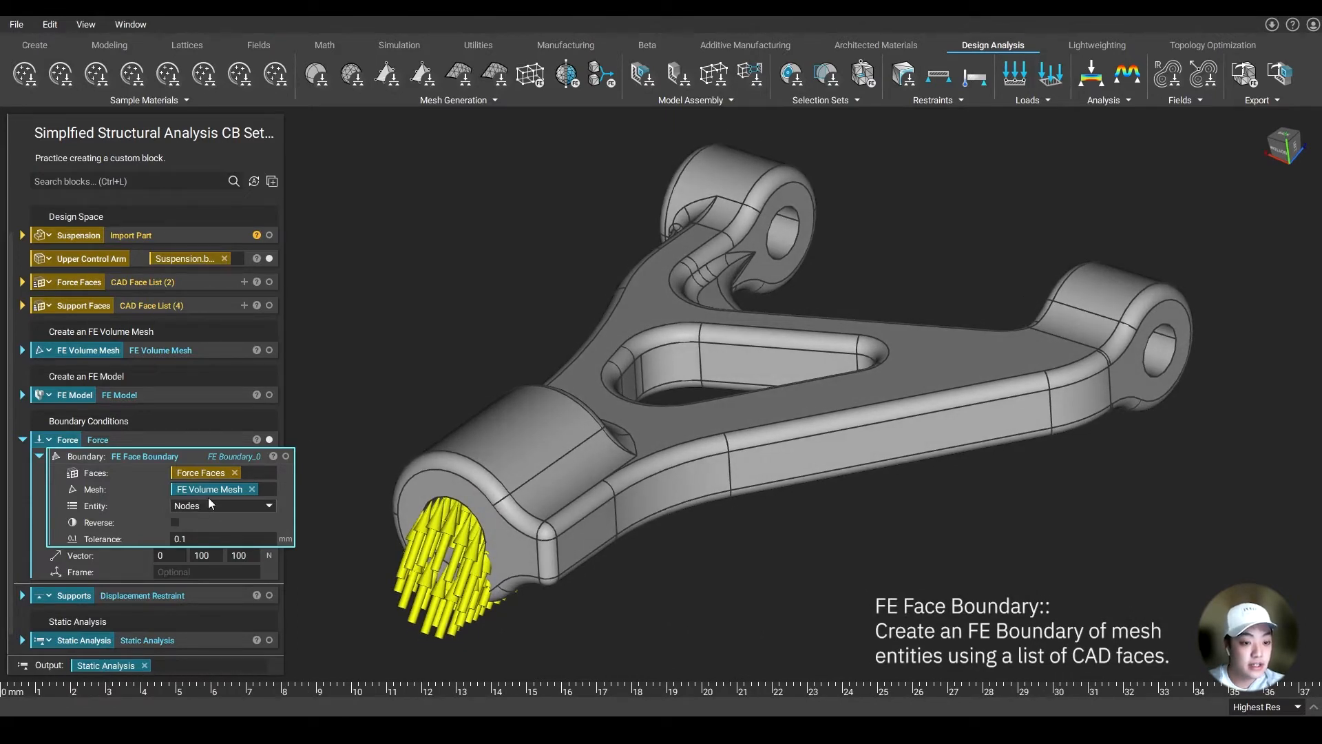
pyautogui.moveTo(77, 290)
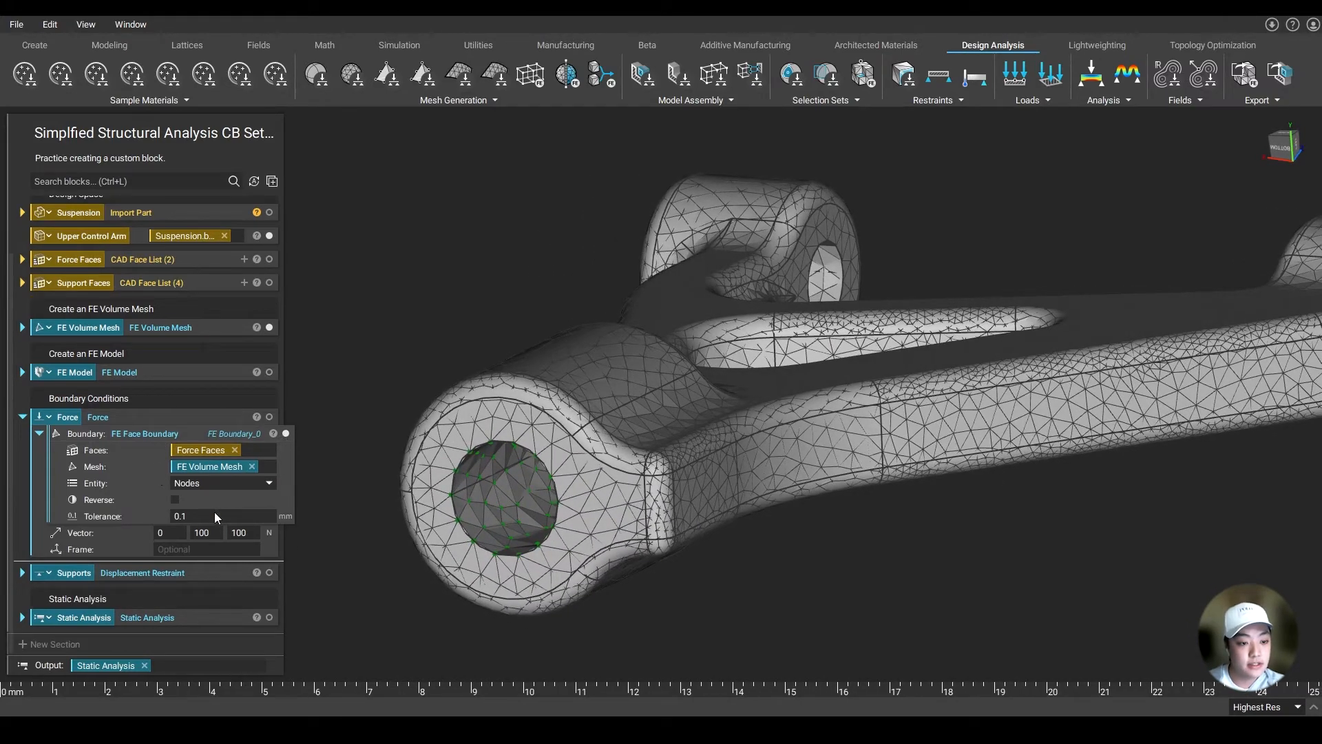
pyautogui.click(23, 572)
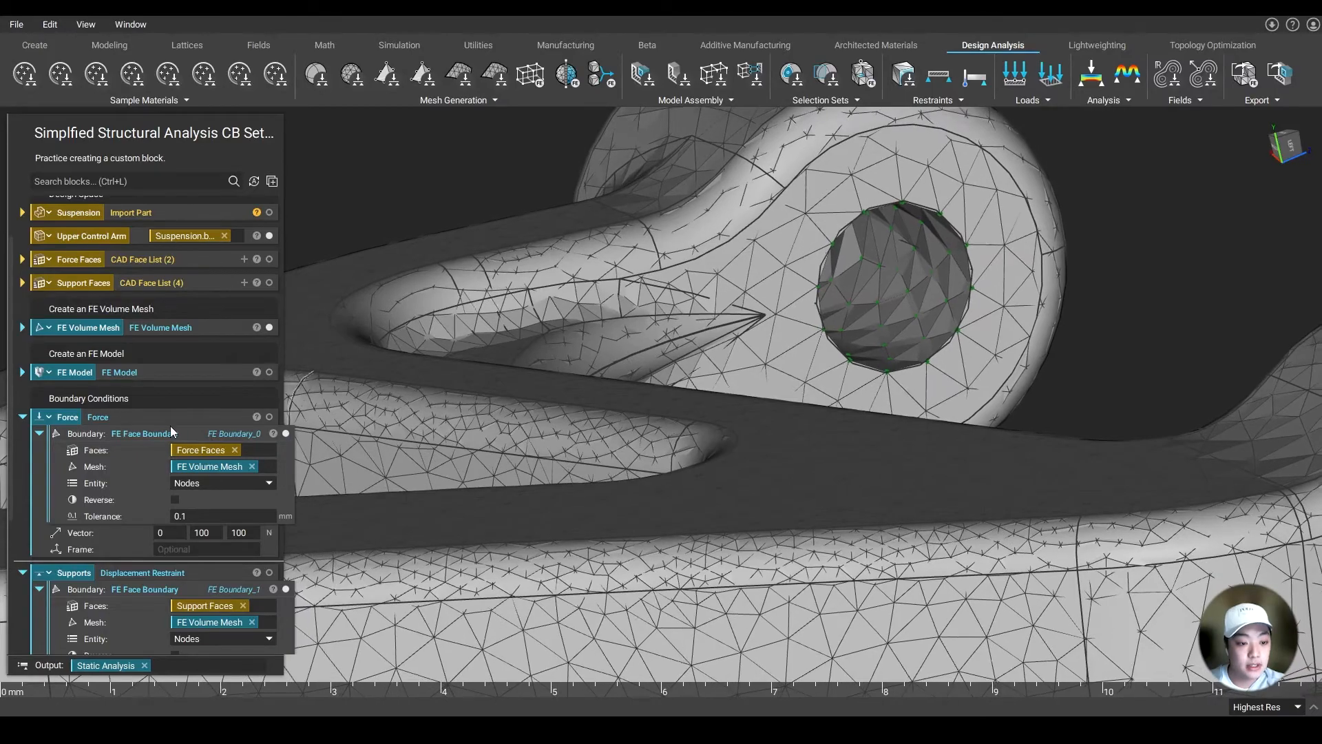
pyautogui.scroll(-3)
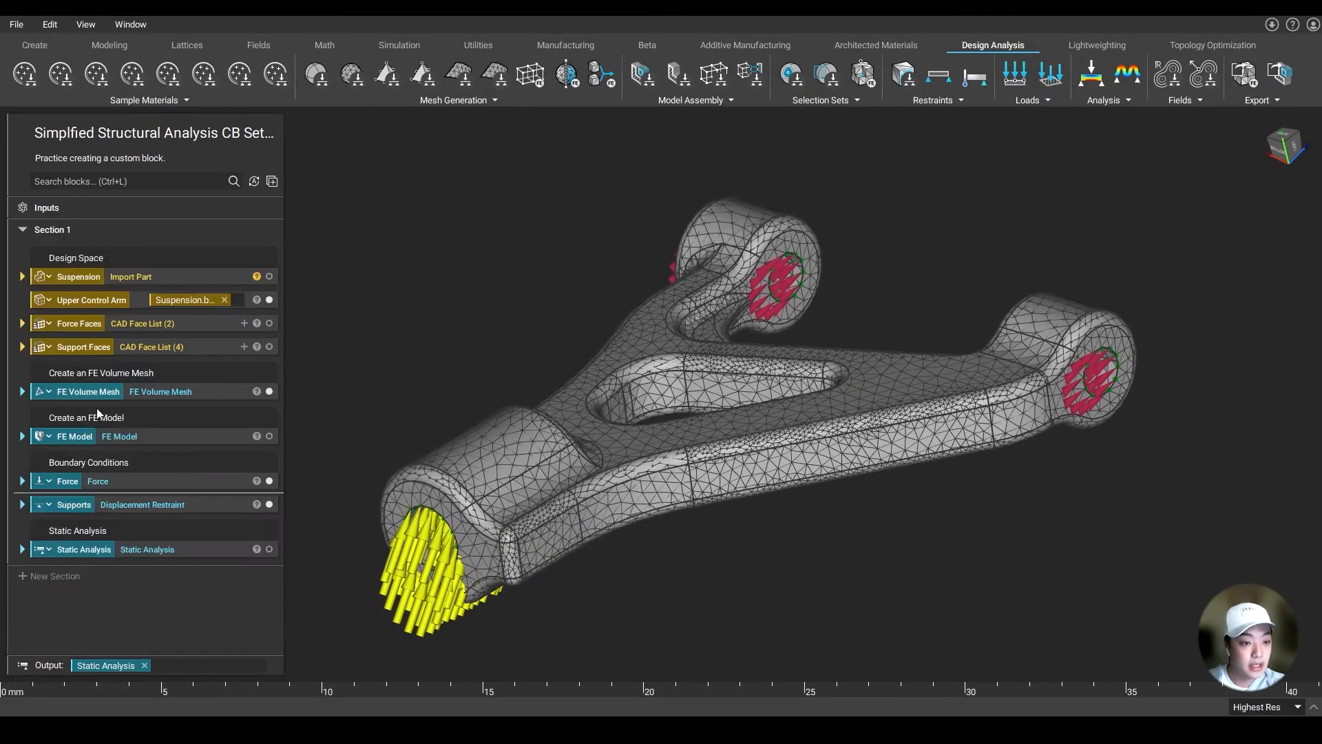
# - Show the static analysis total displacement colour map, peaking near 0.745 mm
pyautogui.click(20, 548)
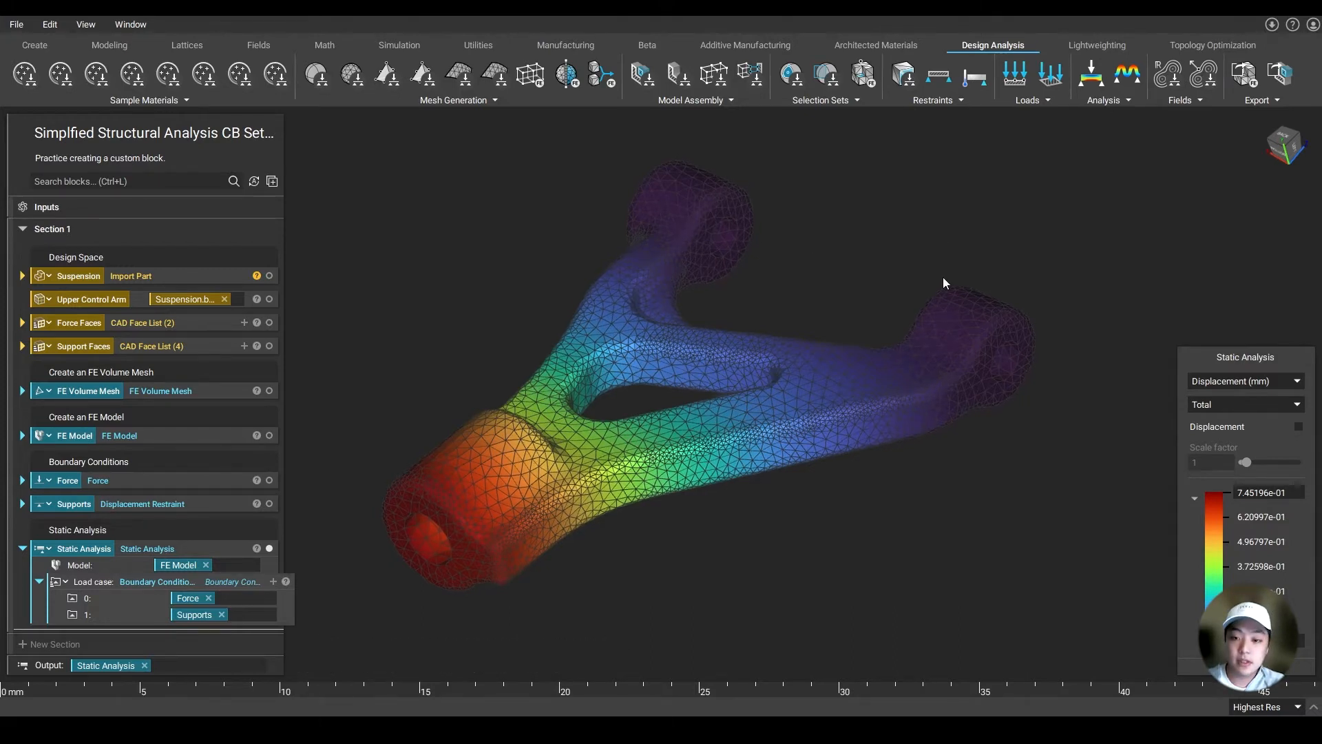
pyautogui.moveTo(943, 282); pyautogui.dragTo(742, 521)
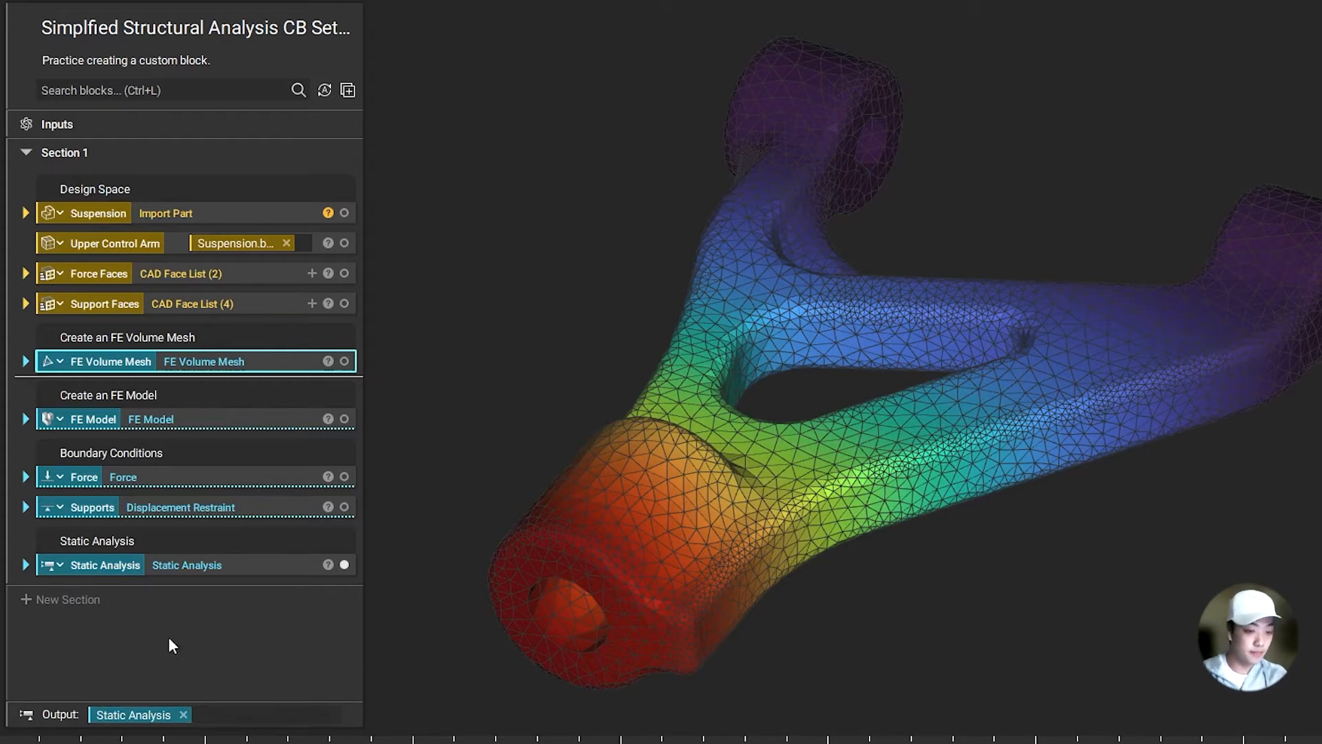
pyautogui.moveTo(449, 475)
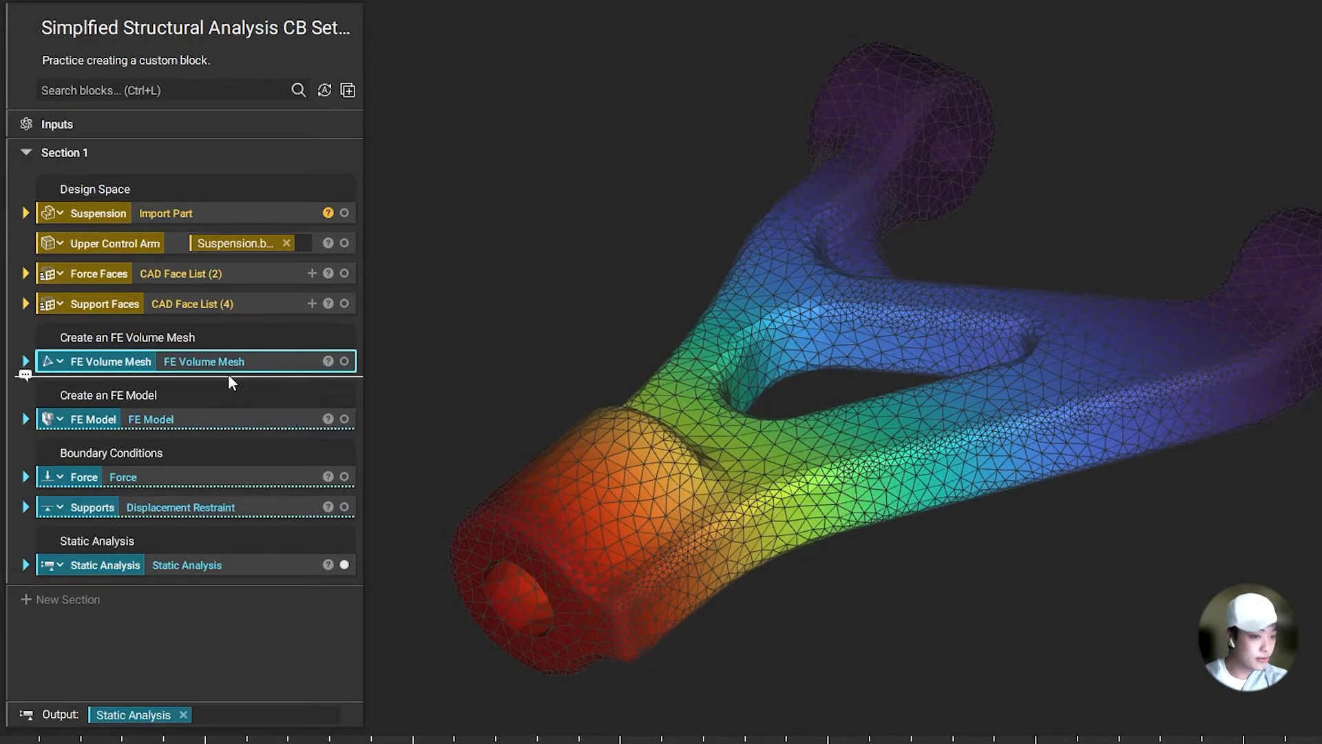
# - Make the mesh's CAD body an input named CAD Input and expose the 0.5 mm edge length
pyautogui.click(26, 360)
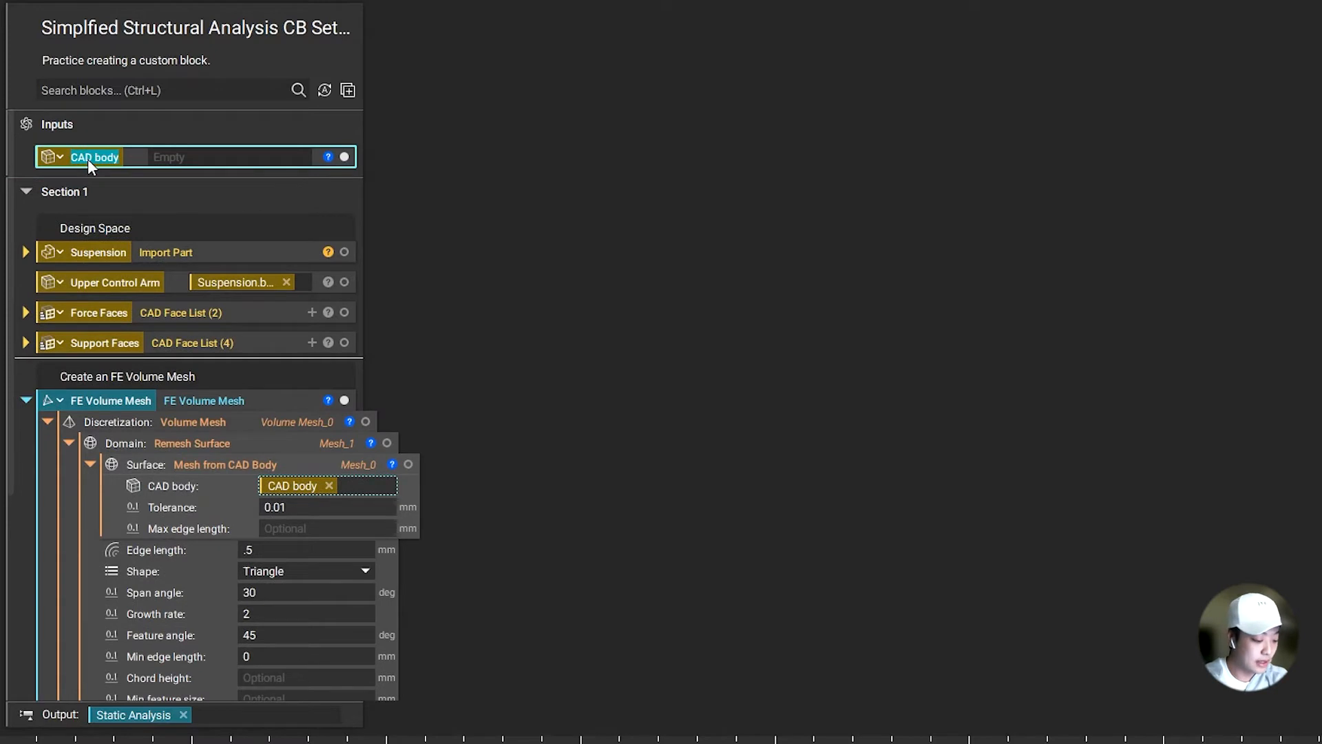
pyautogui.write('CAD Input')
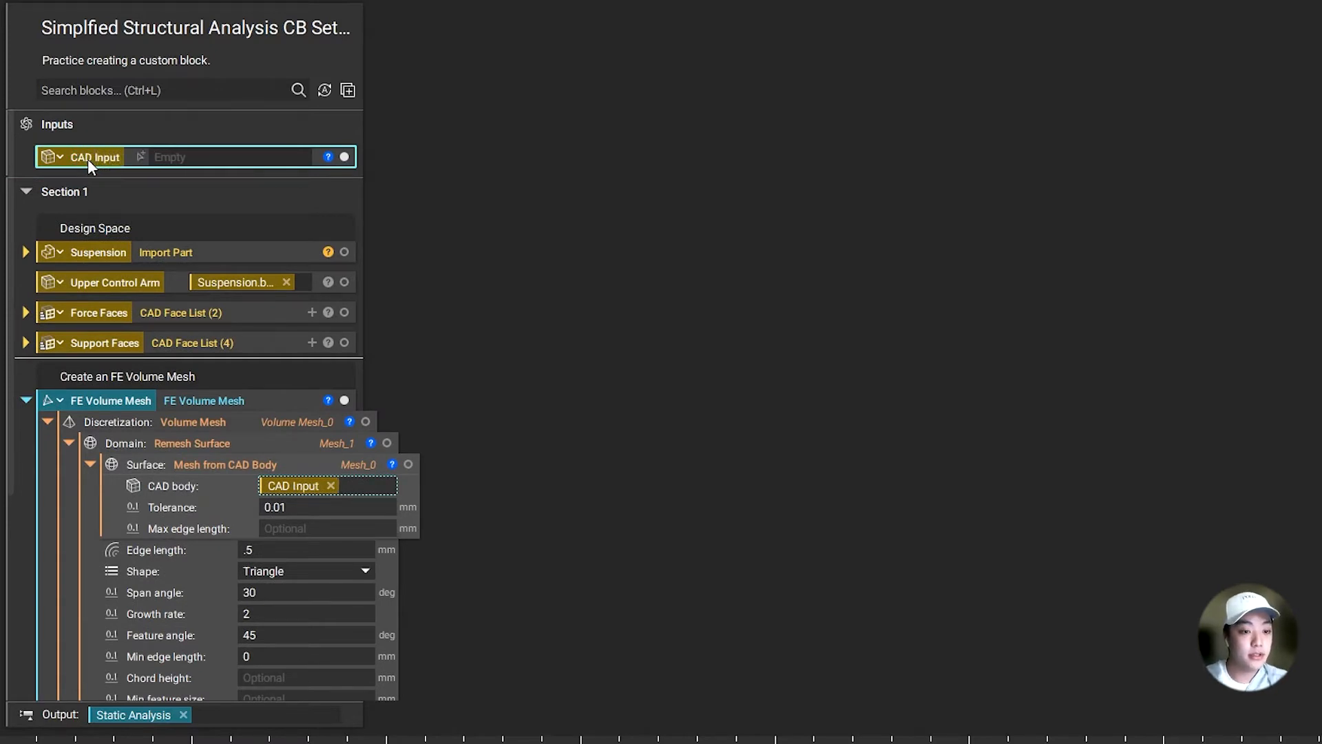
pyautogui.moveTo(251, 443)
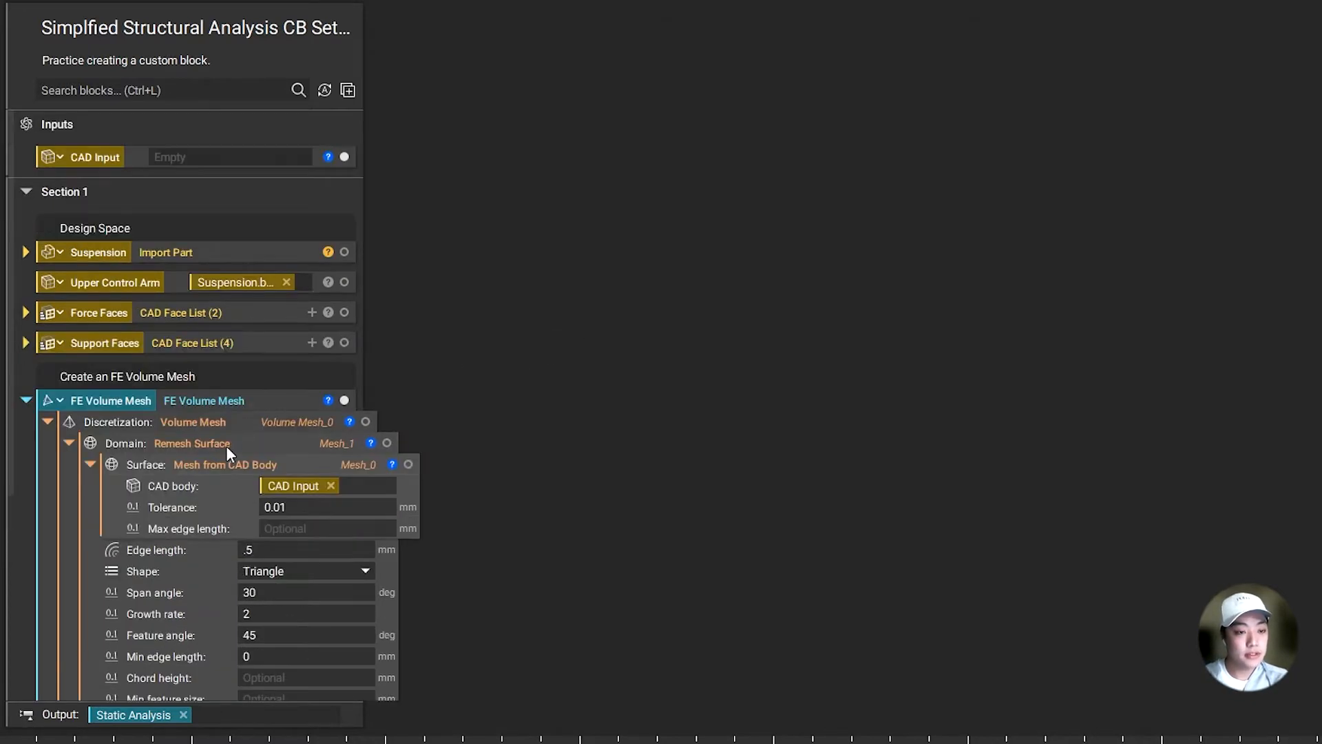
pyautogui.scroll(-3)
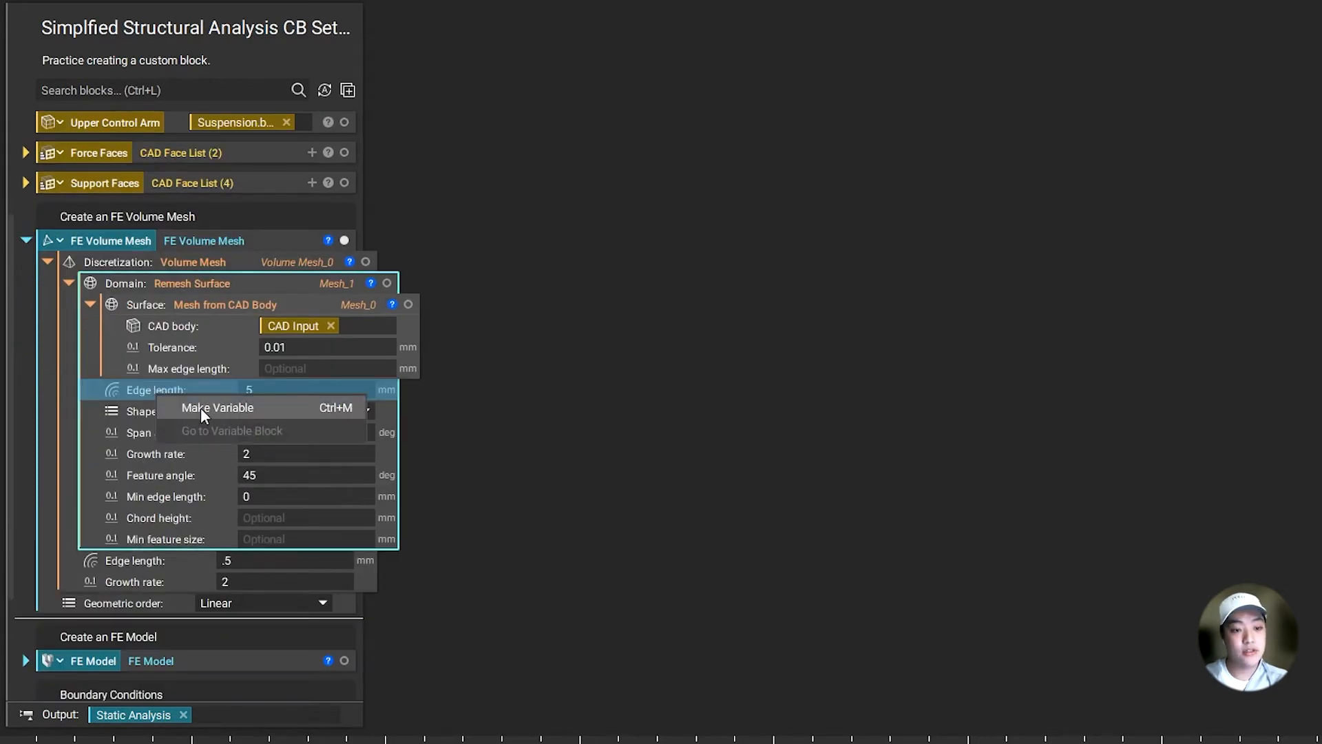
pyautogui.click(218, 407)
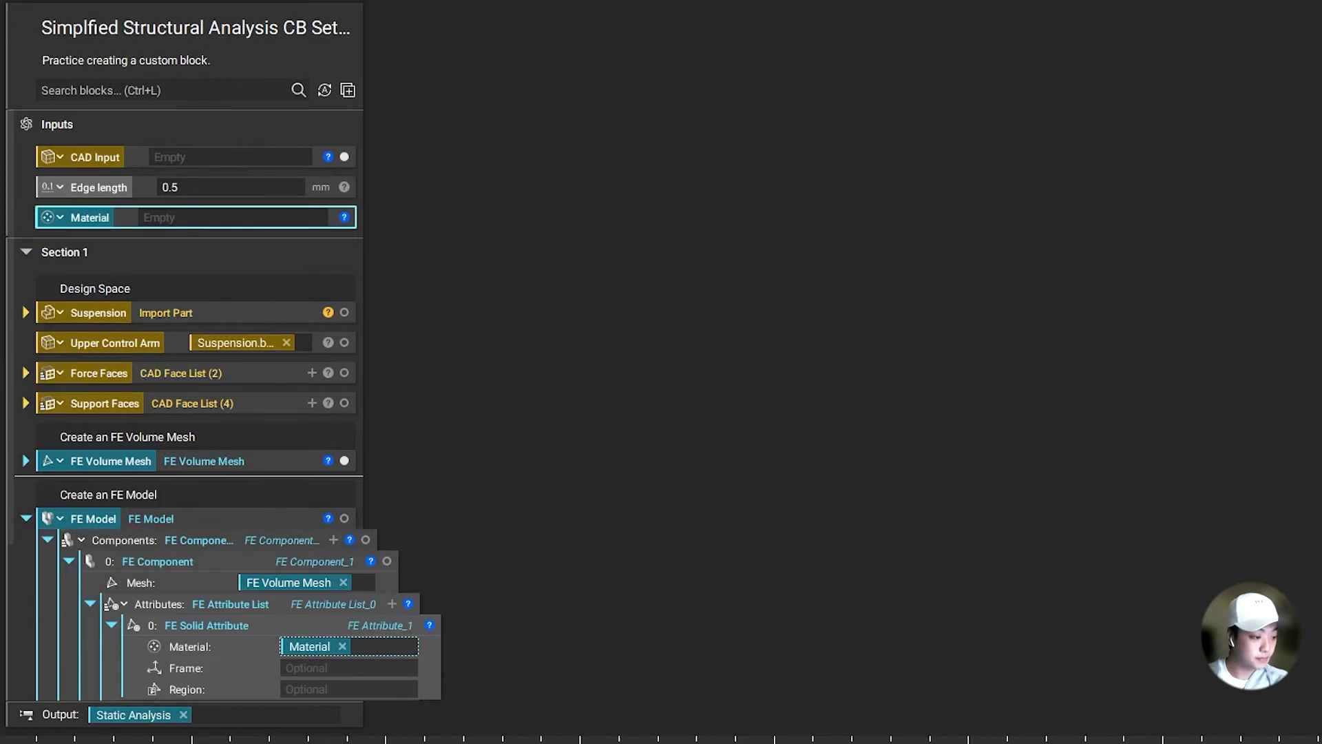
# - Expose the FE solid attribute's material as a block input named Material
pyautogui.scroll(-3)
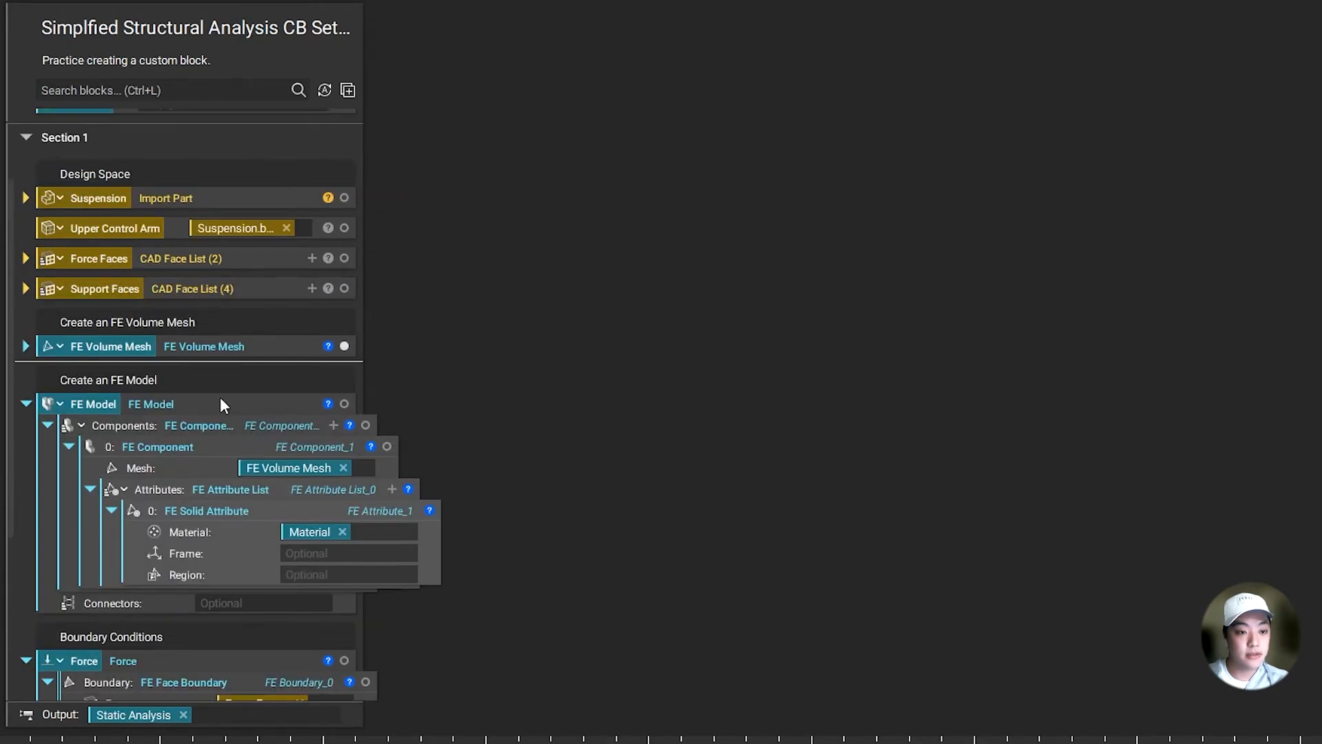
# - Make the force faces and force vector block inputs, resetting the vector default to 0, 0, 0
pyautogui.scroll(-3)
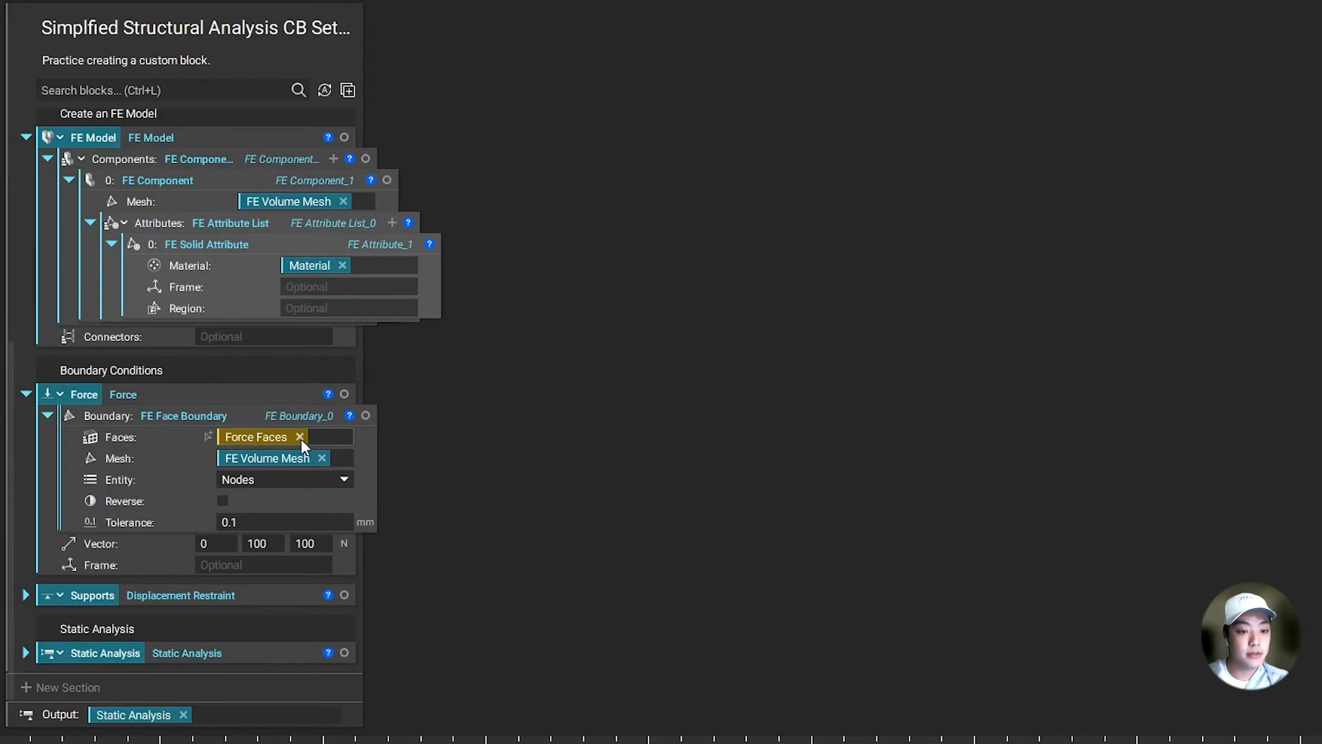
pyautogui.moveTo(301, 446)
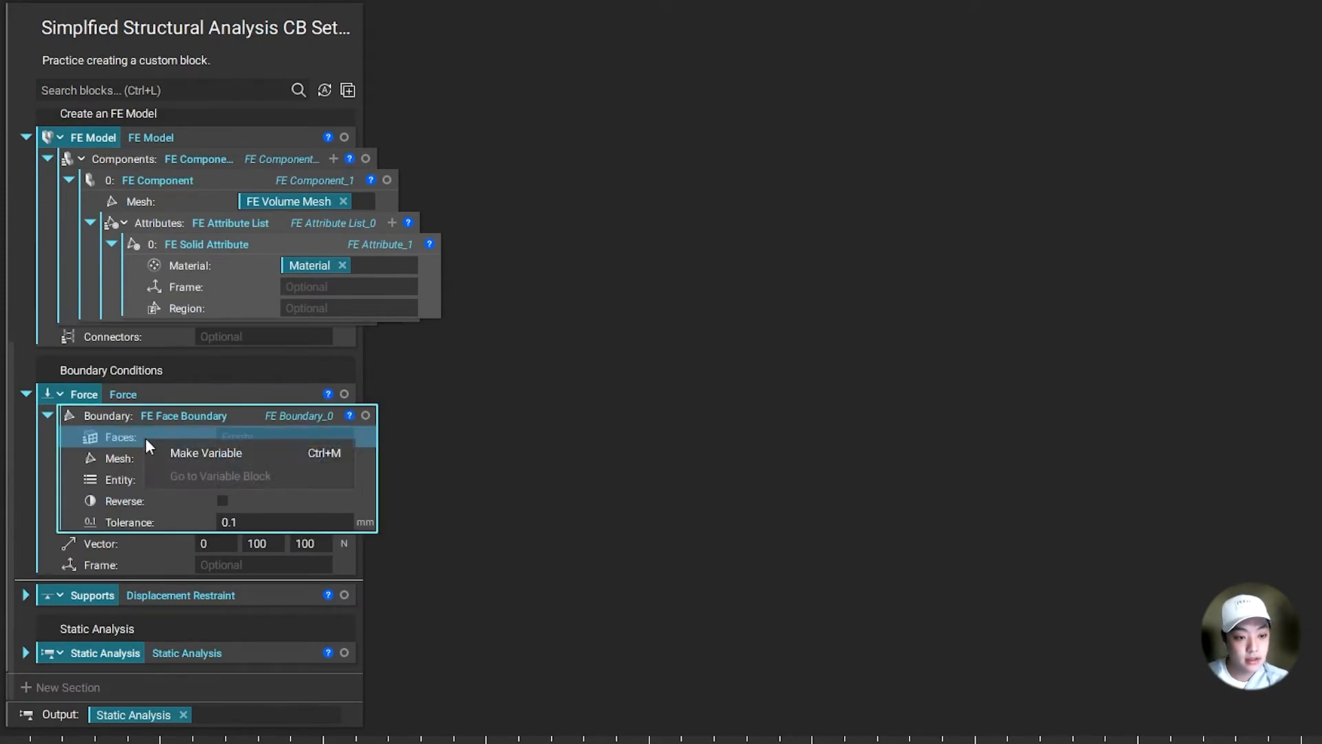
pyautogui.click(205, 453)
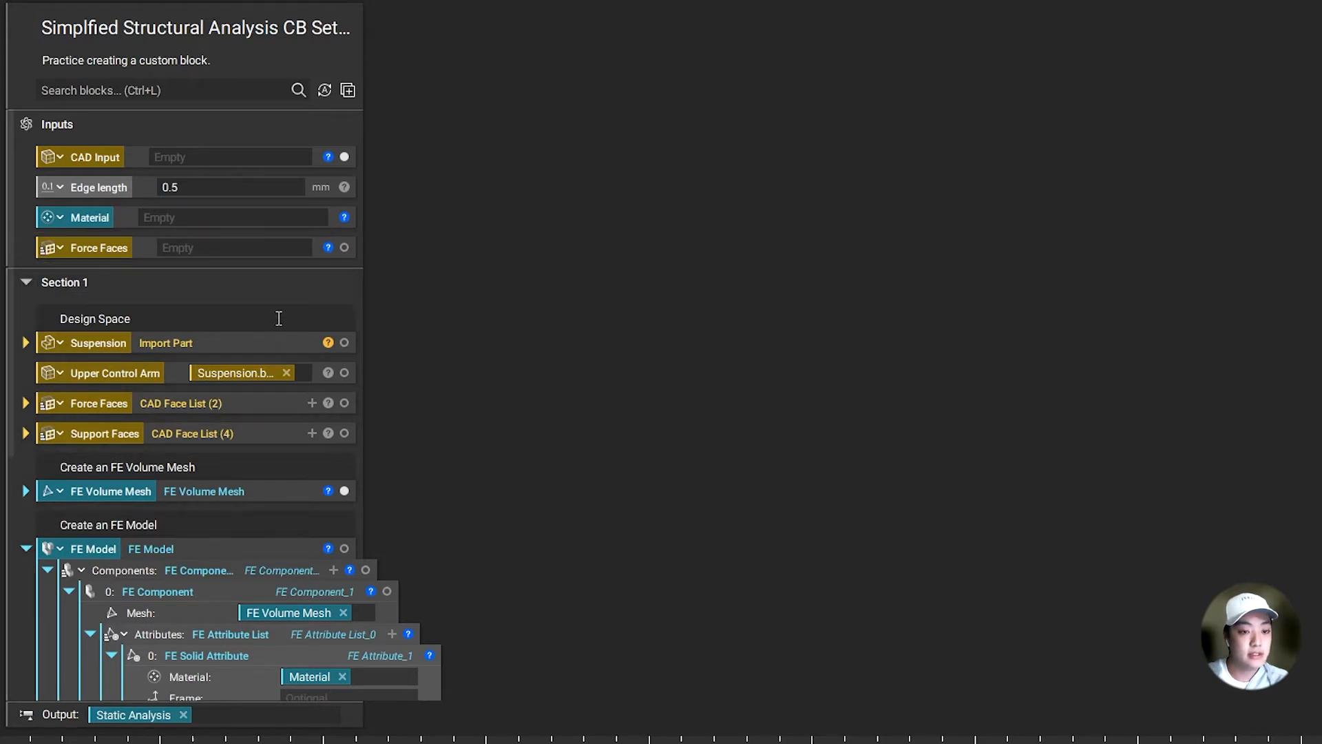
pyautogui.scroll(-3)
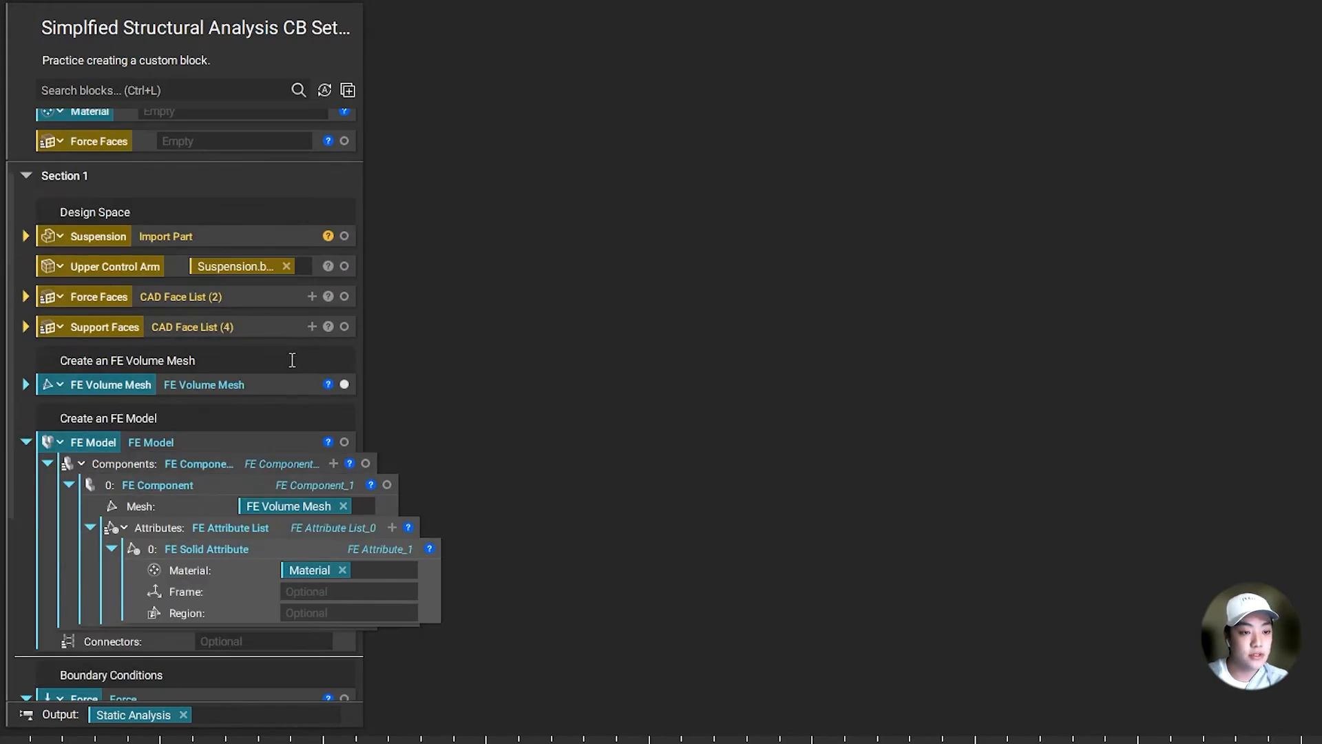
pyautogui.scroll(-3)
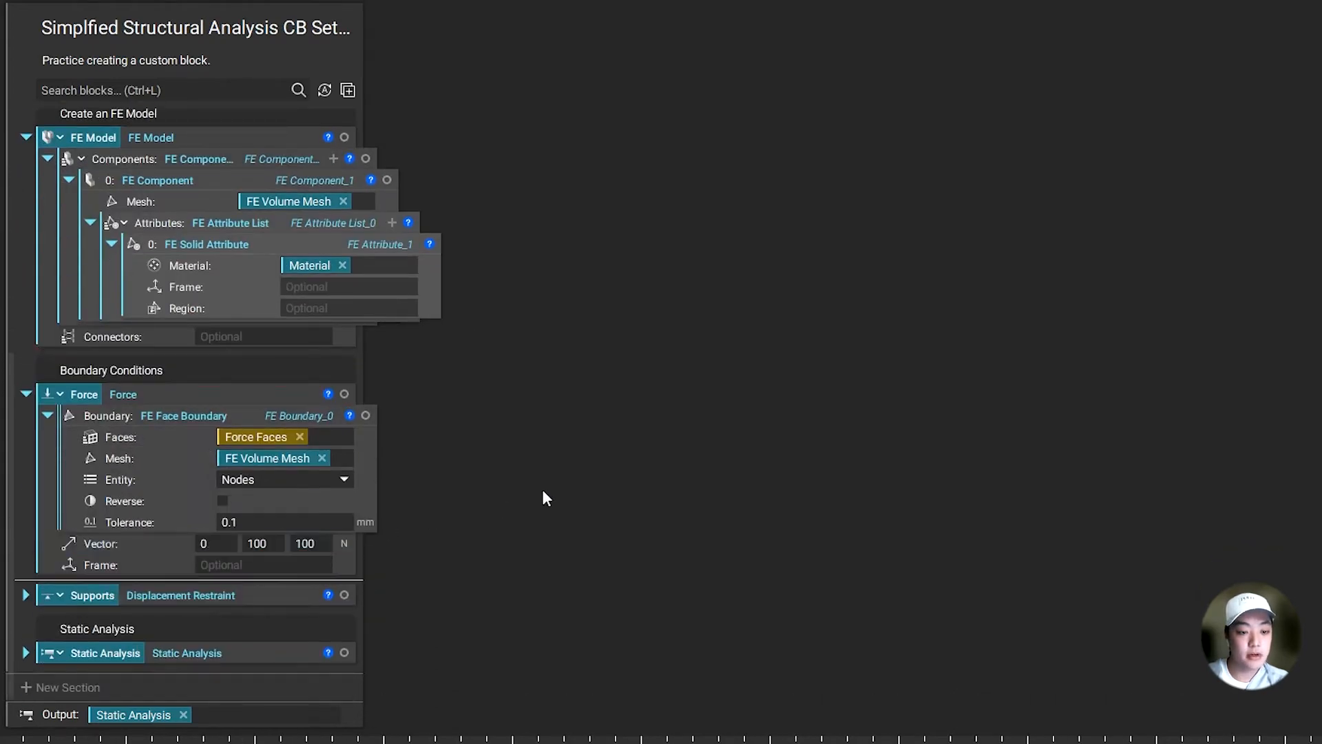
pyautogui.rightClick(100, 544)
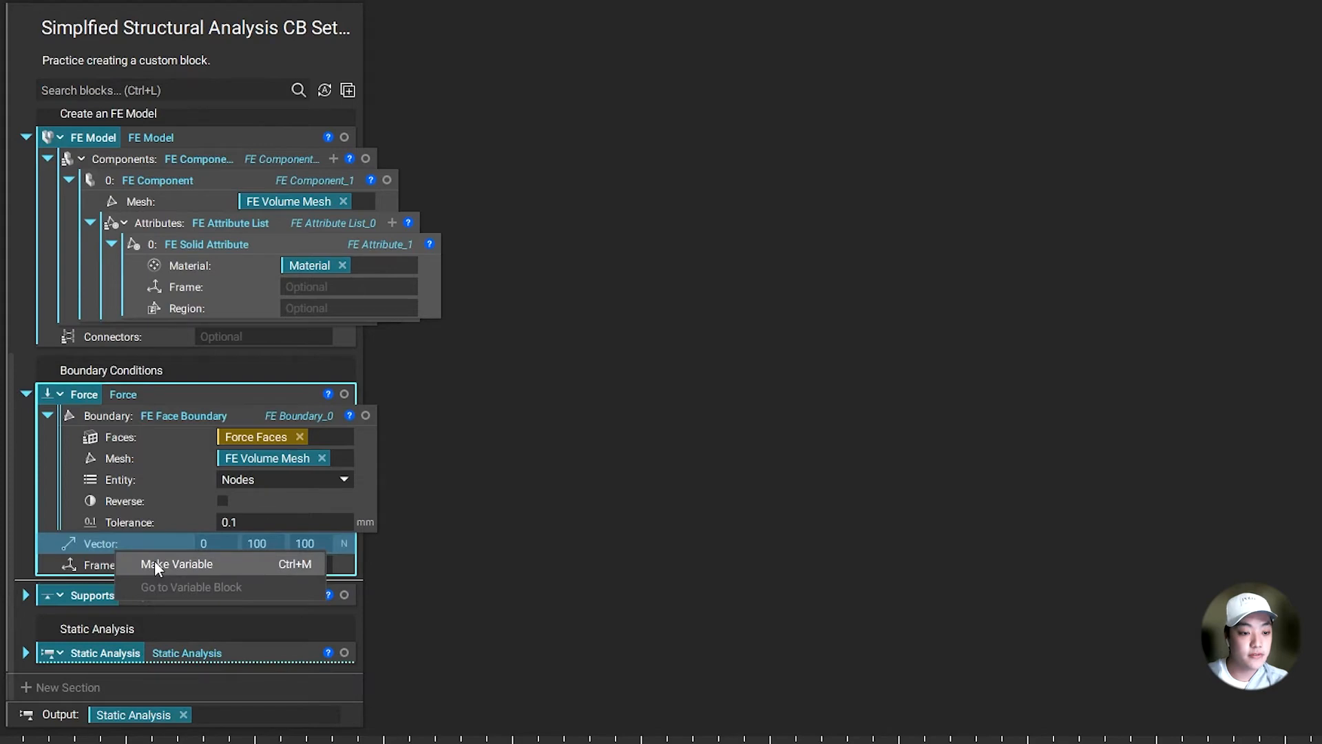
pyautogui.click(176, 563)
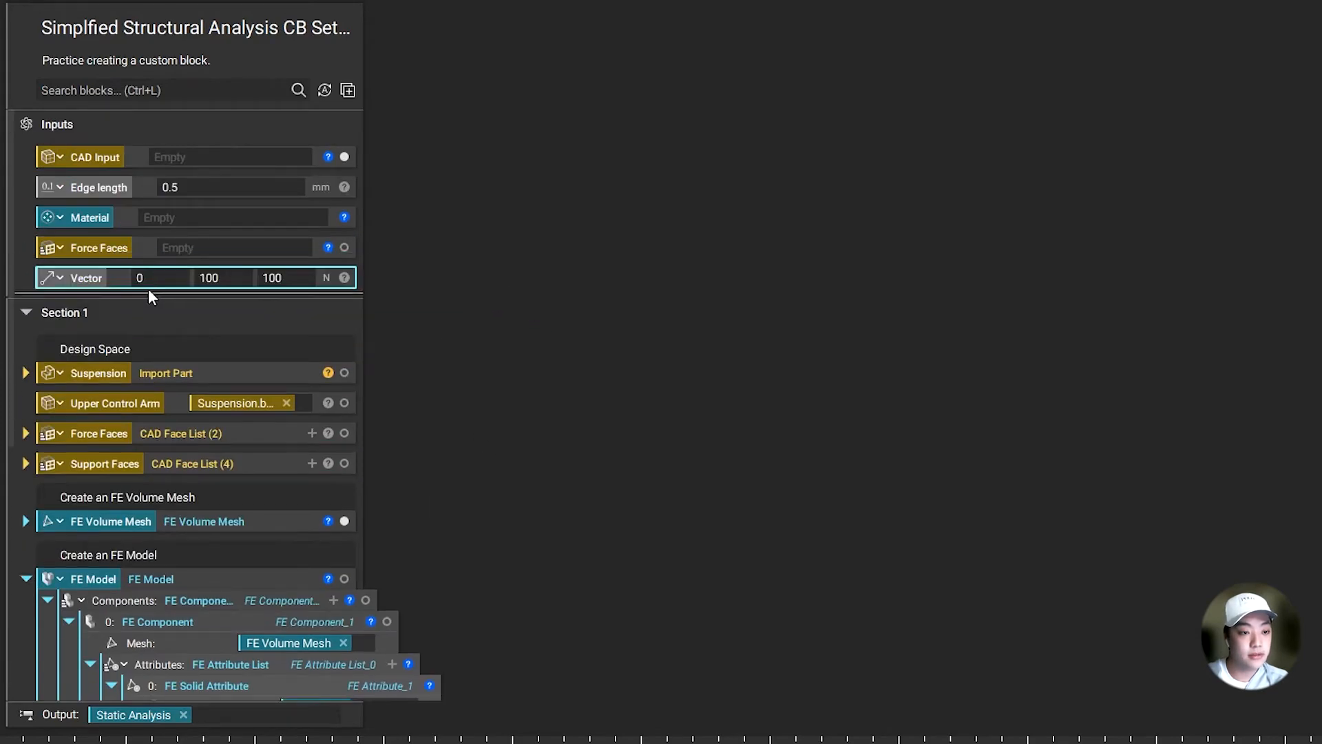
pyautogui.click(144, 279)
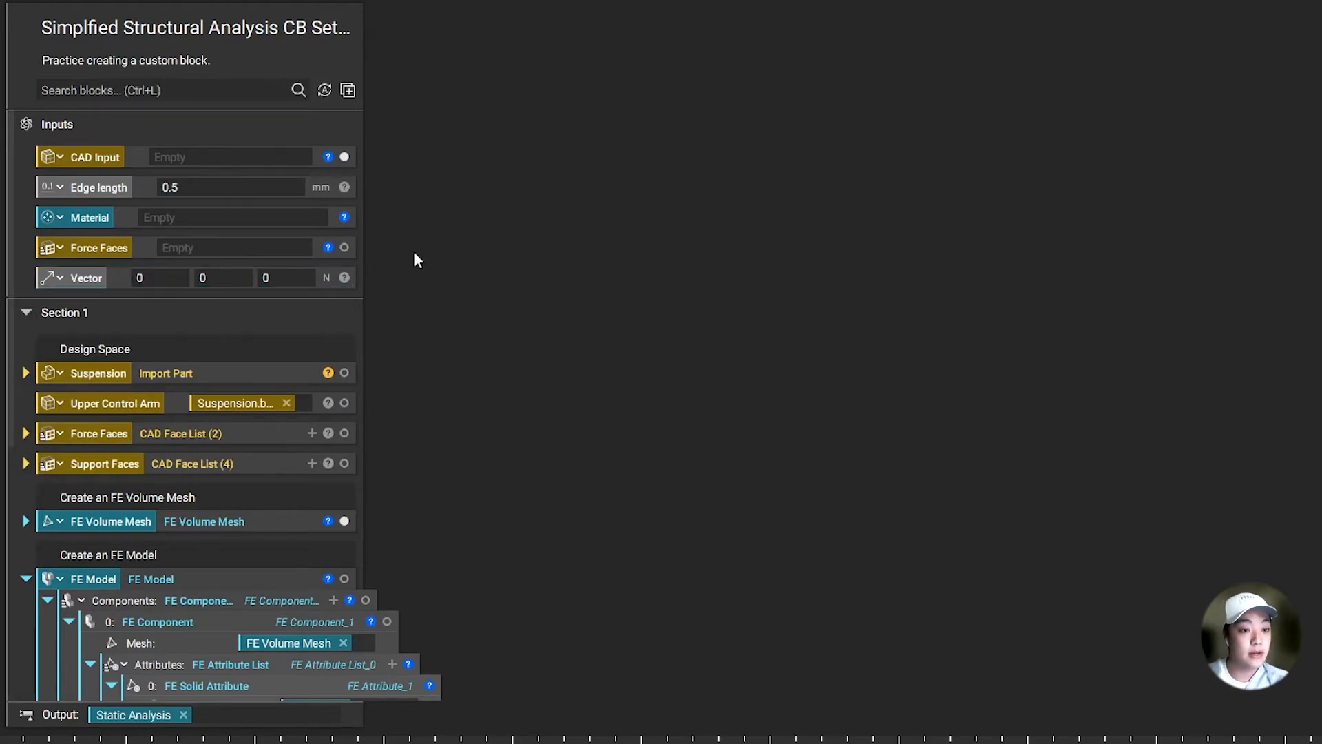
pyautogui.moveTo(927, 261)
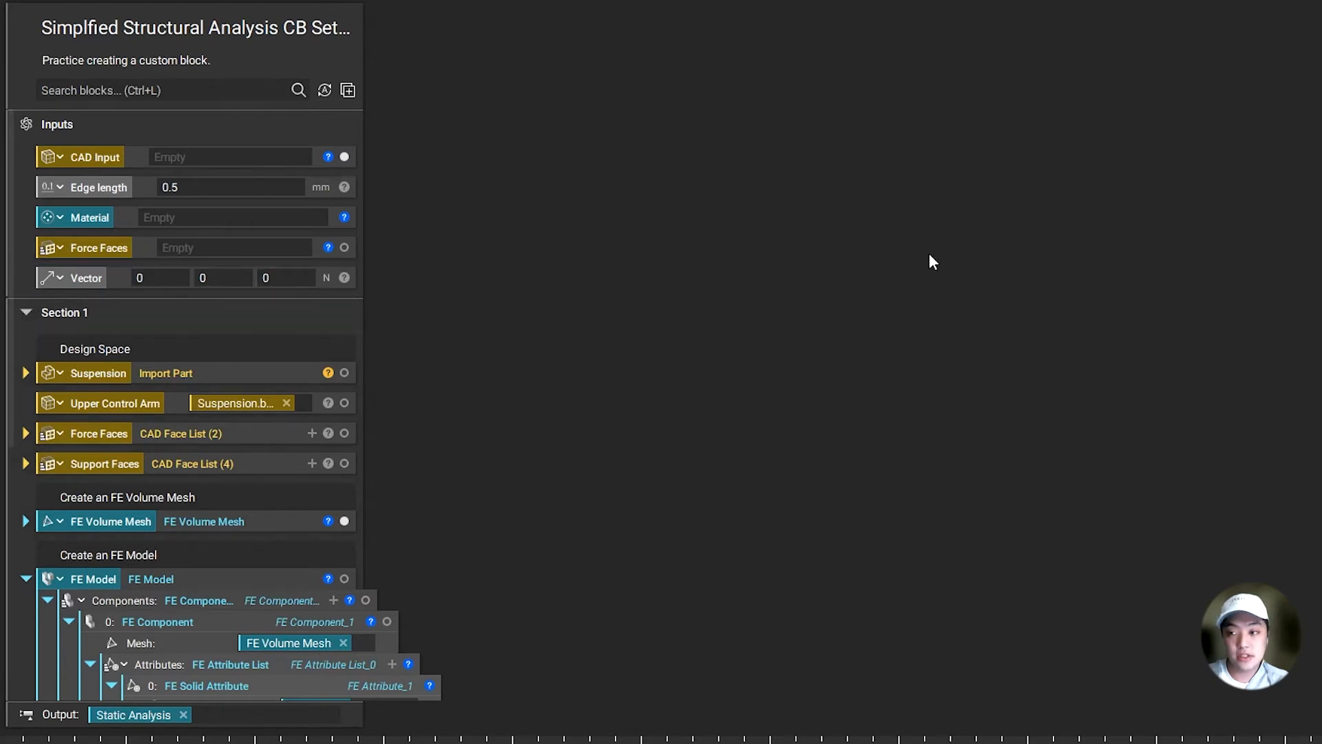
pyautogui.moveTo(279, 422)
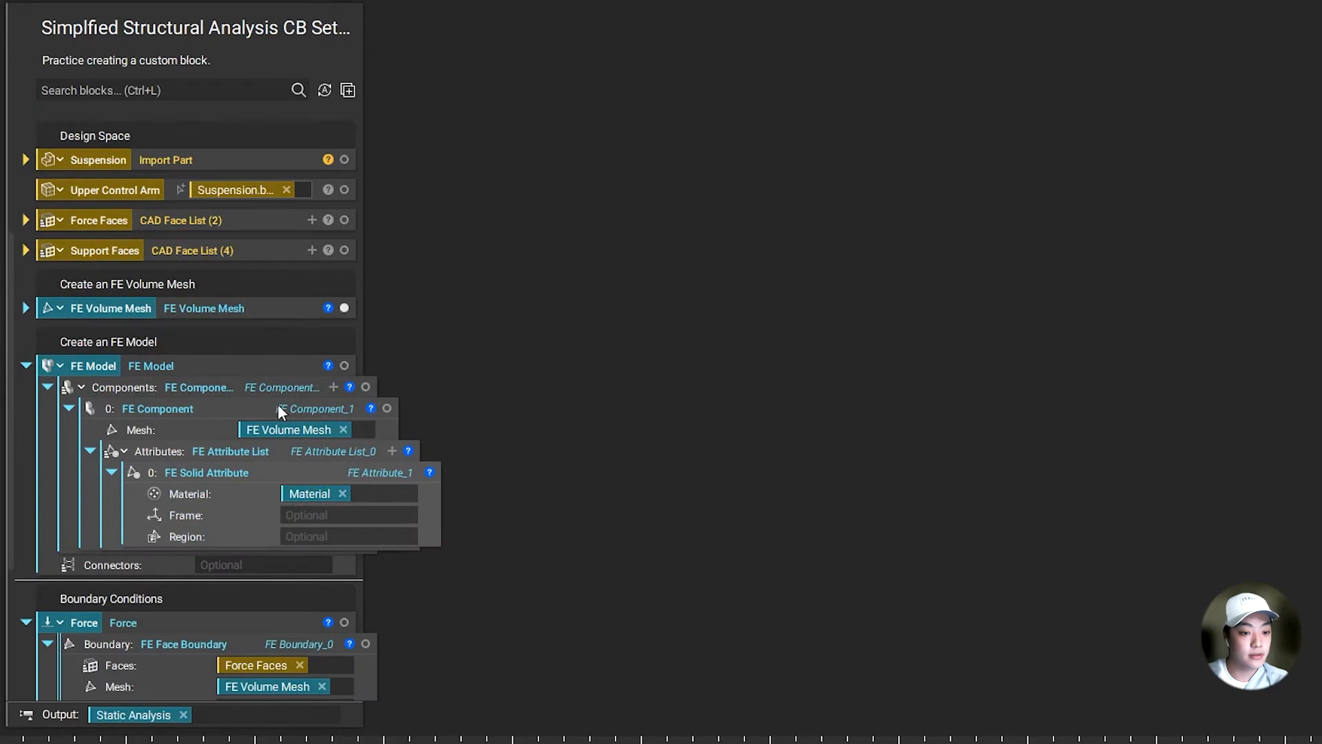
# - Make the supports' faces a Support Faces input and rename the vector input Force Vector
pyautogui.scroll(-3)
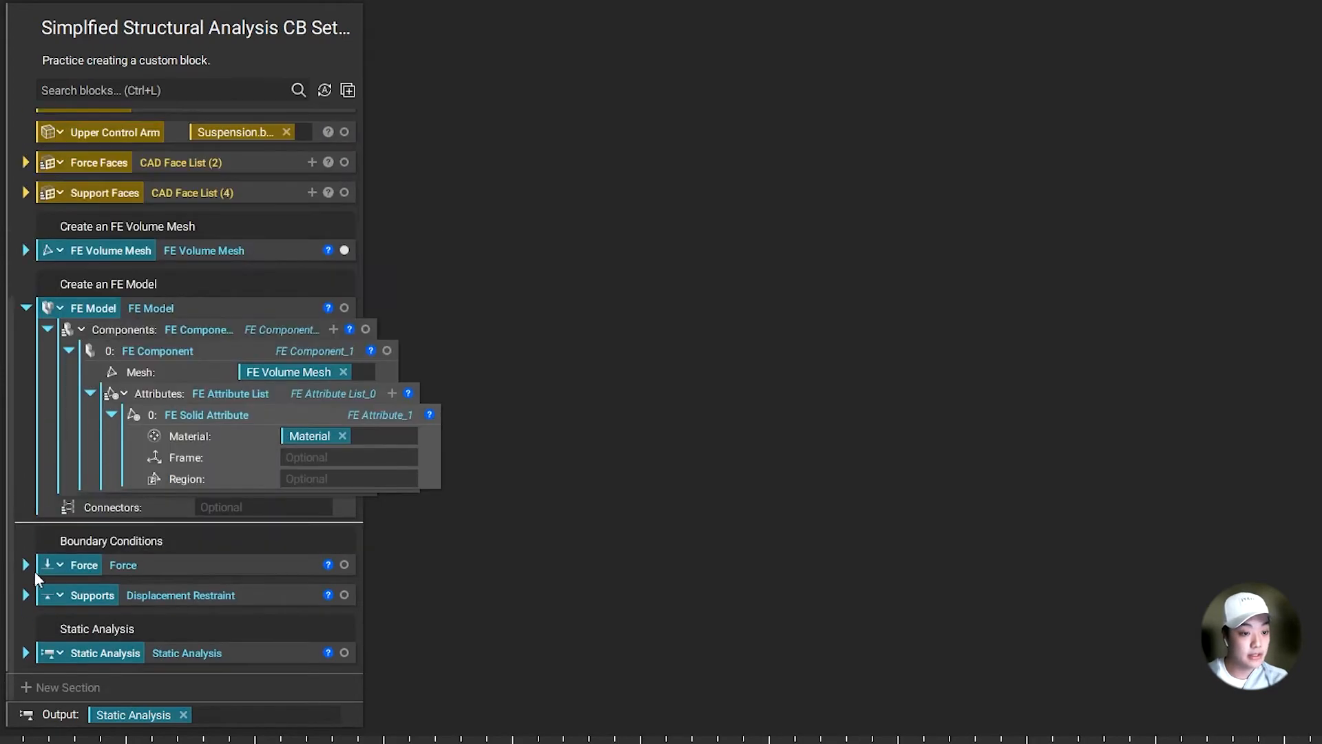
pyautogui.click(22, 595)
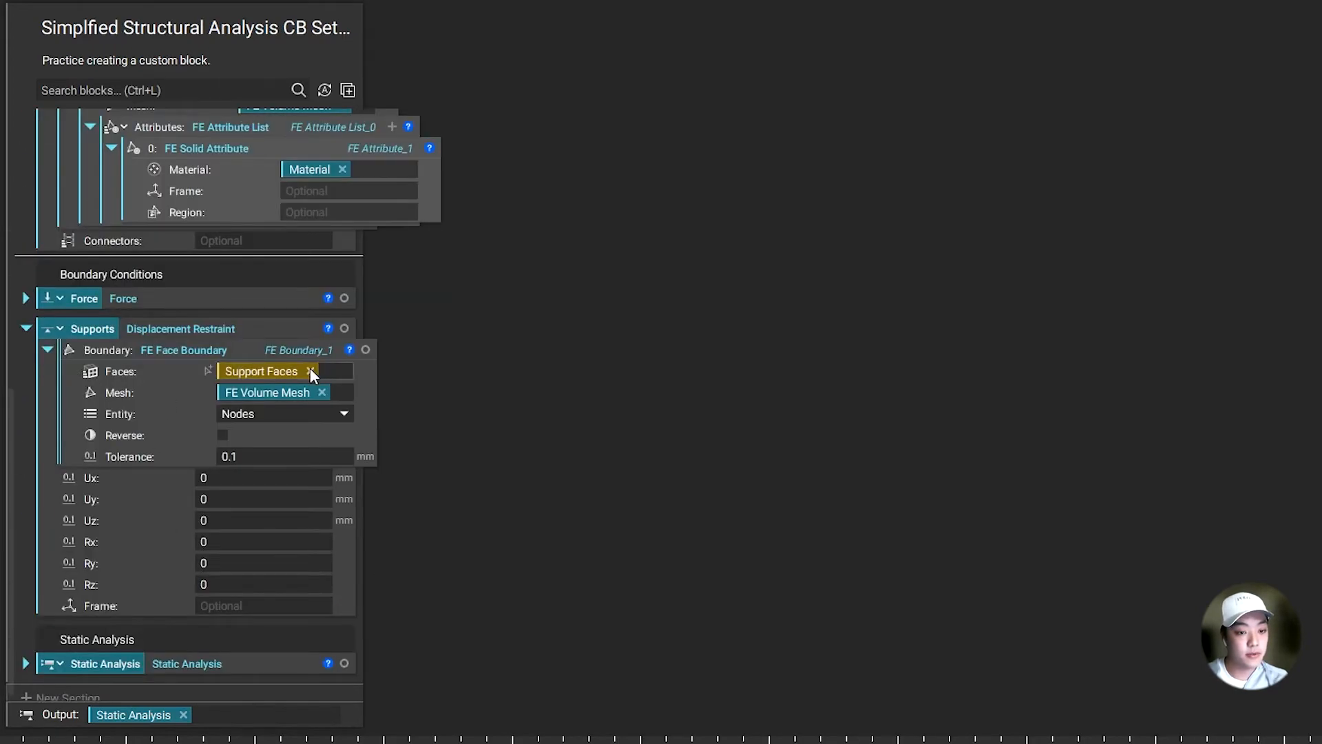
pyautogui.click(312, 372)
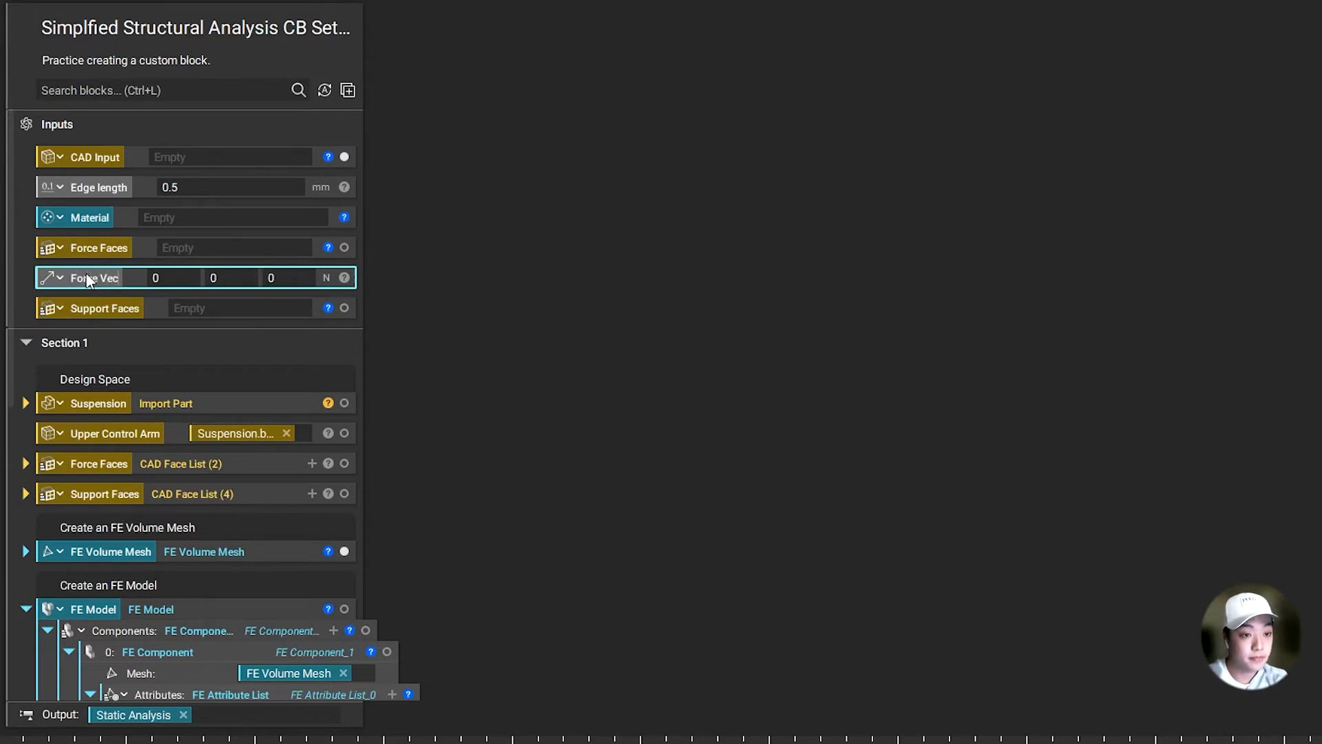
pyautogui.moveTo(406, 314)
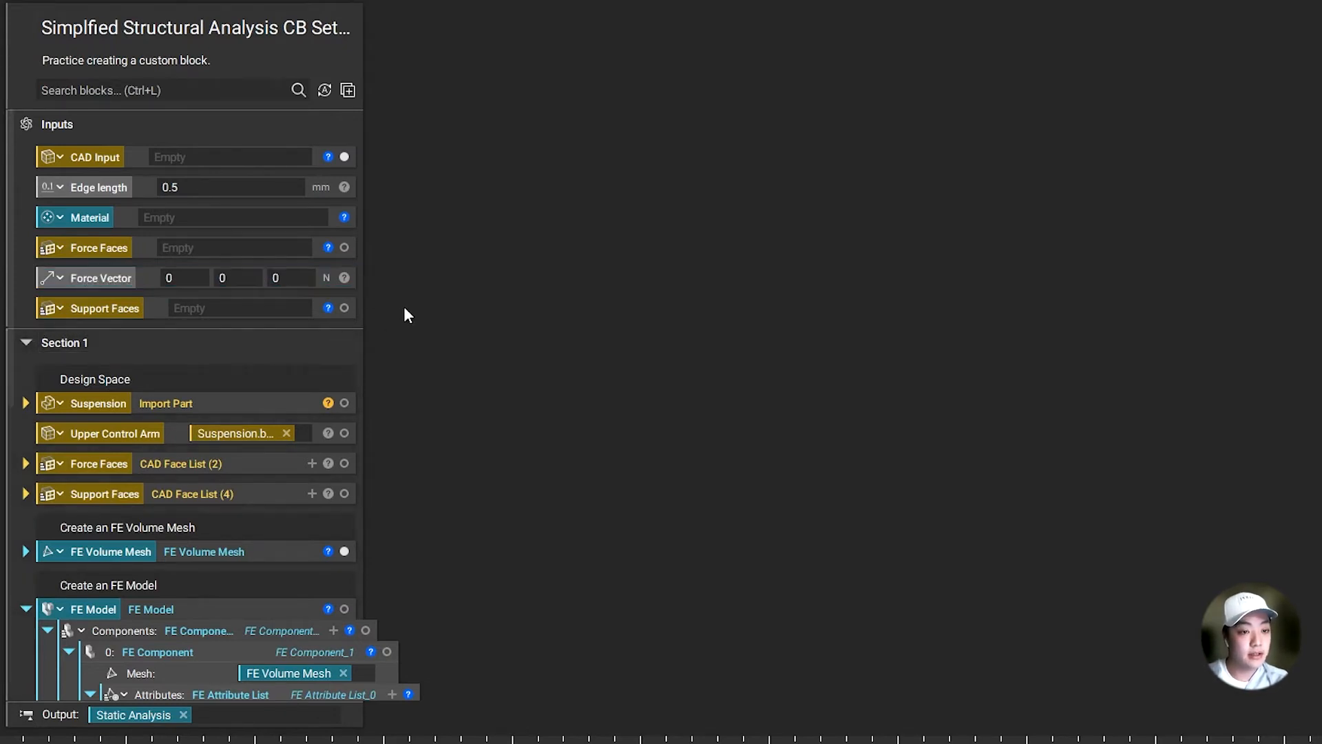
pyautogui.moveTo(322, 274)
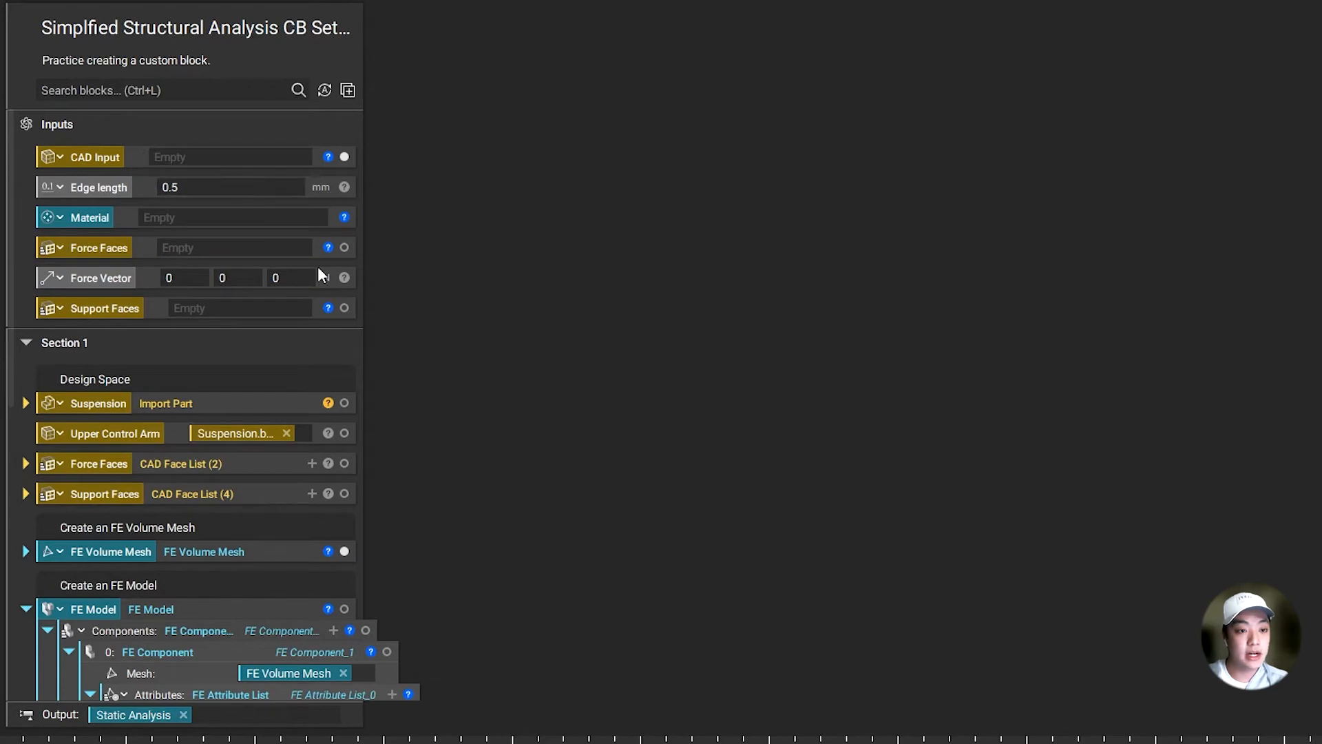
pyautogui.scroll(-3)
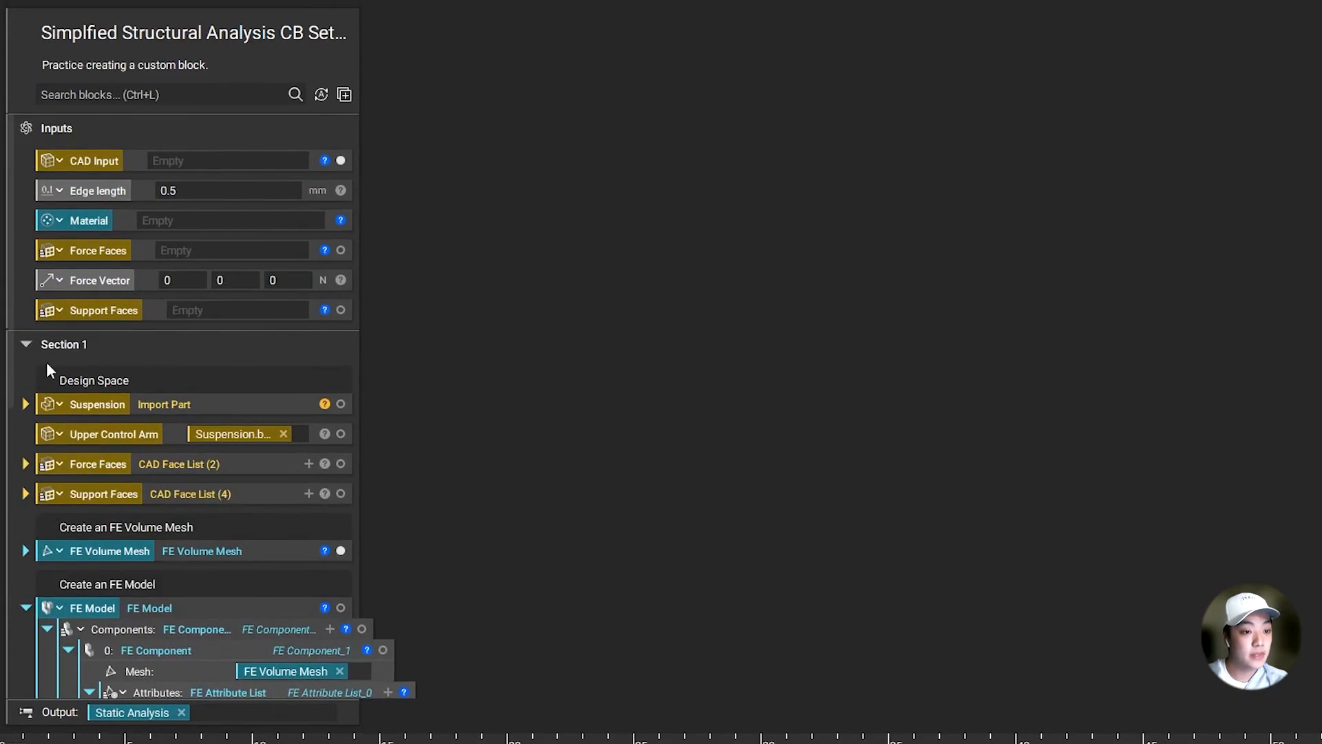
# - Save the setup as Simplfied Structural Analysis CB Setup.ntop, replacing the existing file
pyautogui.click(25, 344)
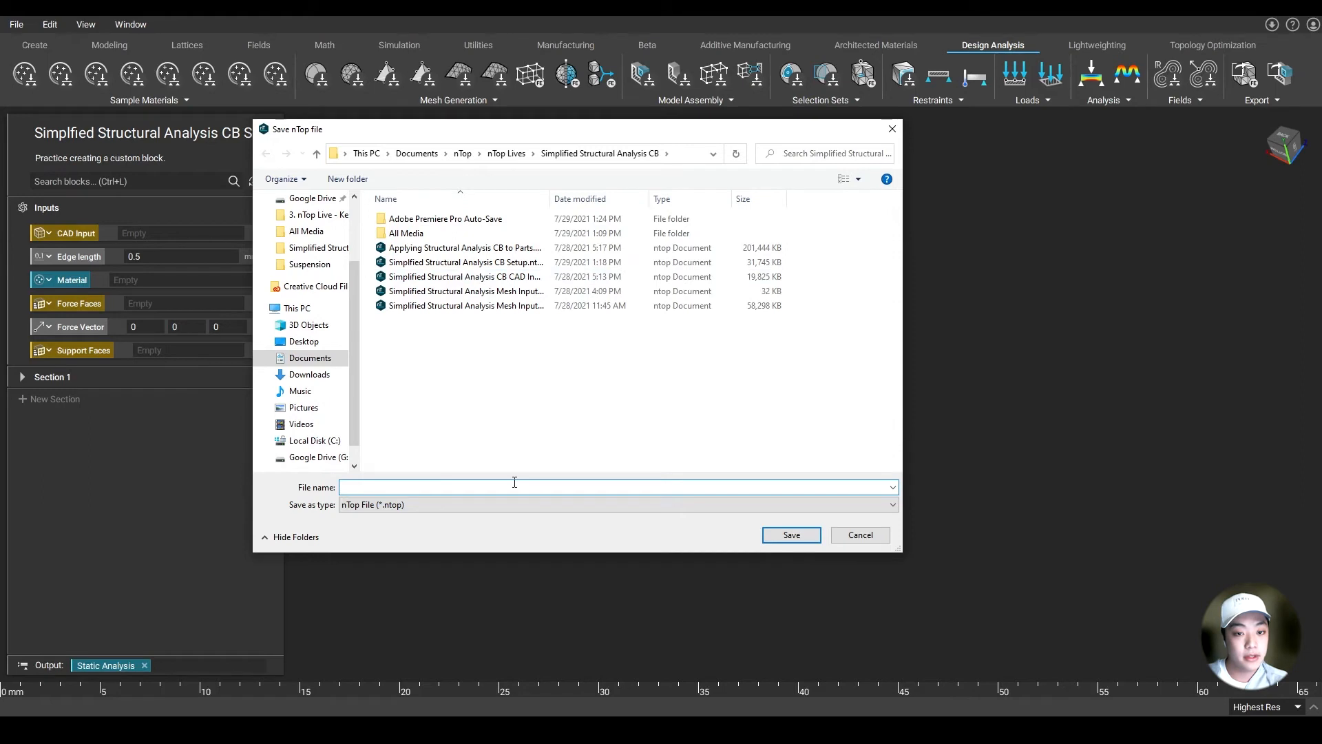
pyautogui.moveTo(477, 364)
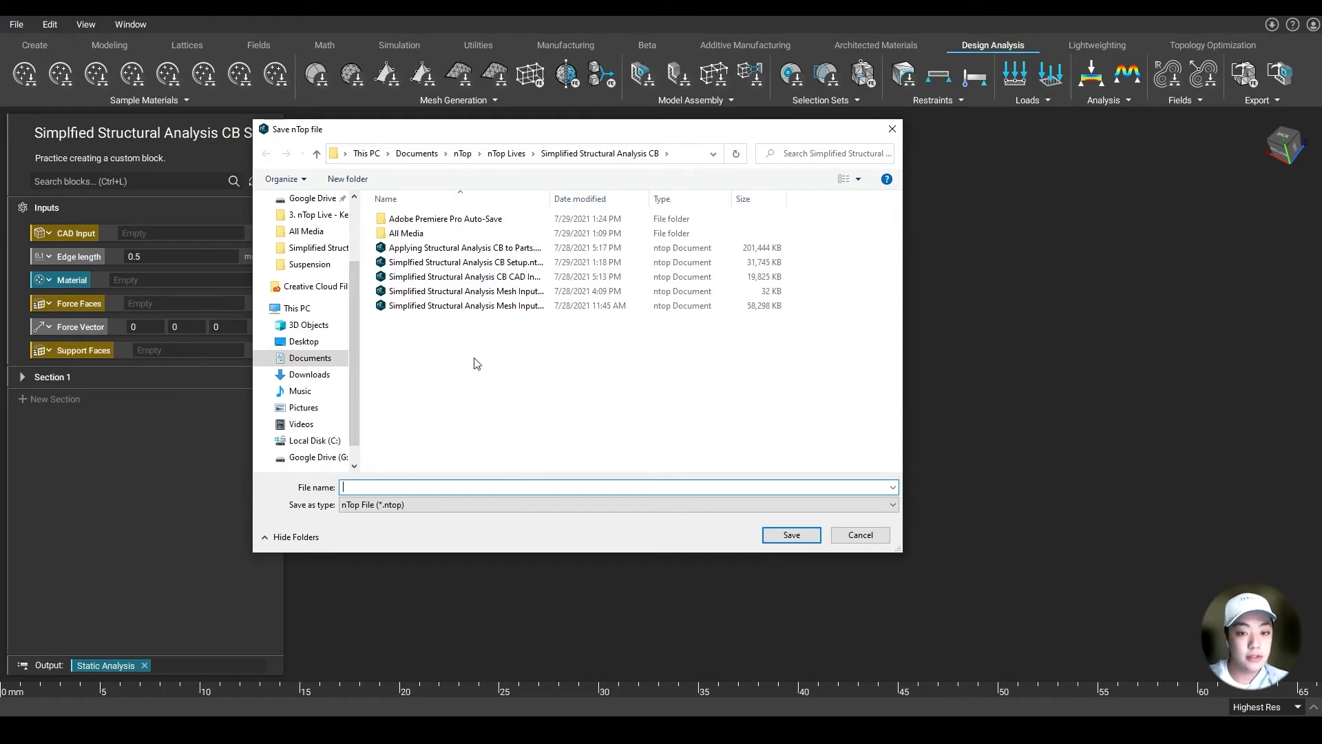
pyautogui.click(460, 262)
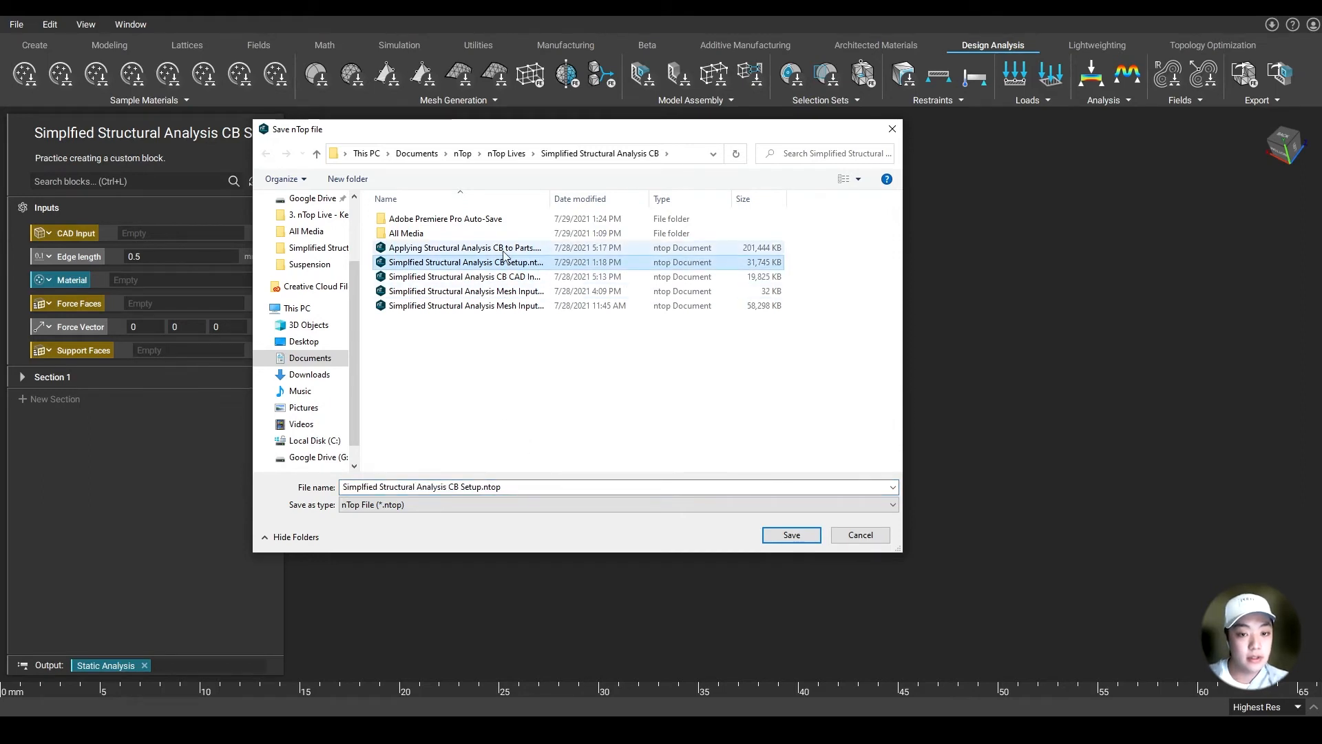
pyautogui.click(792, 534)
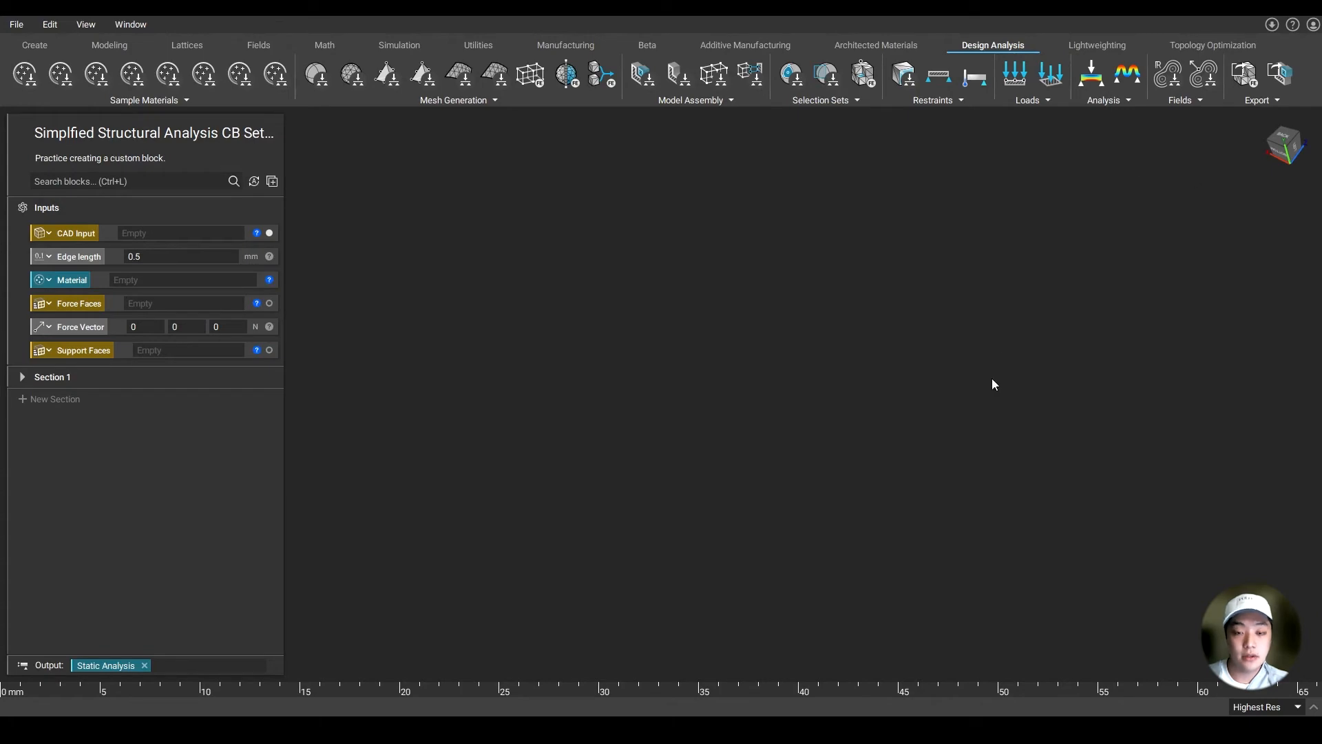
pyautogui.moveTo(741, 471)
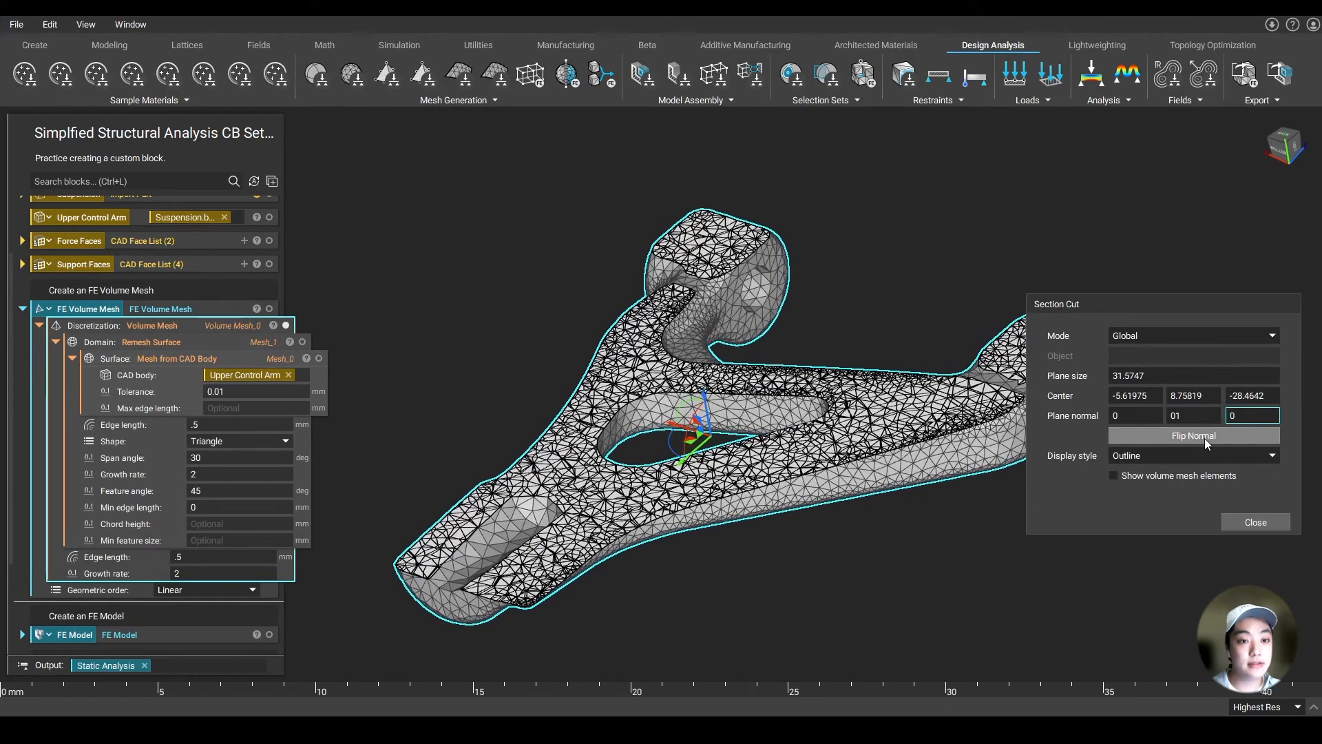
# - Flip the section cut, check the interior mesh elements, then close the cut on the Al 6061-T6 arm
pyautogui.click(1112, 475)
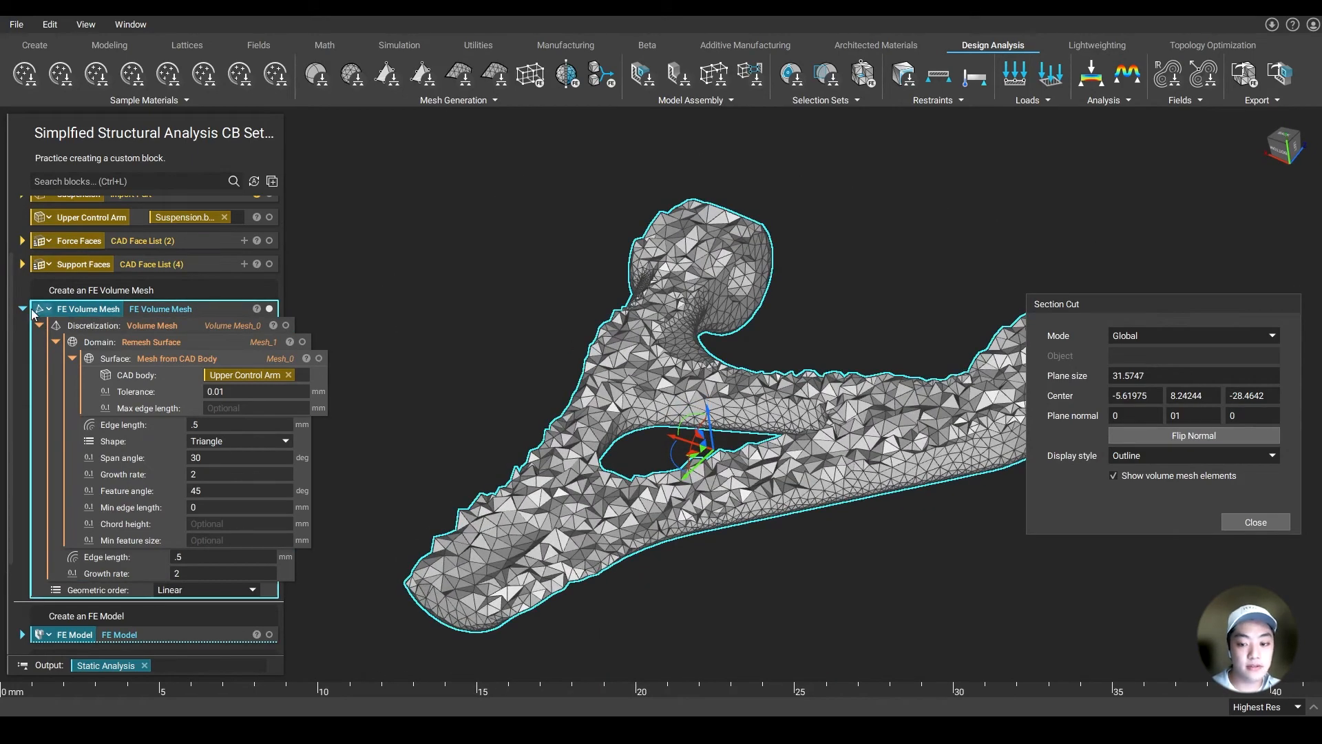
pyautogui.click(1113, 475)
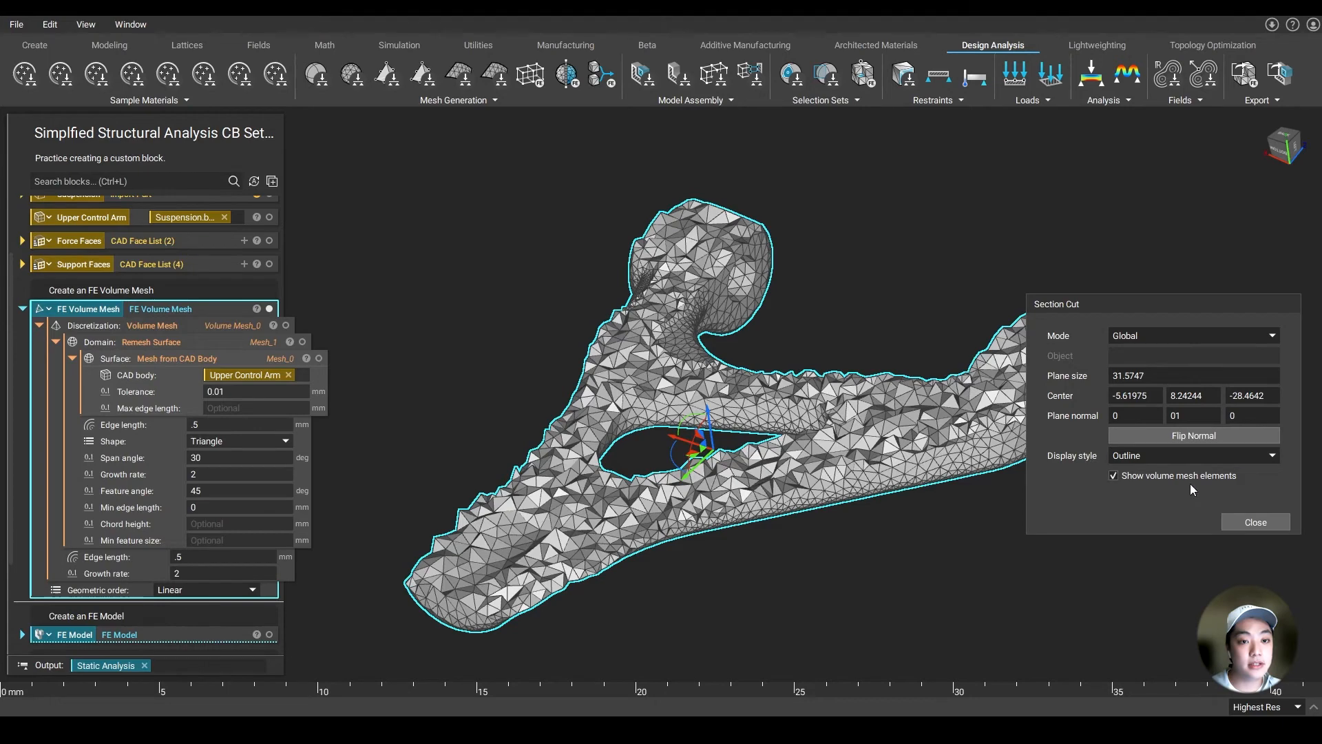
pyautogui.click(1256, 522)
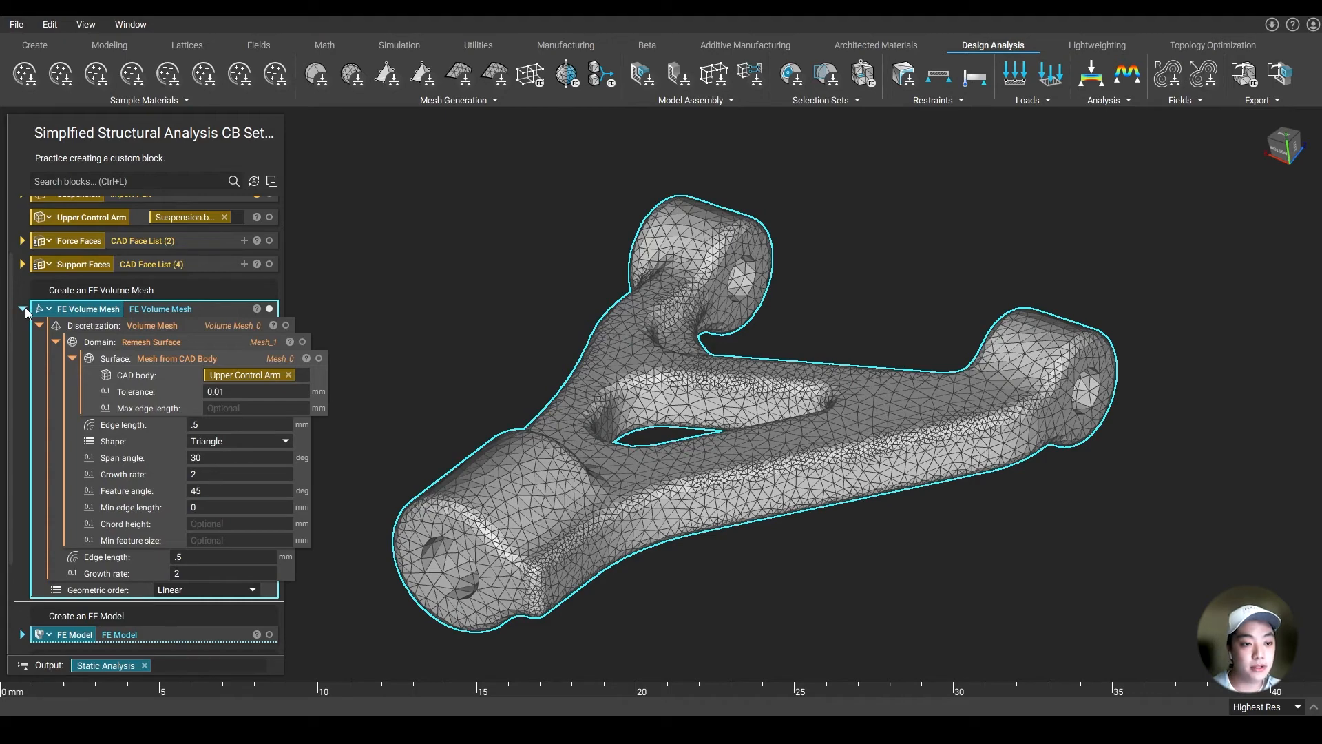
pyautogui.click(22, 309)
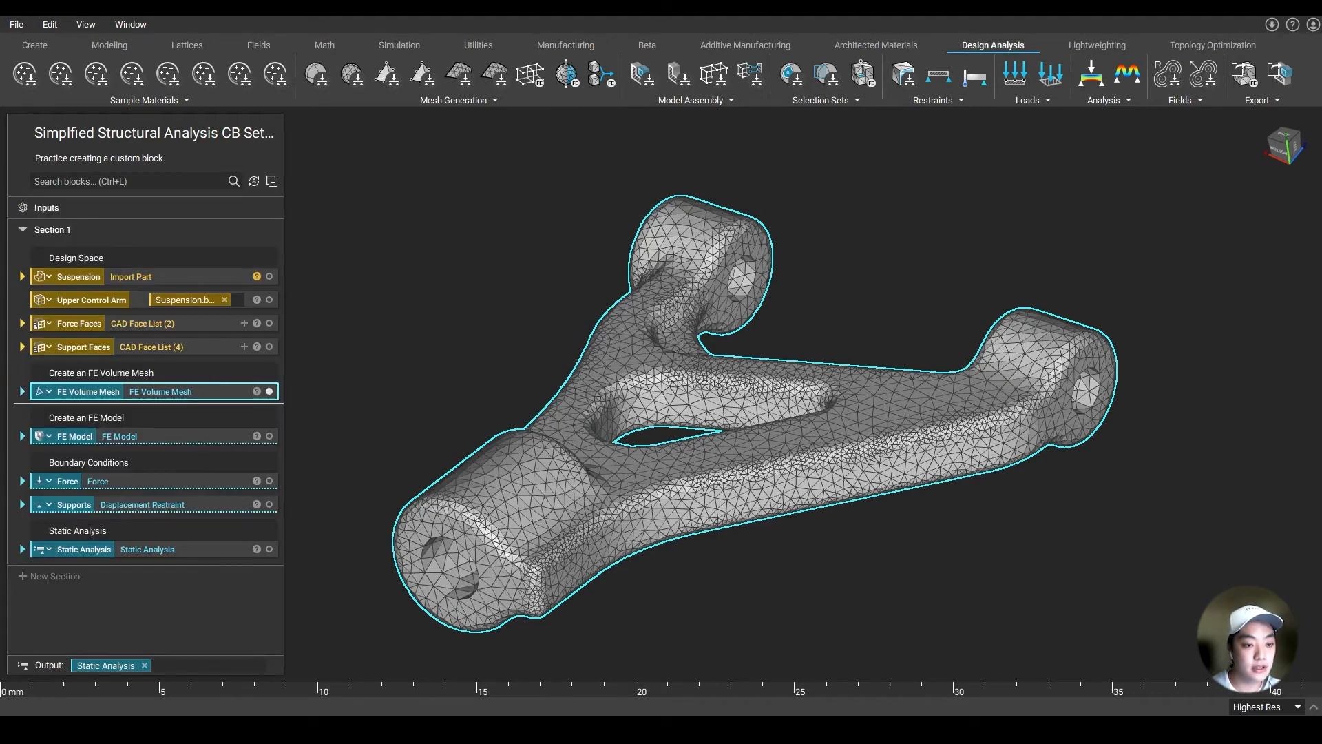
pyautogui.moveTo(76, 406)
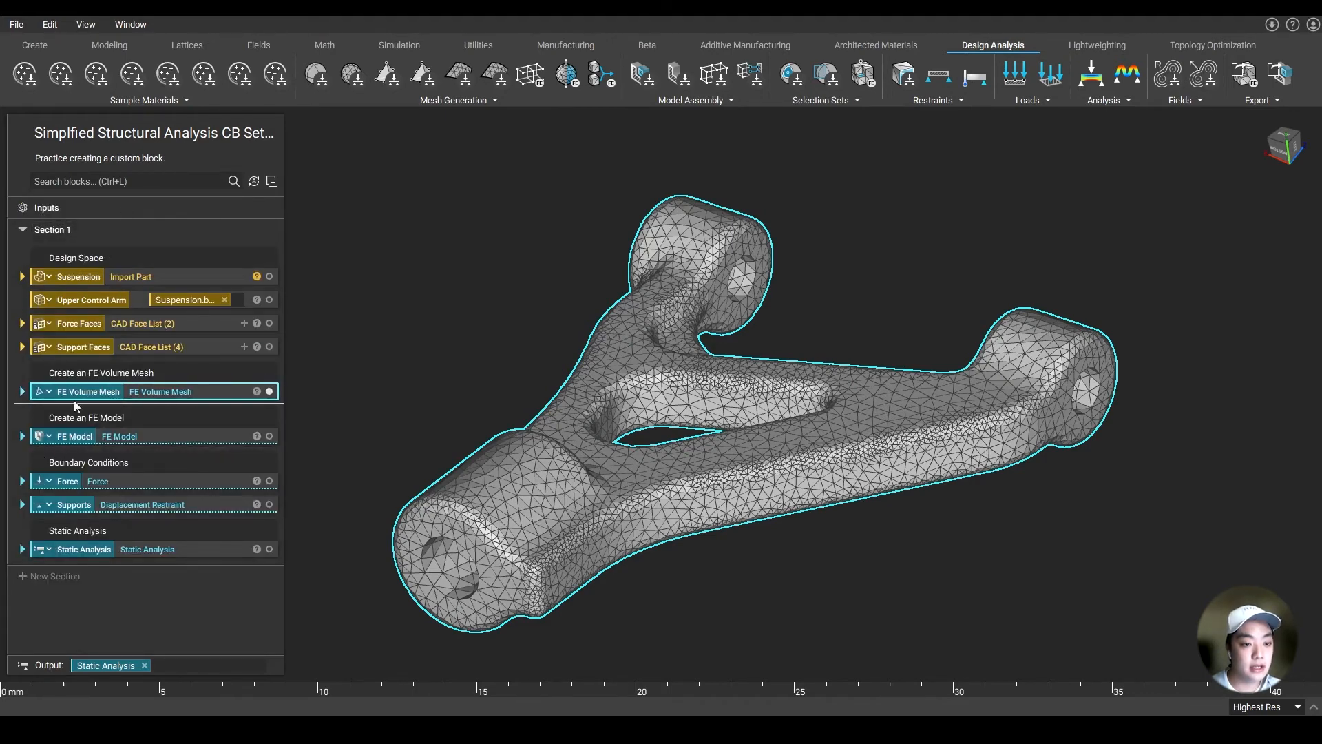
pyautogui.click(21, 435)
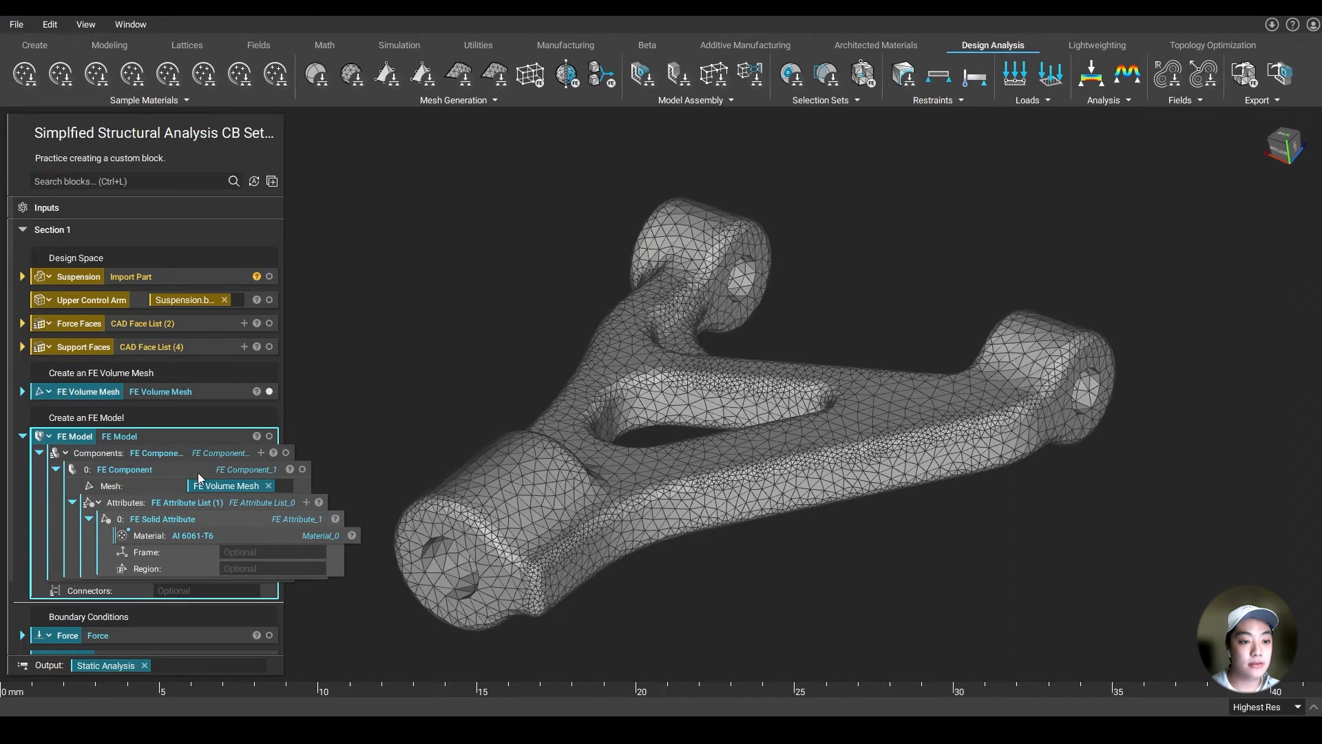
pyautogui.moveTo(227, 479)
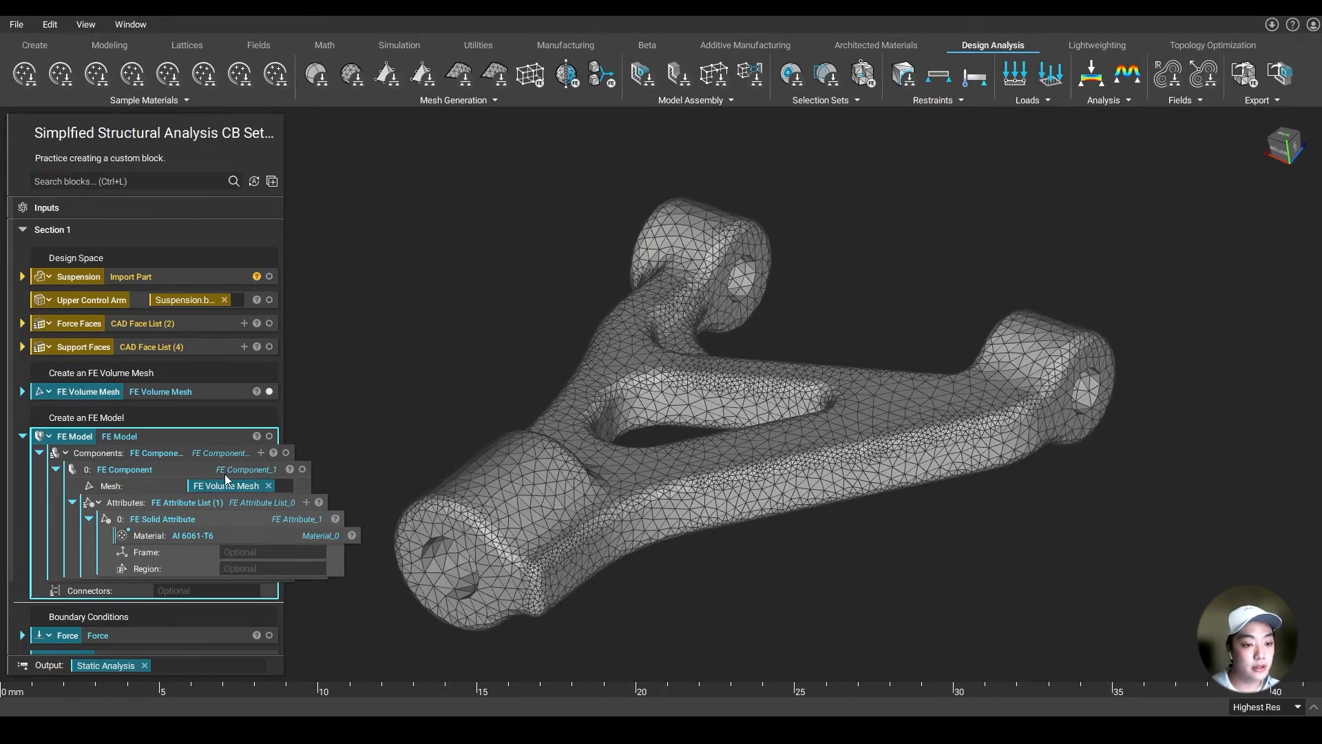
pyautogui.moveTo(240, 523)
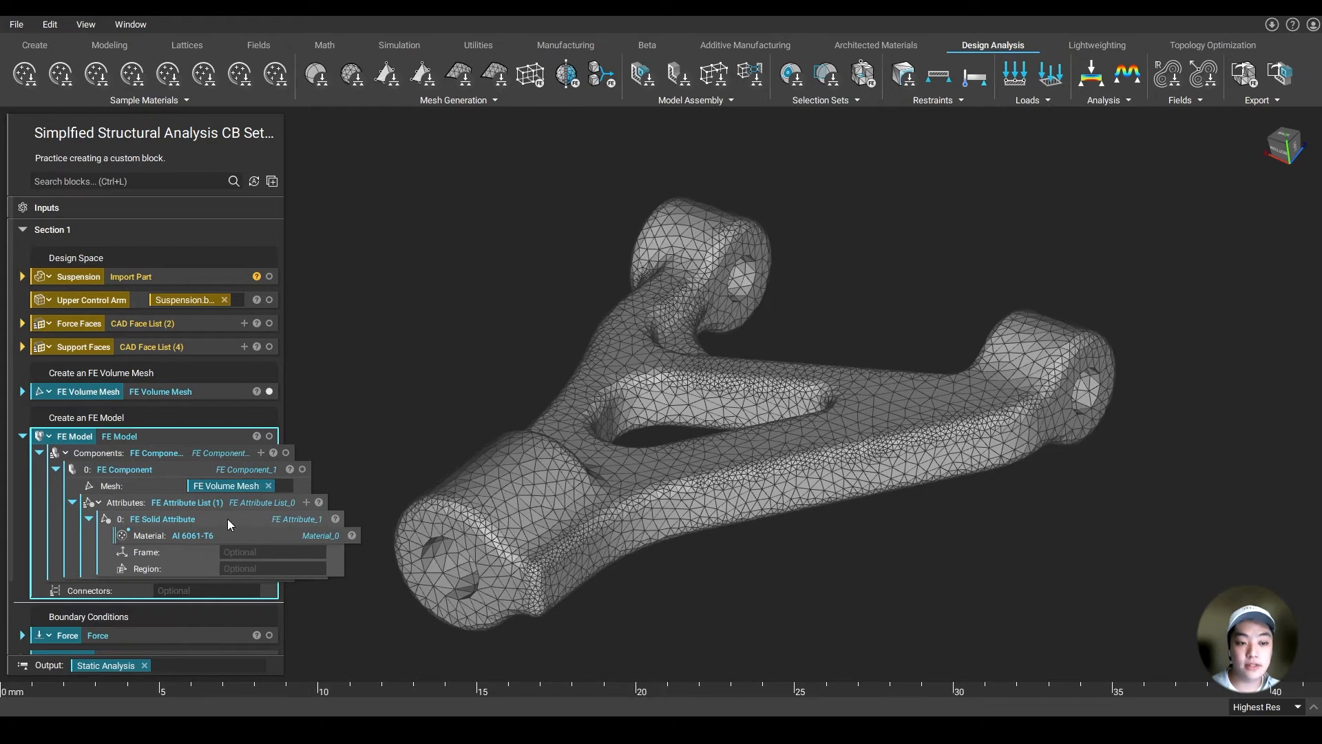
pyautogui.click(186, 534)
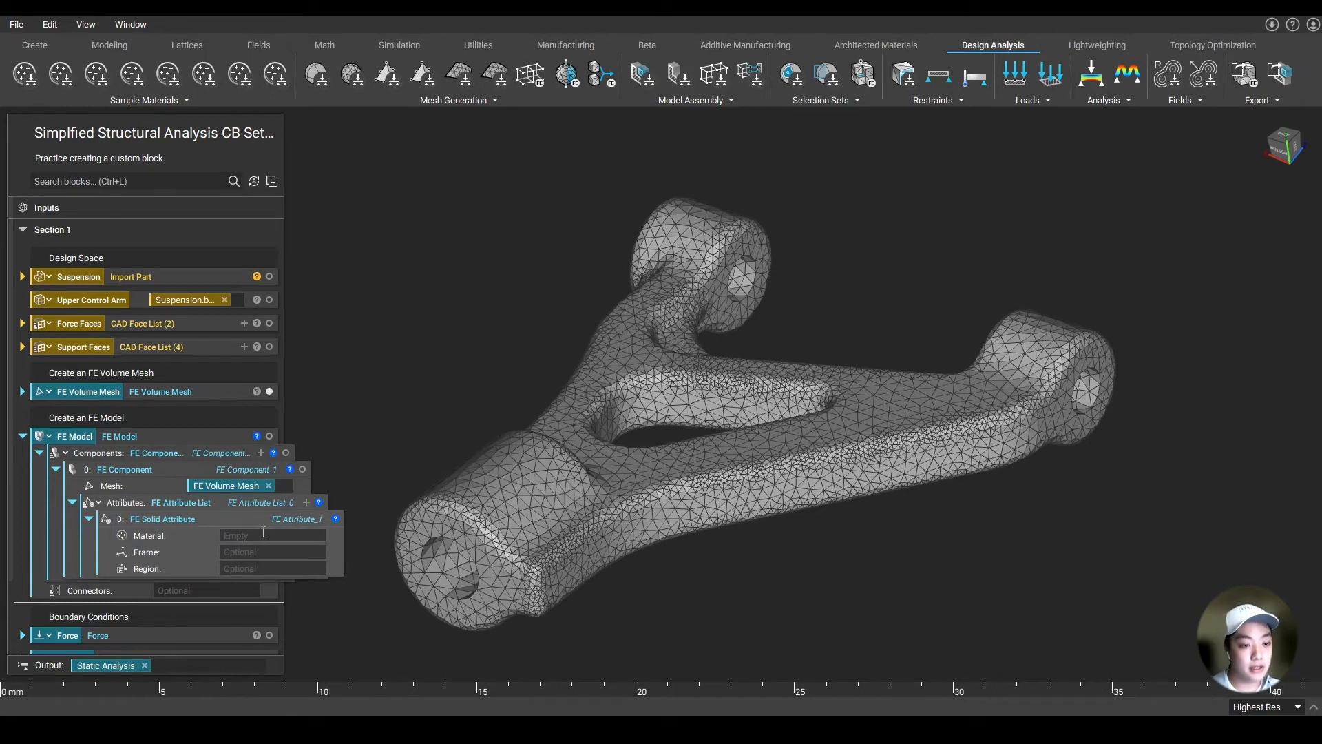
pyautogui.click(271, 535)
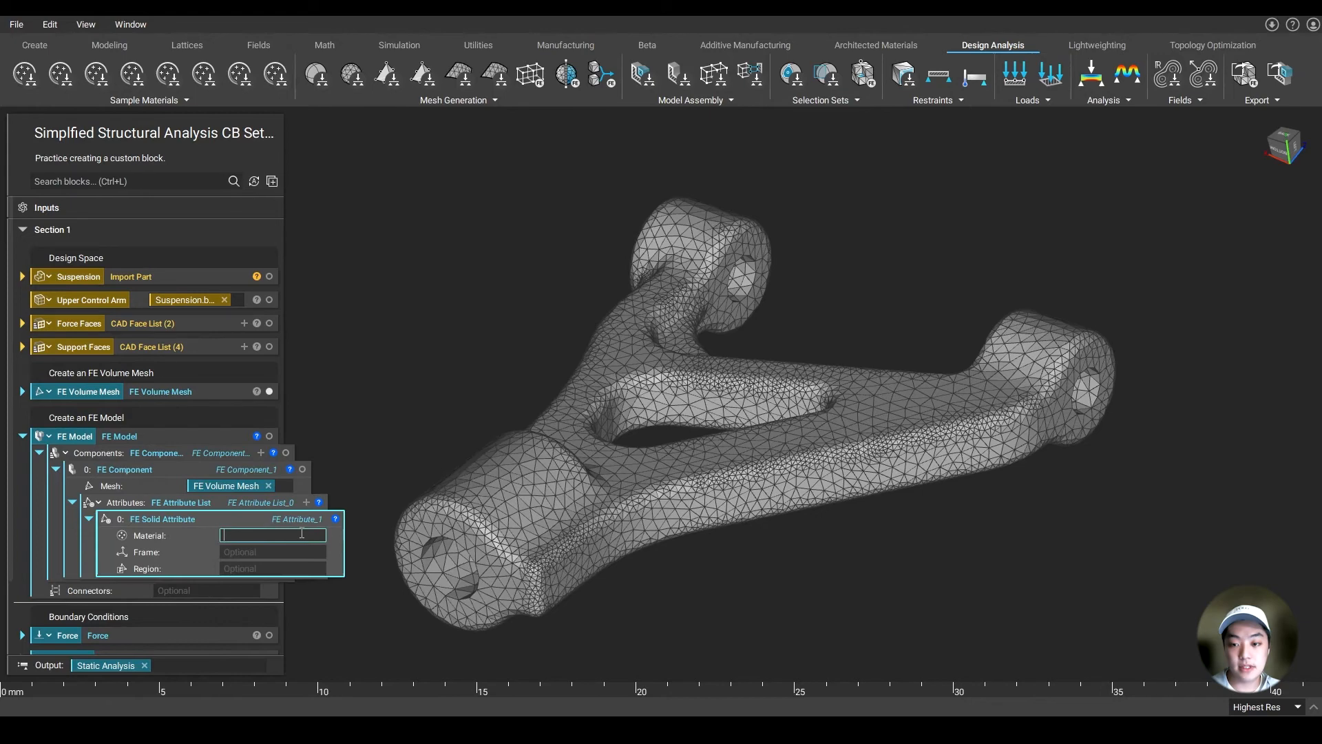
pyautogui.click(273, 534)
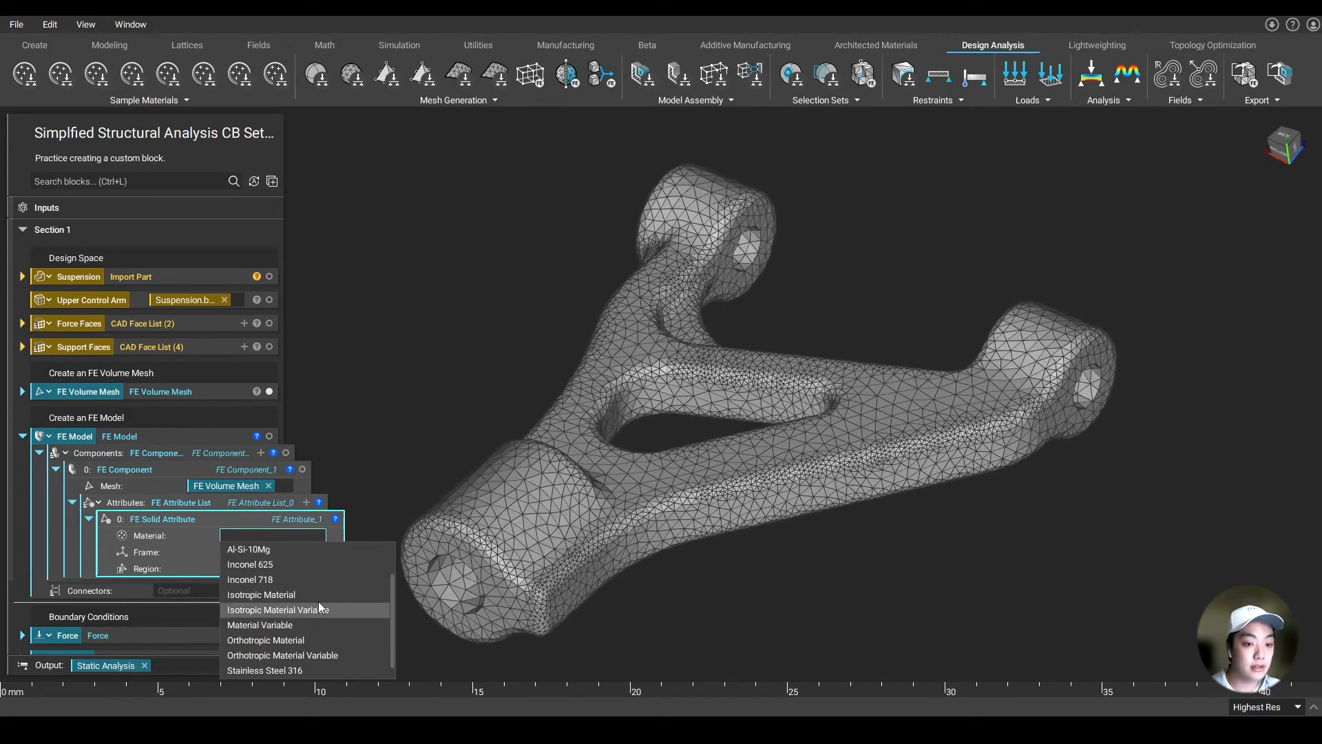
pyautogui.click(261, 595)
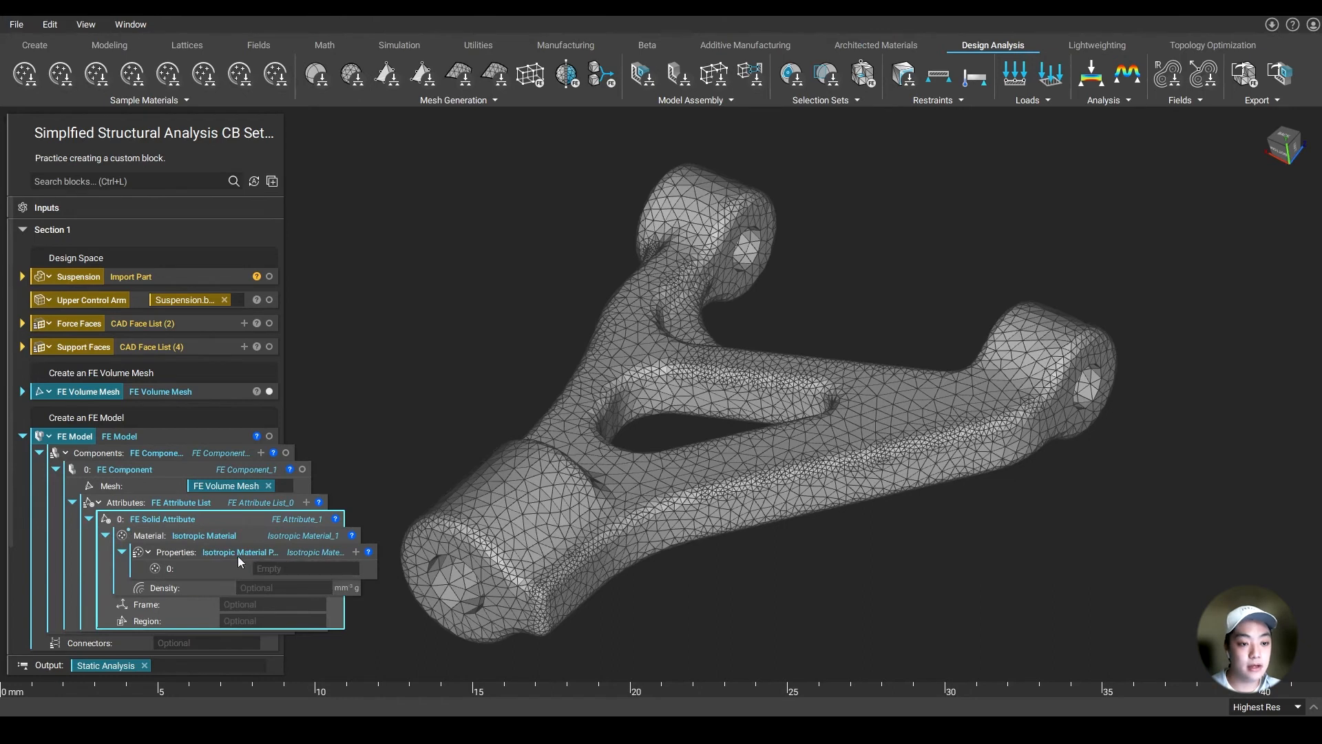
pyautogui.click(305, 567)
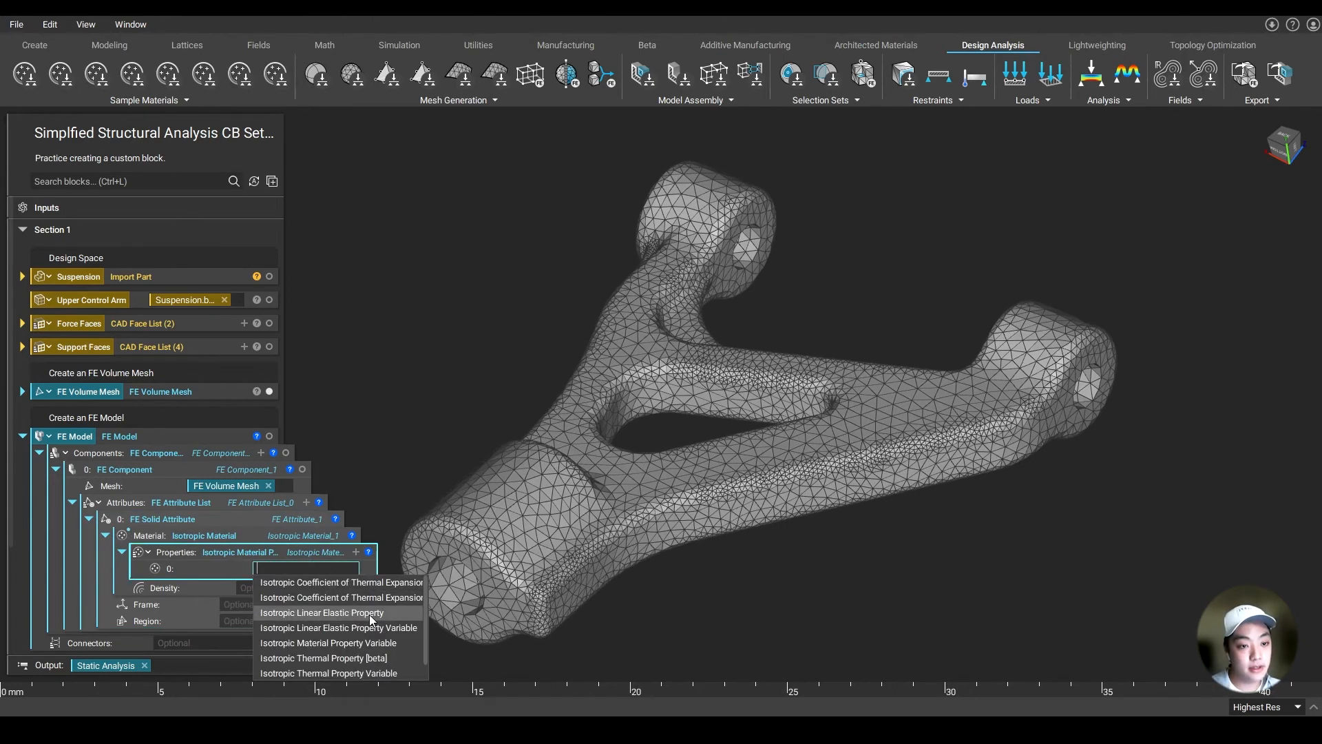
pyautogui.click(323, 611)
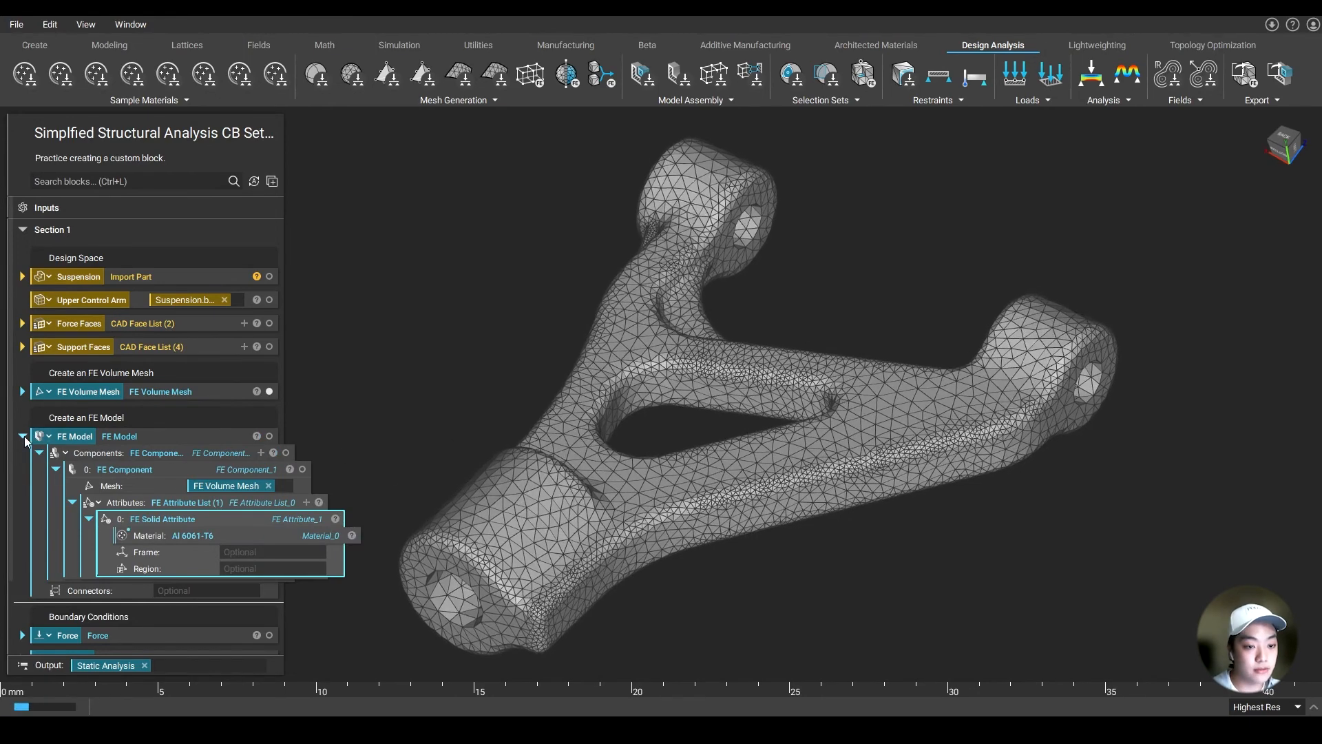
# - Collapse the FE Model block and preview the Force load's arrows on the arm
pyautogui.click(21, 435)
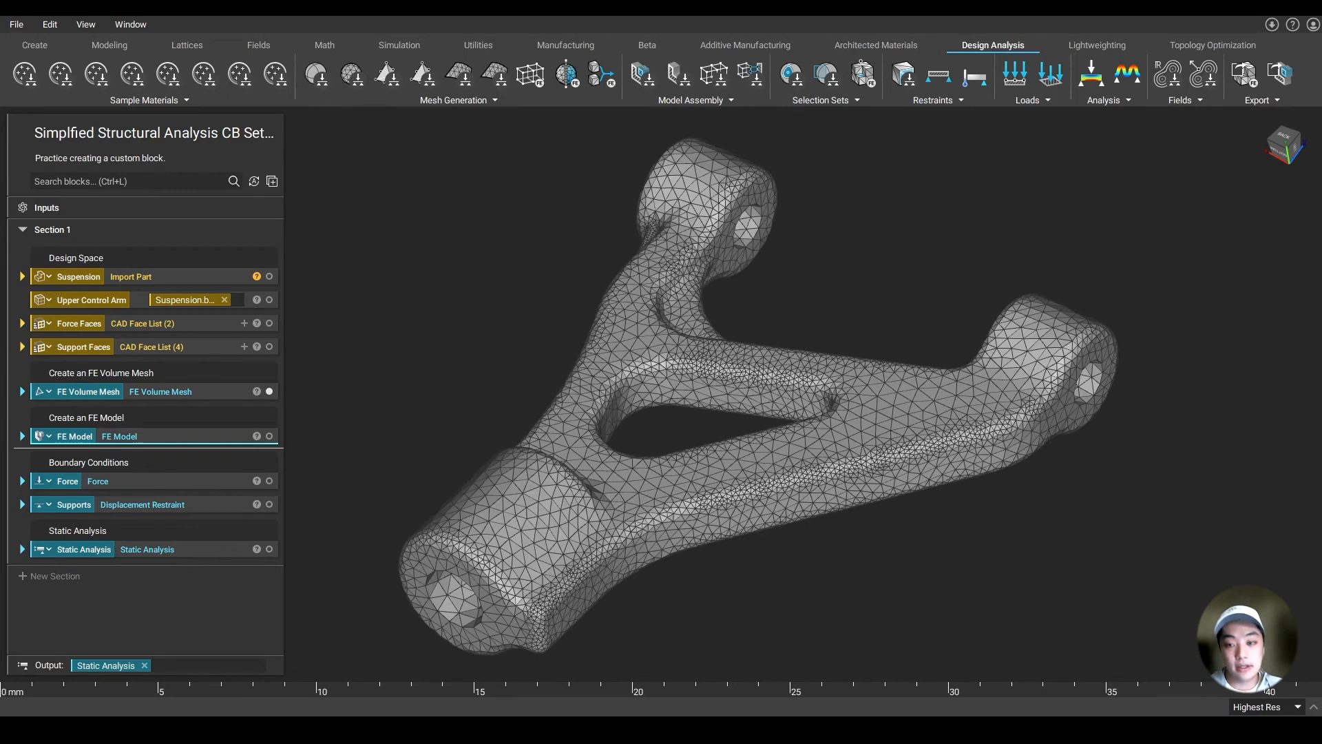
pyautogui.moveTo(176, 464)
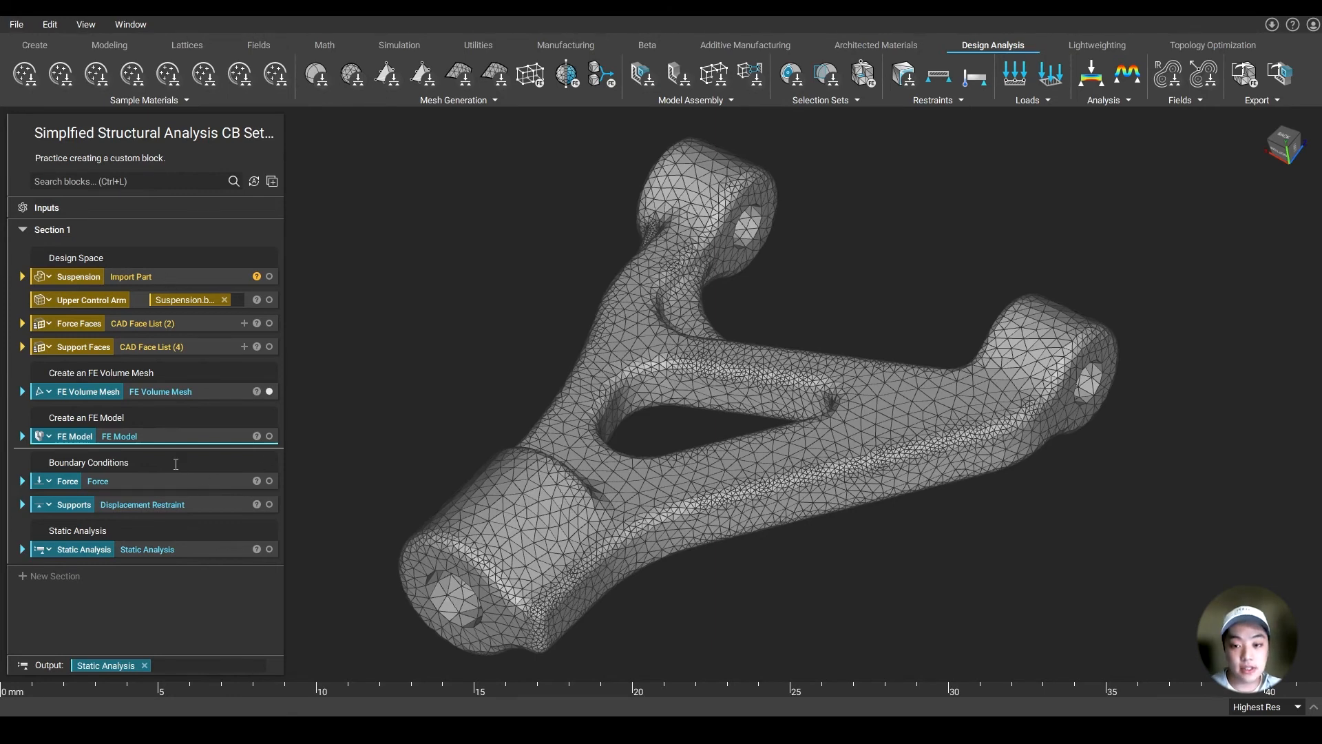
pyautogui.click(67, 481)
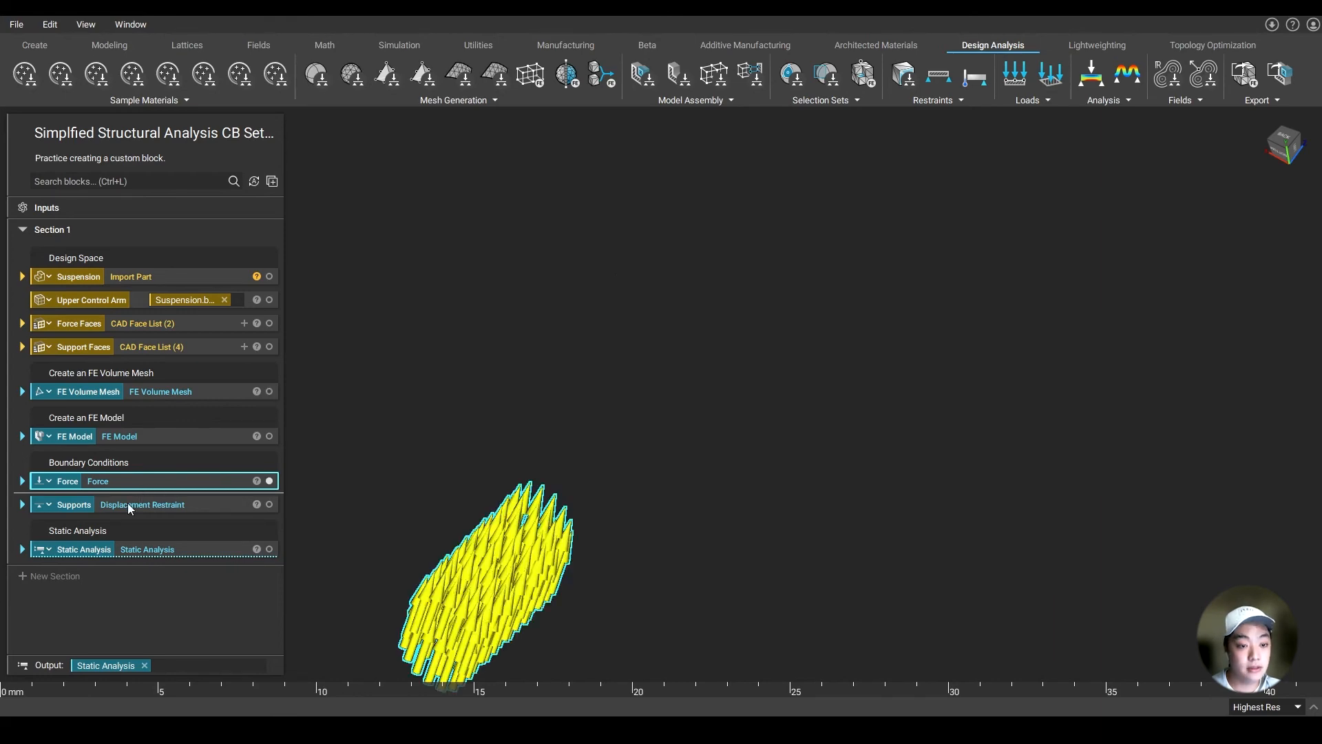
pyautogui.moveTo(270, 318)
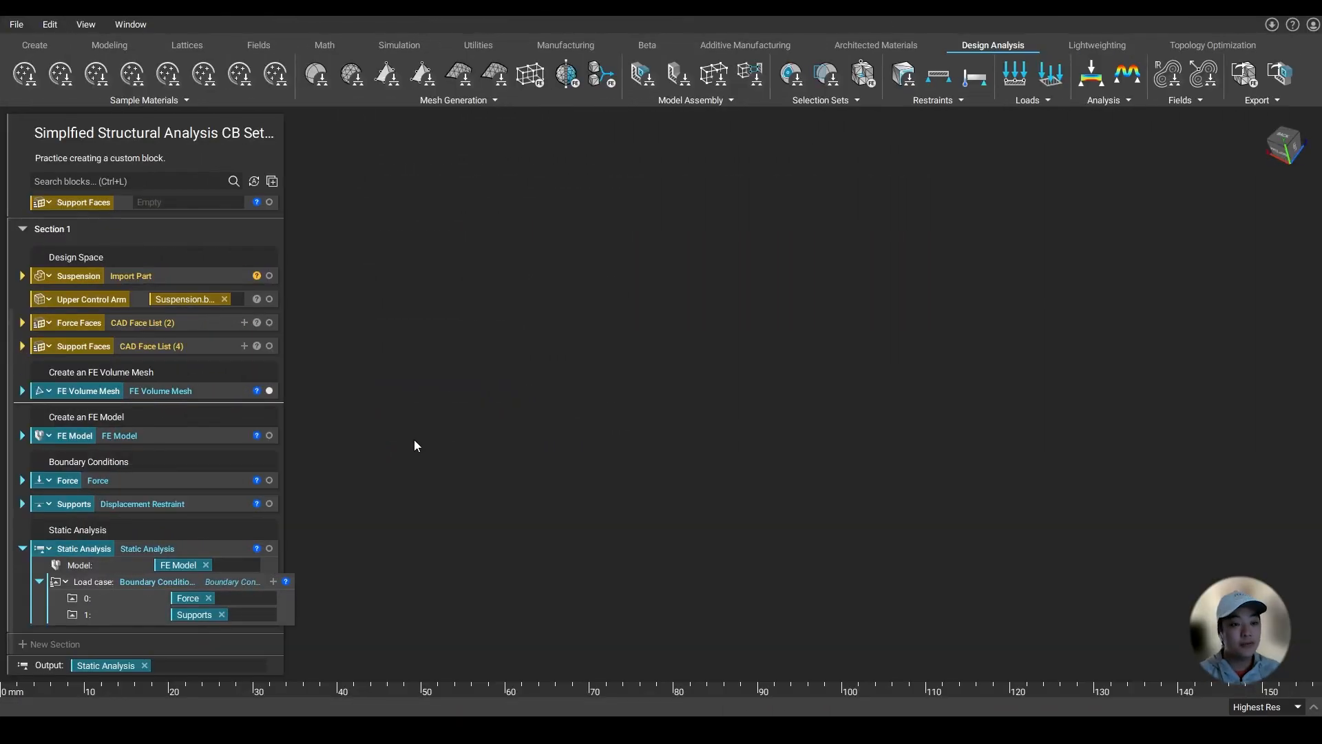
pyautogui.moveTo(430, 422)
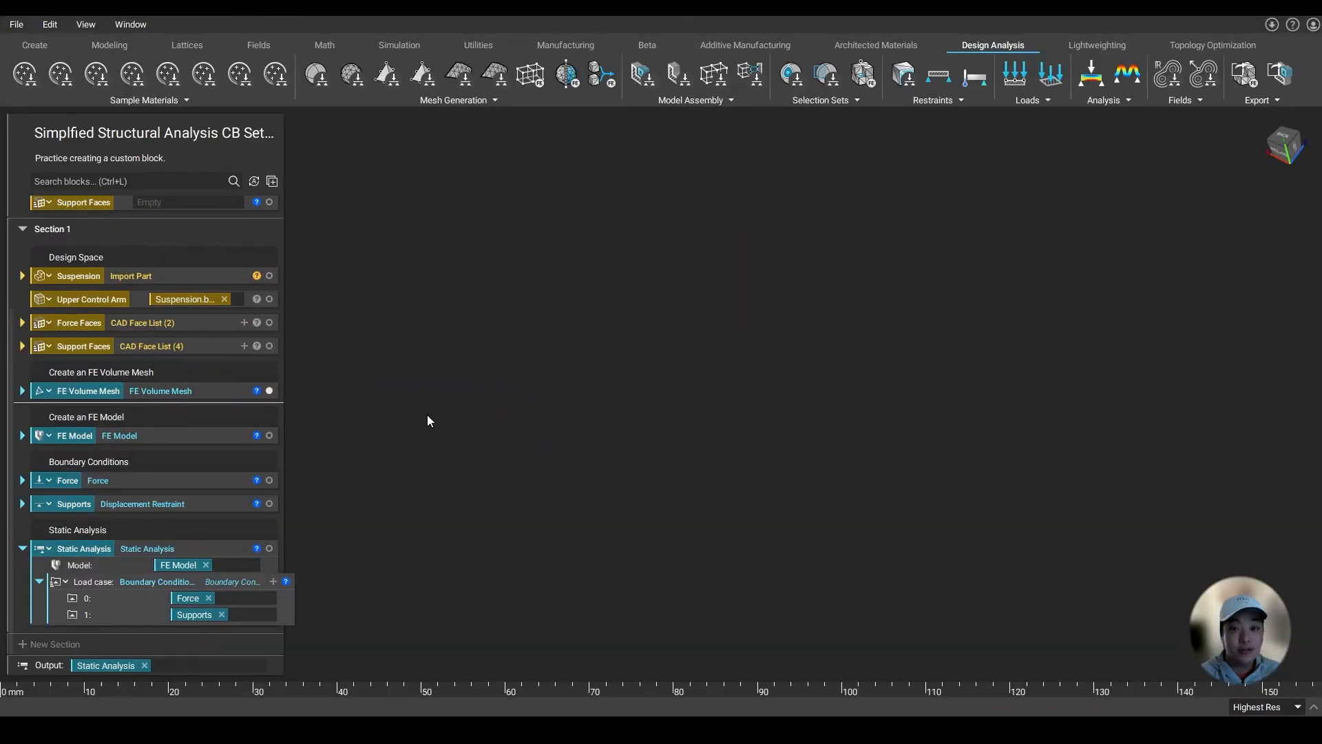
pyautogui.moveTo(404, 344)
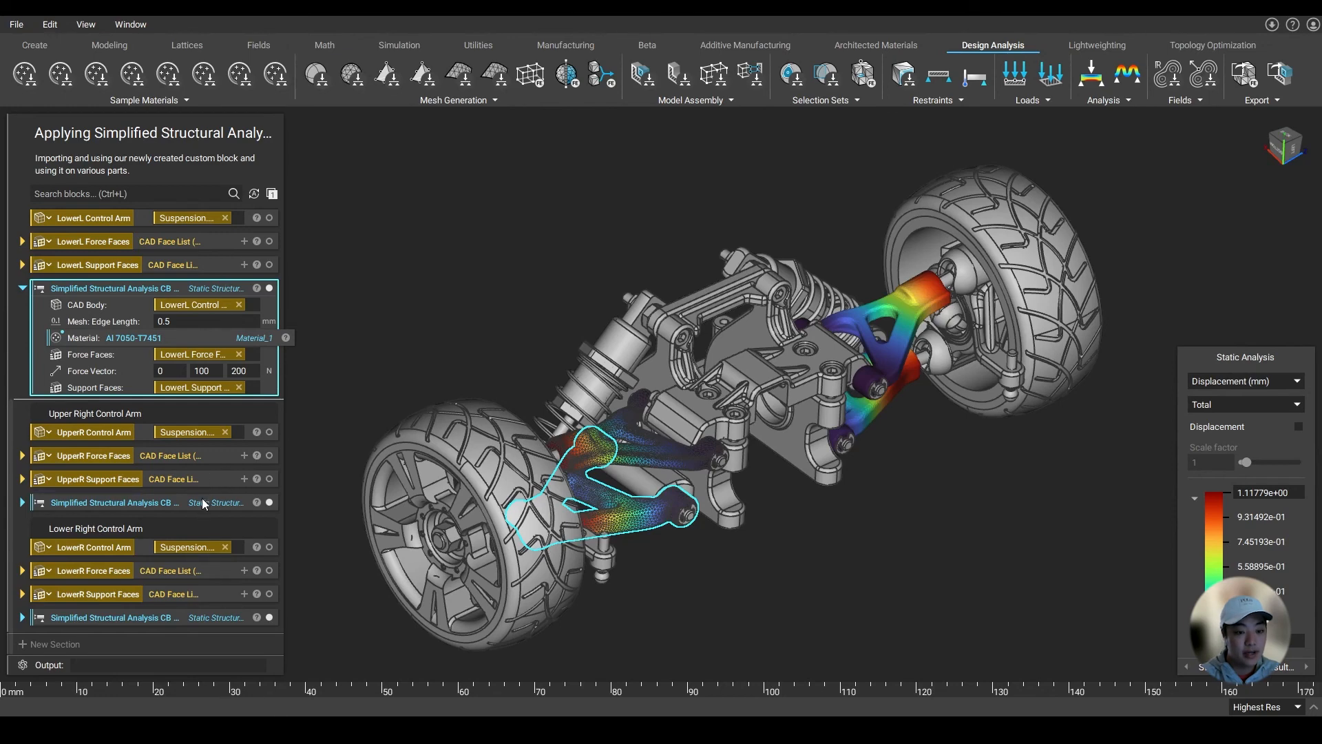
pyautogui.click(113, 616)
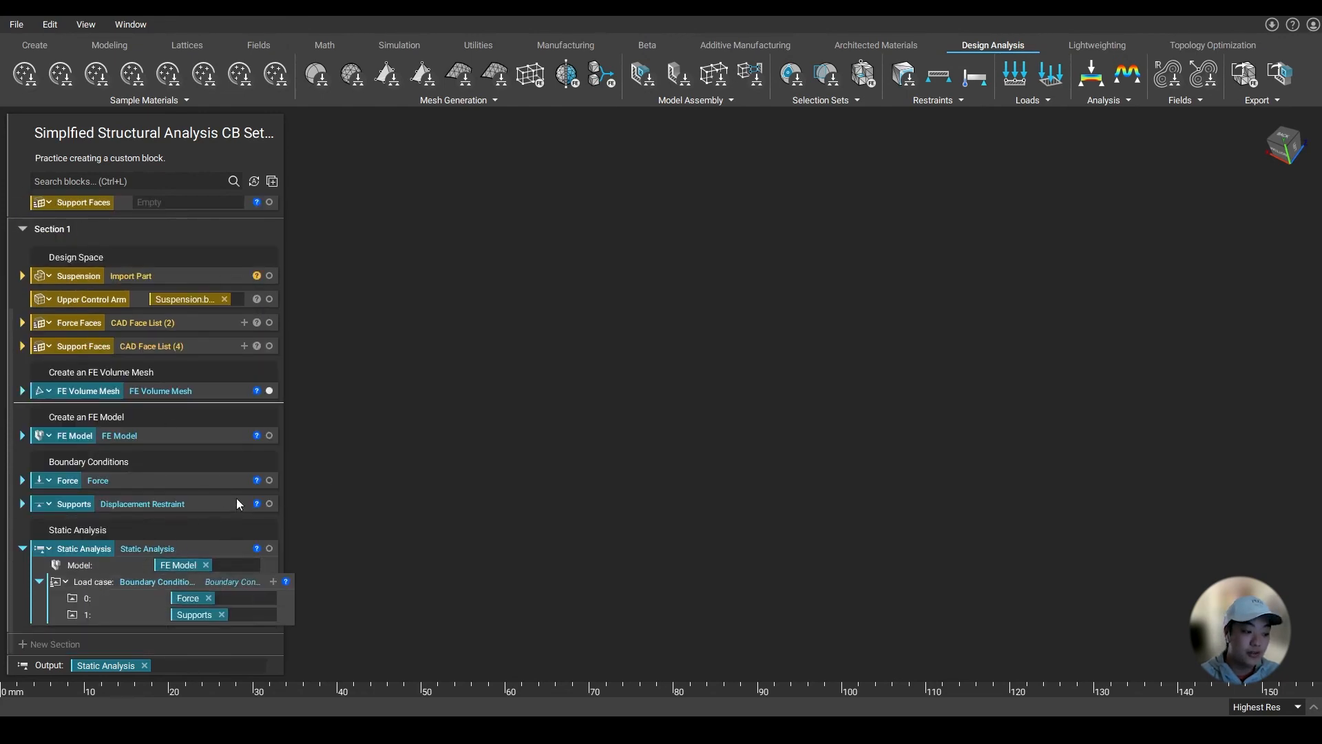
pyautogui.moveTo(290, 482)
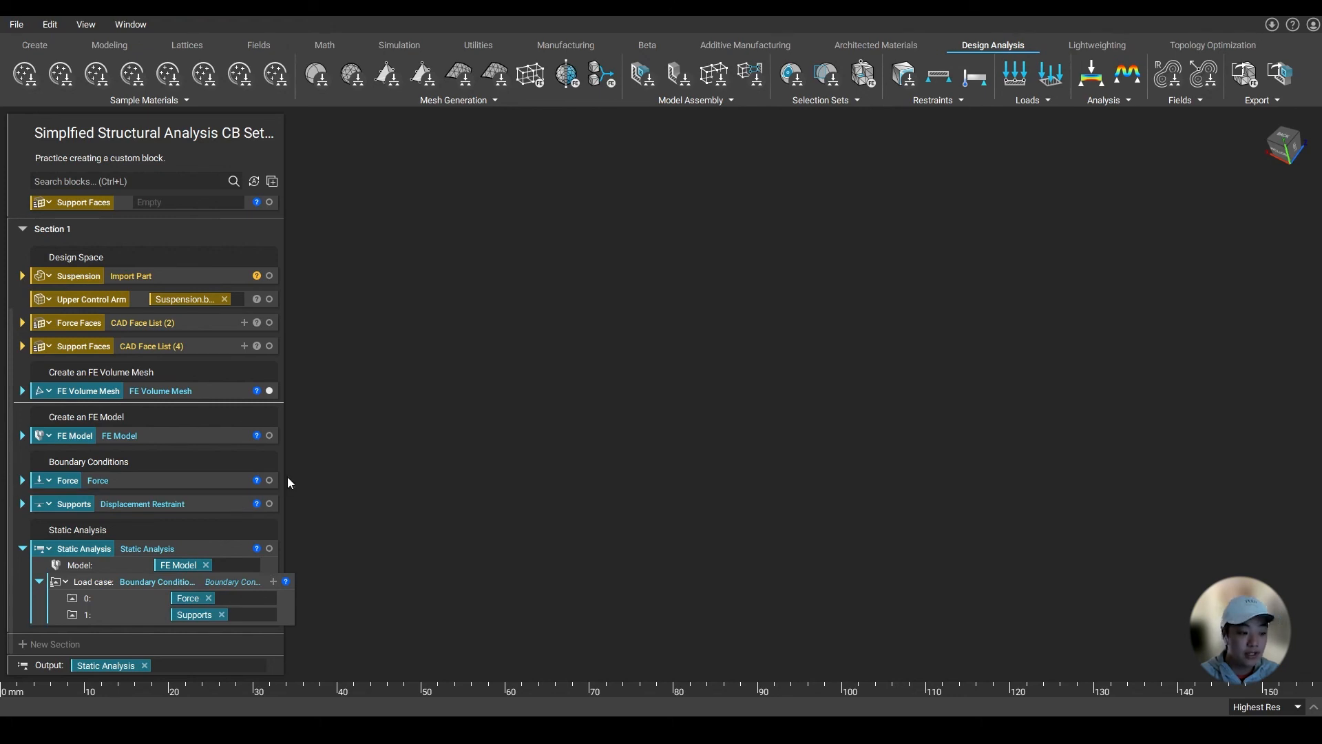
pyautogui.moveTo(305, 491)
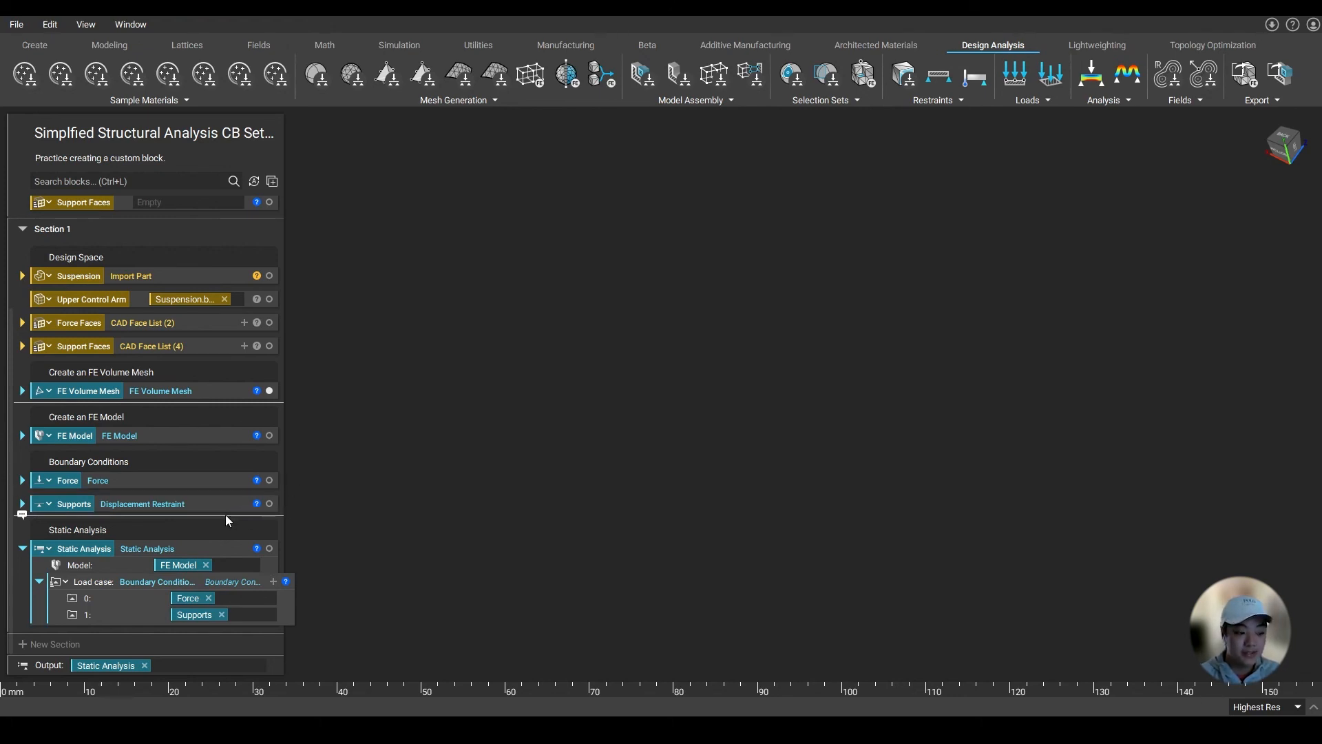
pyautogui.moveTo(416, 437)
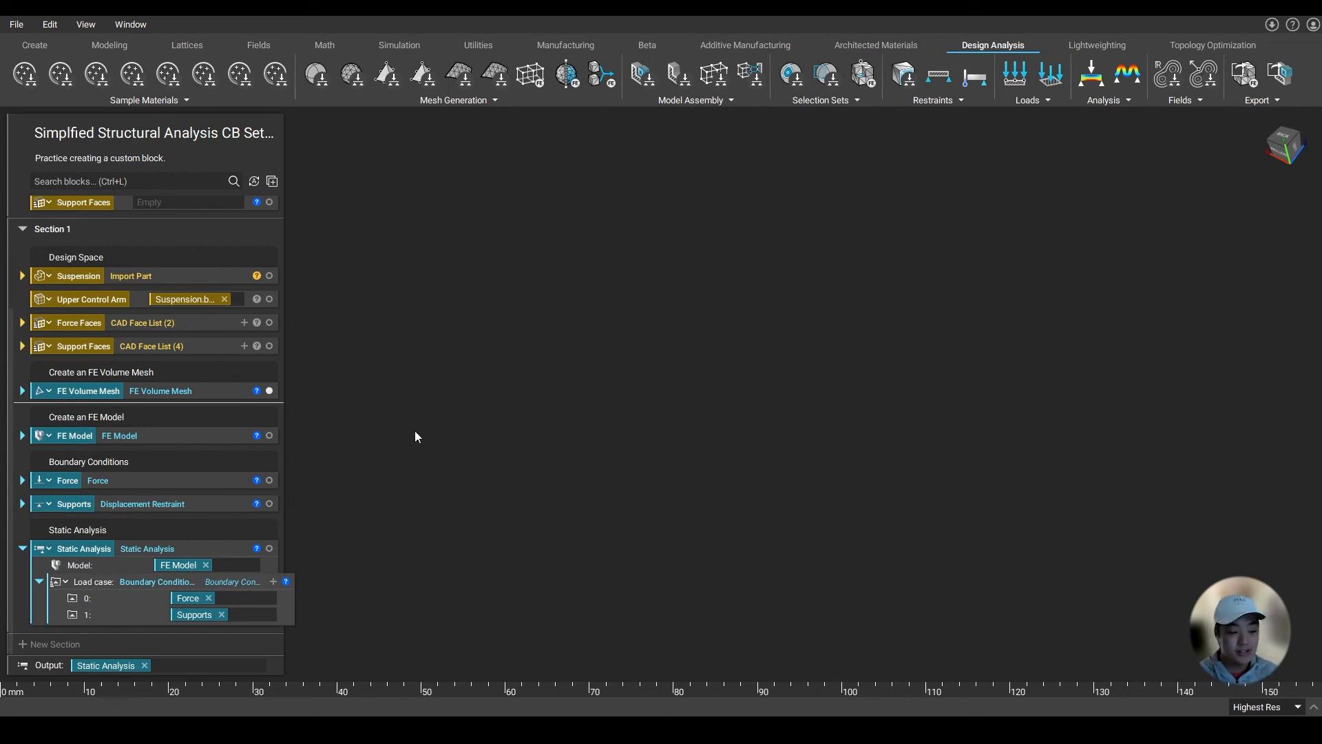
pyautogui.moveTo(456, 412)
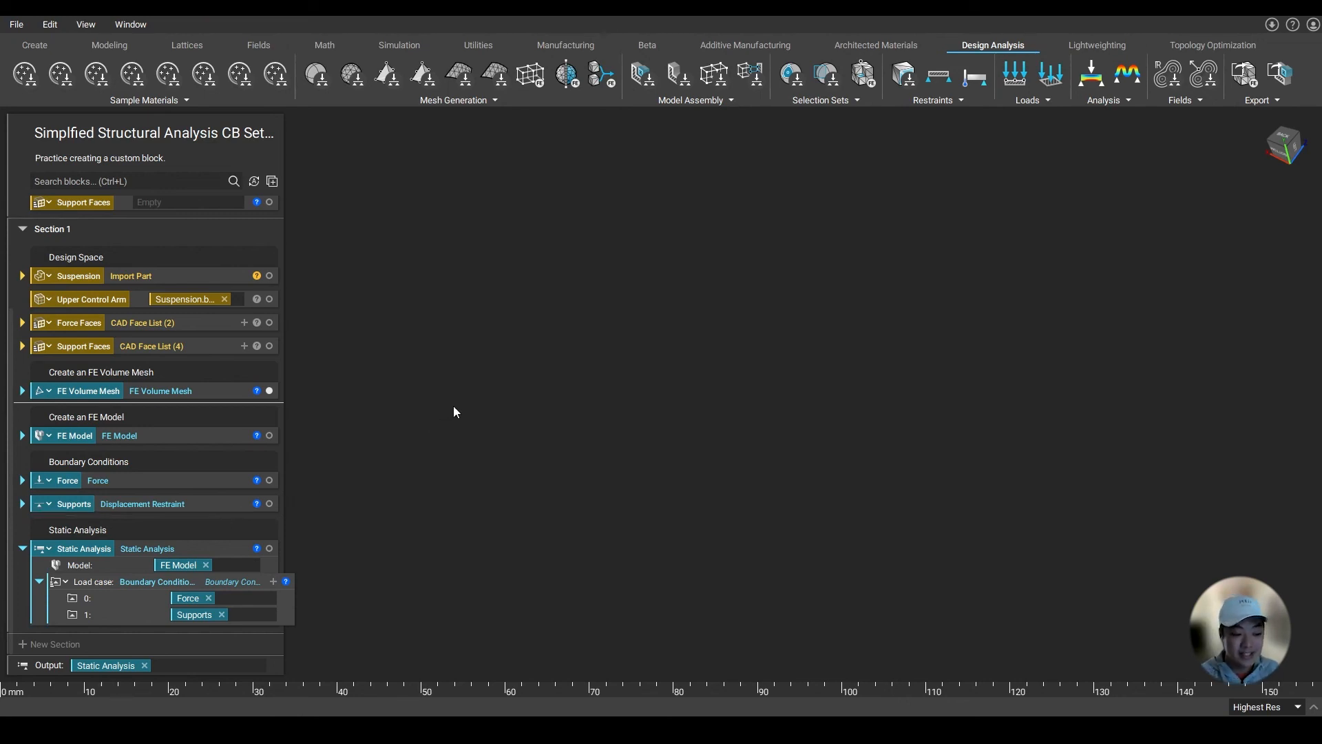
pyautogui.moveTo(461, 423)
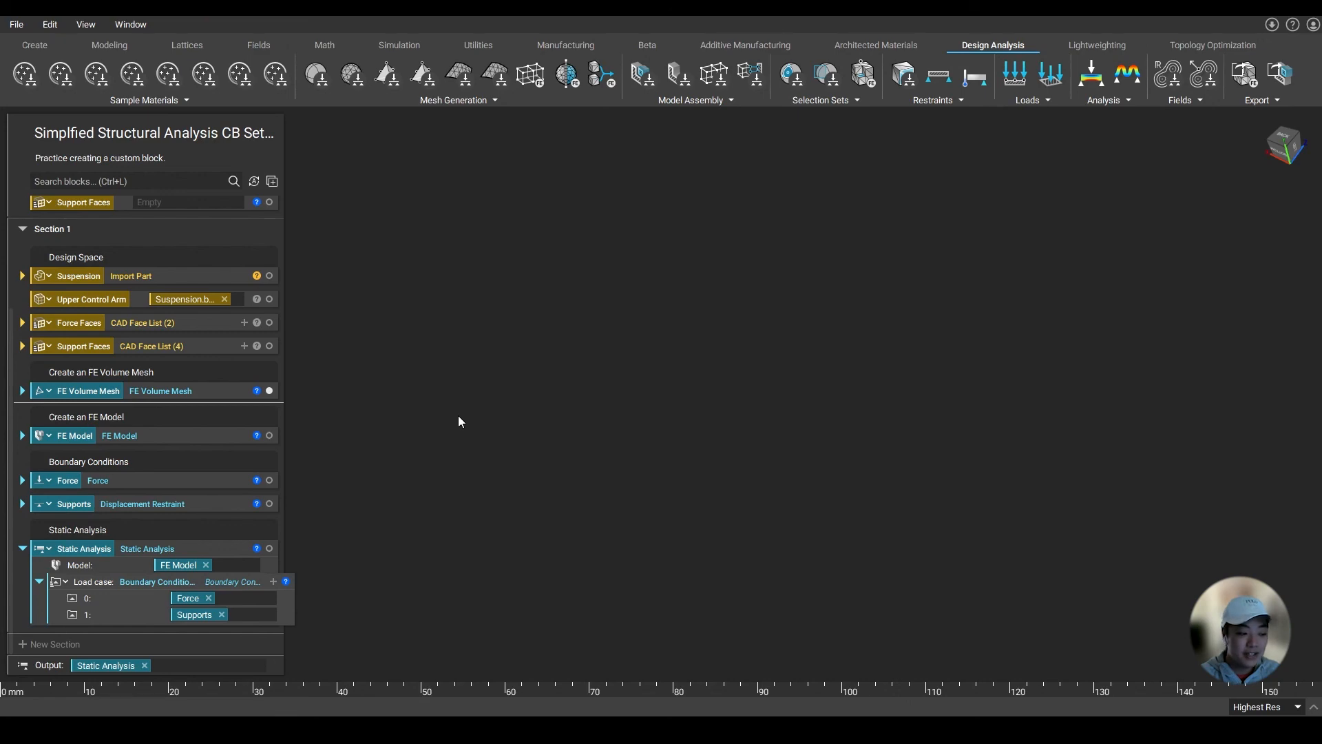
pyautogui.moveTo(465, 400)
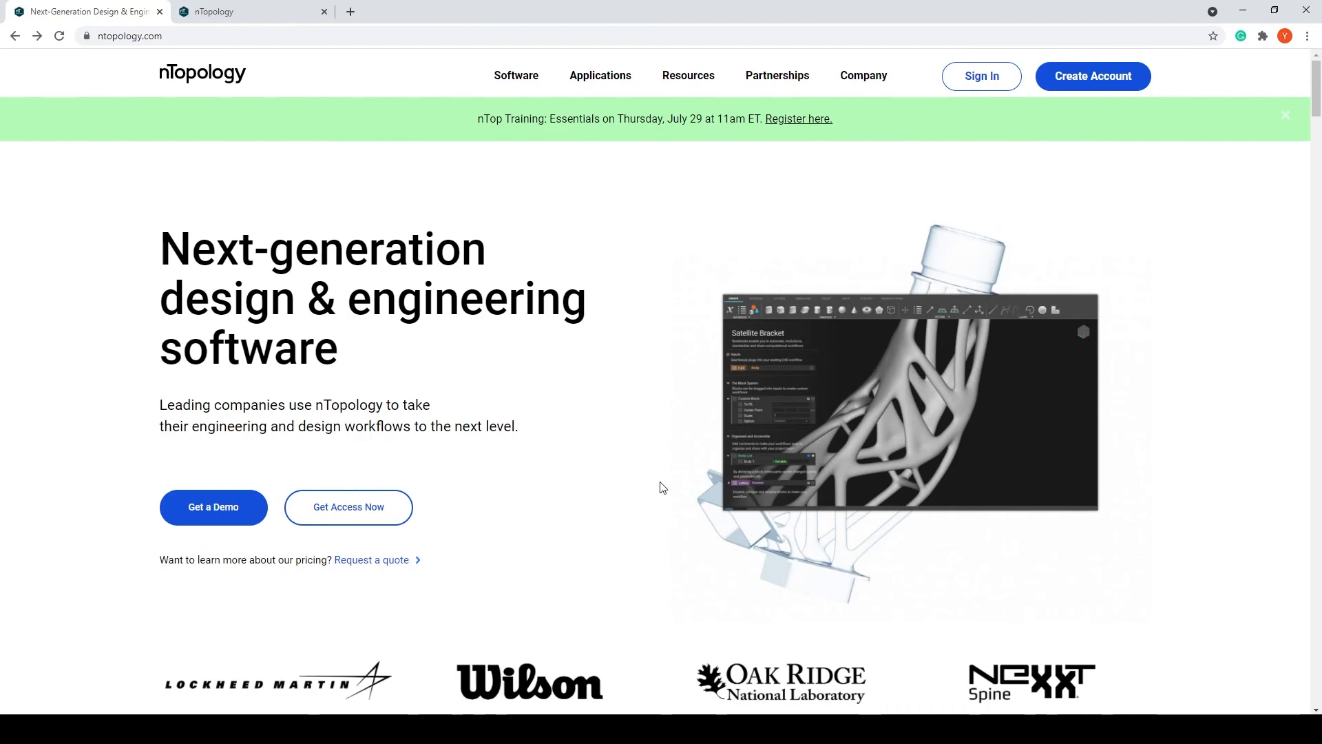
pyautogui.moveTo(475, 234)
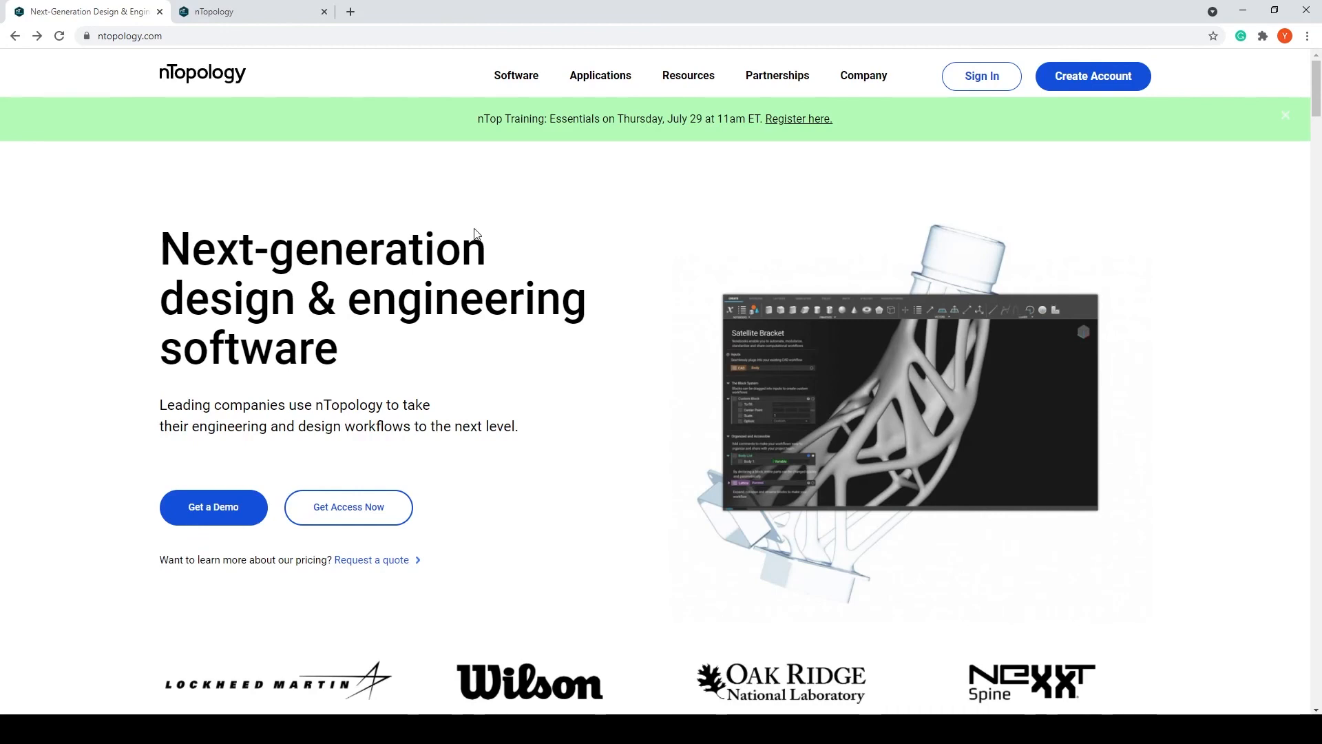
# - Visit the Get a Demo request page and look through its form
pyautogui.click(130, 36)
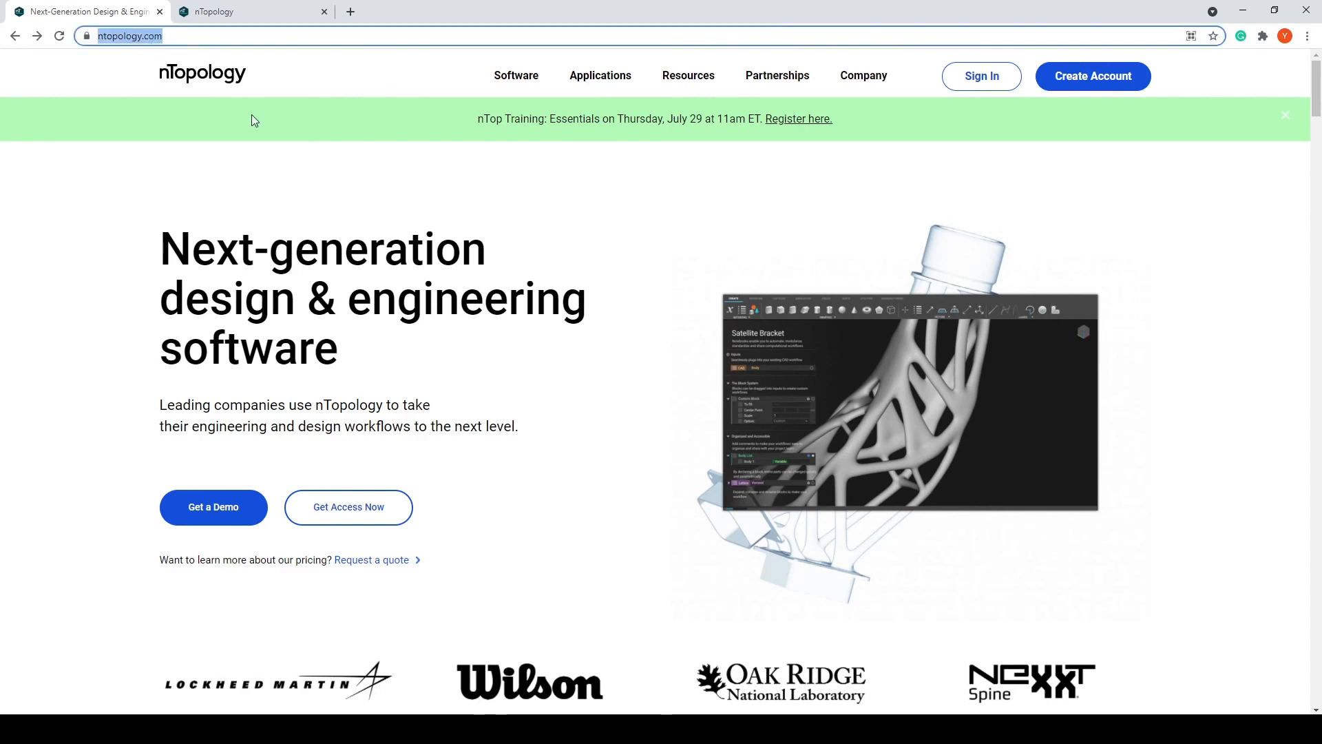
pyautogui.click(212, 507)
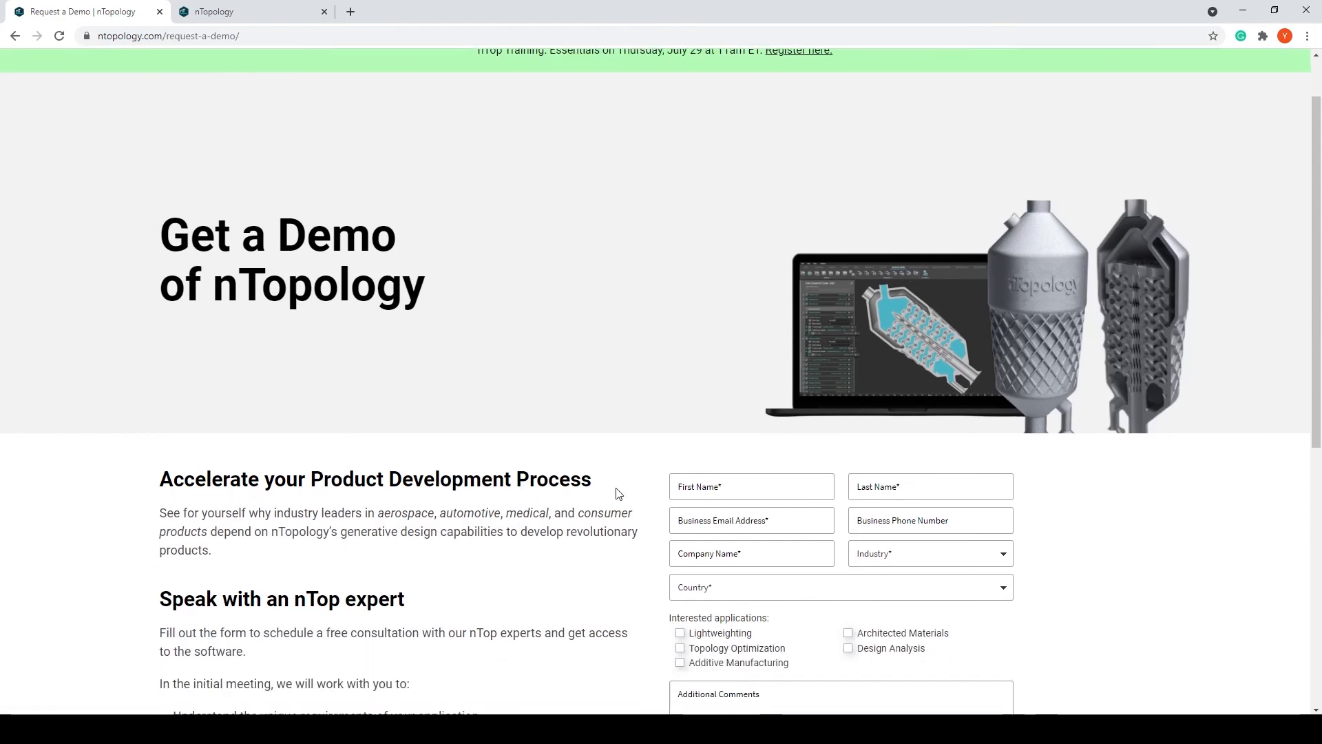
pyautogui.scroll(-3)
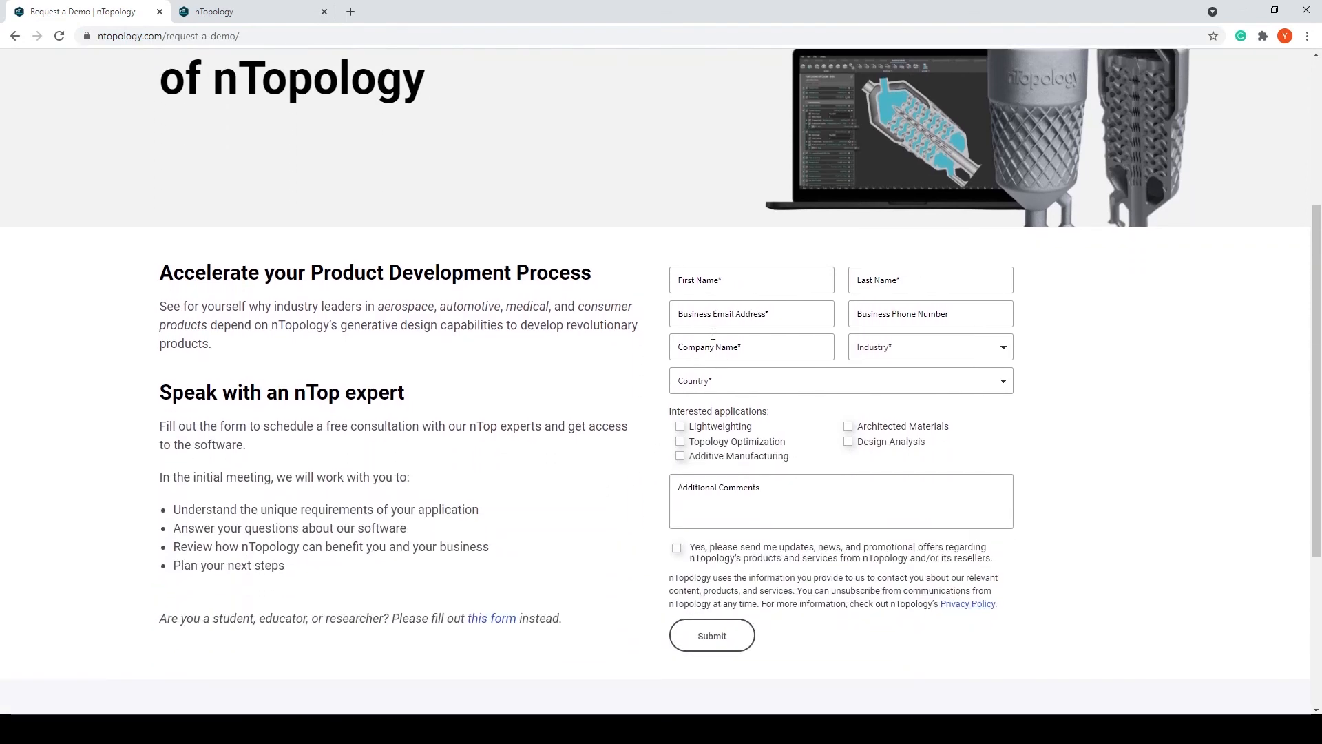
pyautogui.moveTo(598, 397)
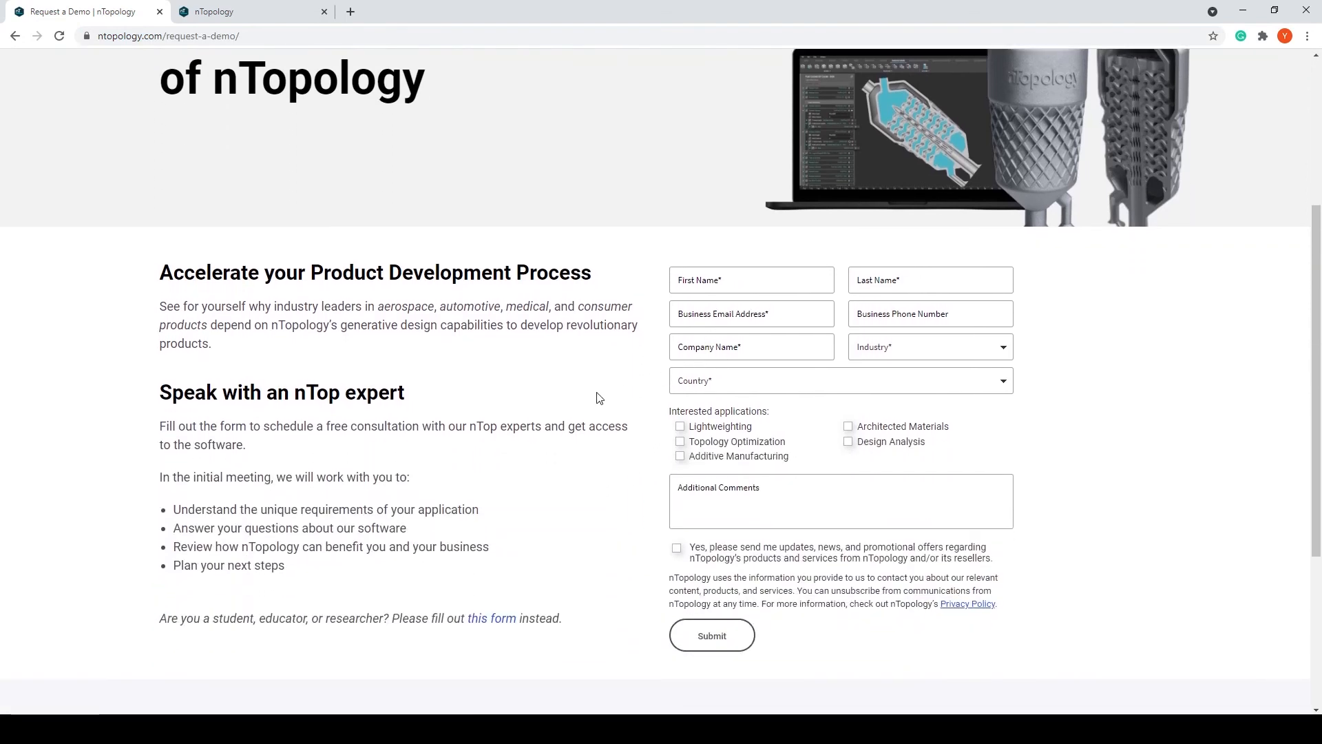
# - Bring up the nTopology Help Center page and select its address
pyautogui.click(247, 11)
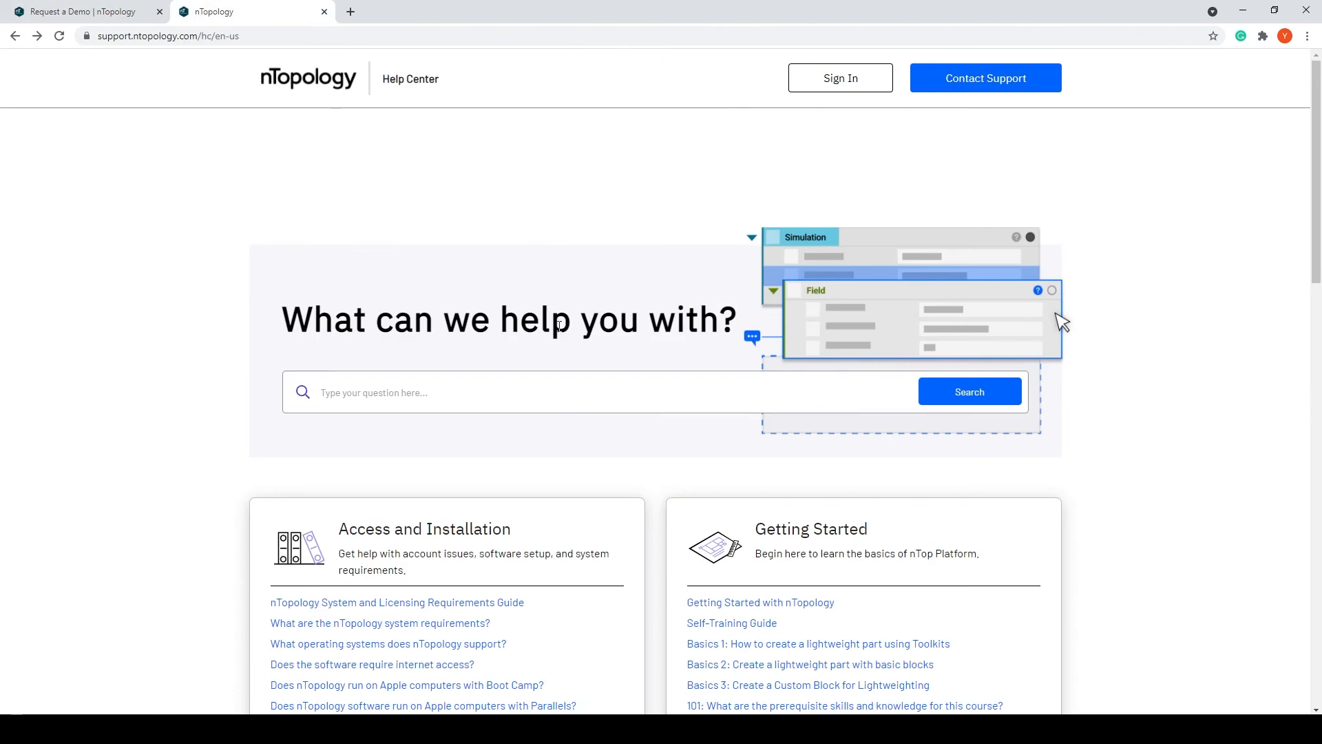
pyautogui.click(169, 36)
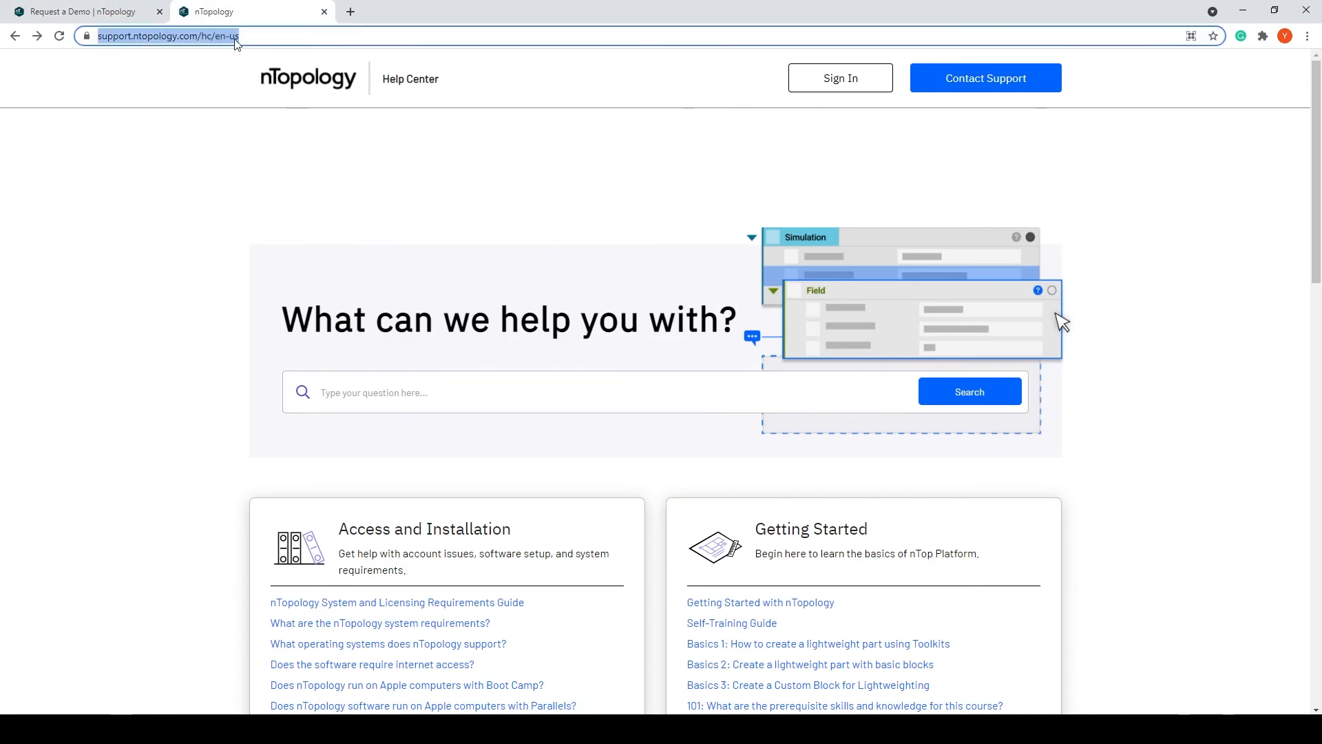